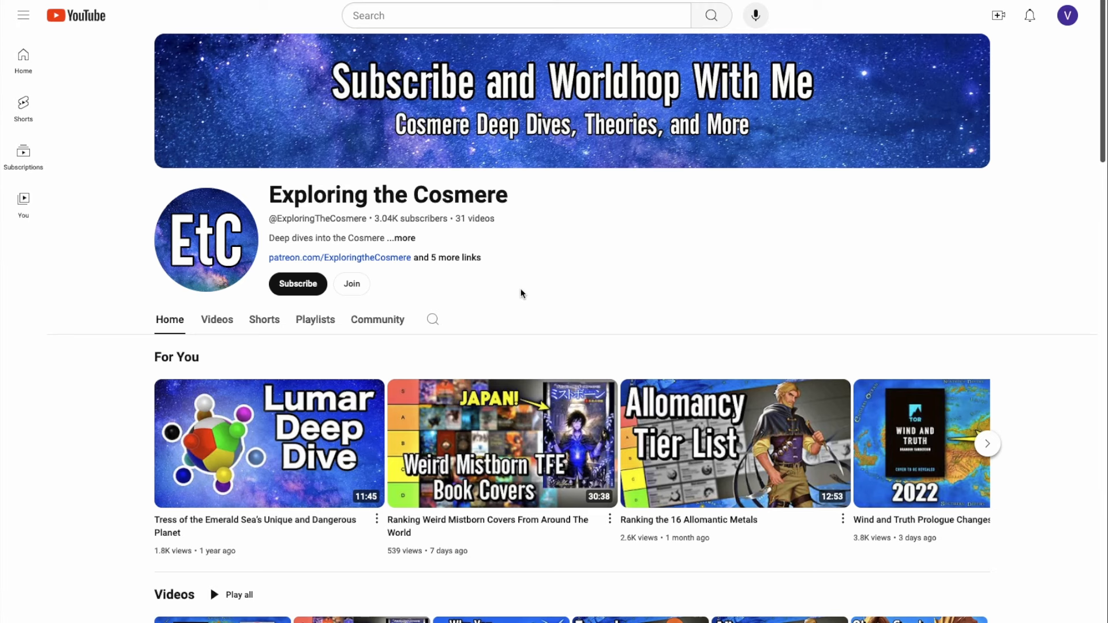
{"action": "mouse_move", "coordinate": [351, 283]}
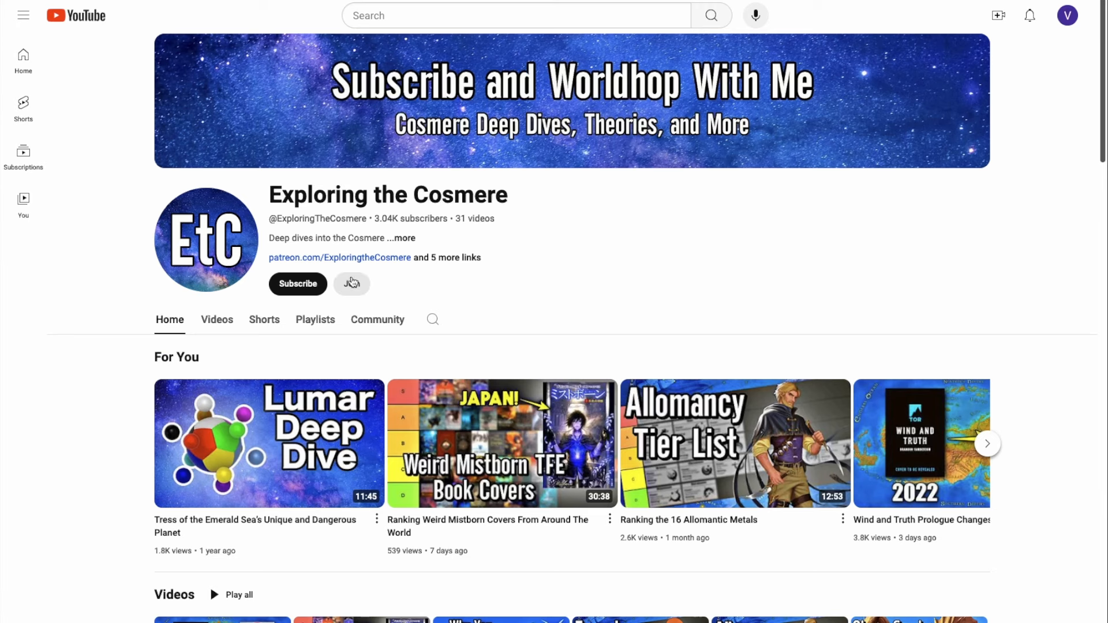
Show the Exploring the Cosmere channel's Join membership tiers and browse down through the perks
{"action": "left_click", "coordinate": [351, 284]}
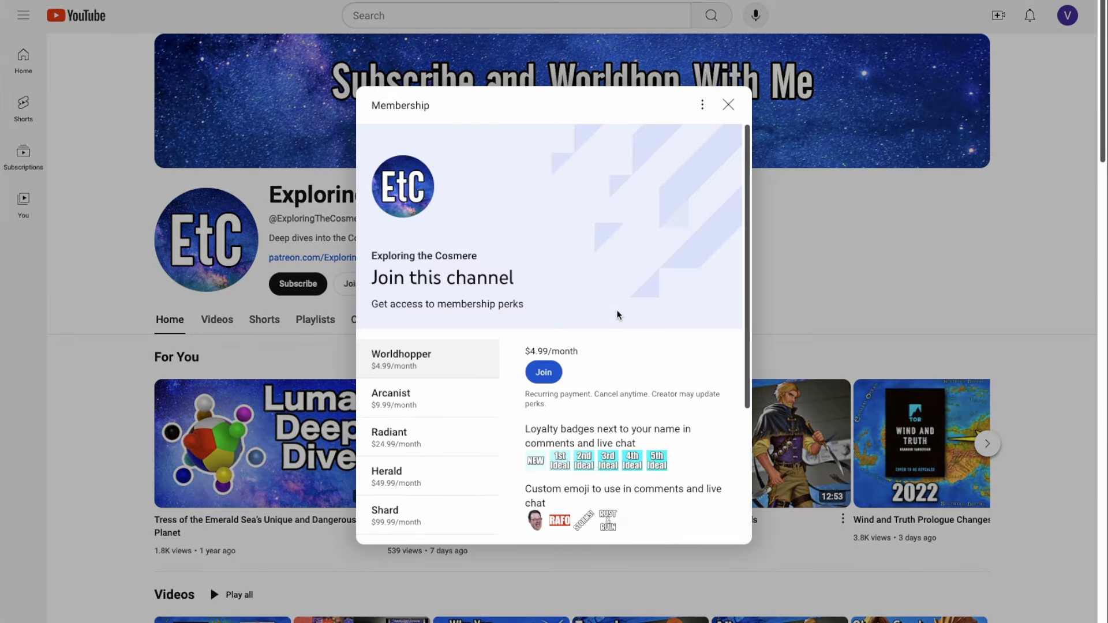
{"action": "scroll", "scroll_direction": "down", "scroll_amount": 3}
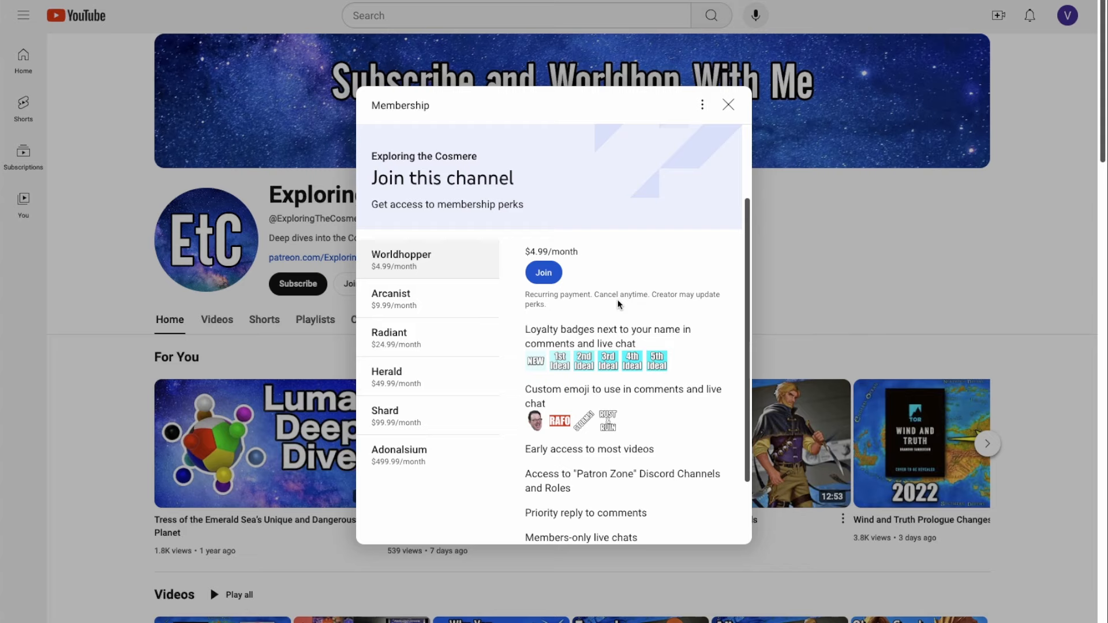
{"action": "scroll", "scroll_direction": "down", "scroll_amount": 3}
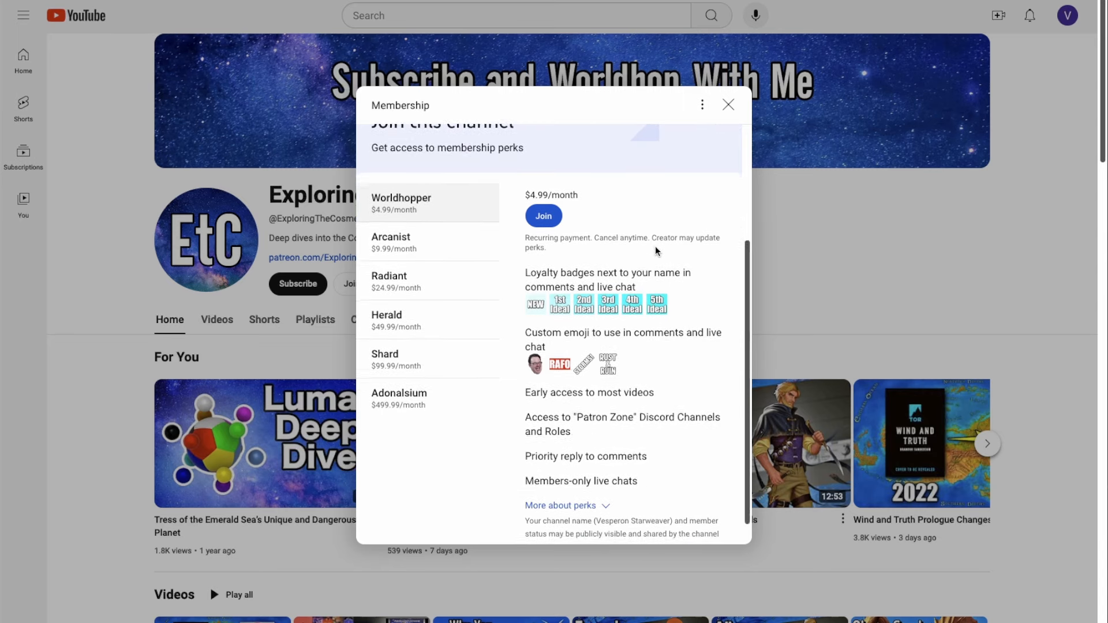
{"action": "scroll", "scroll_direction": "down", "scroll_amount": 3}
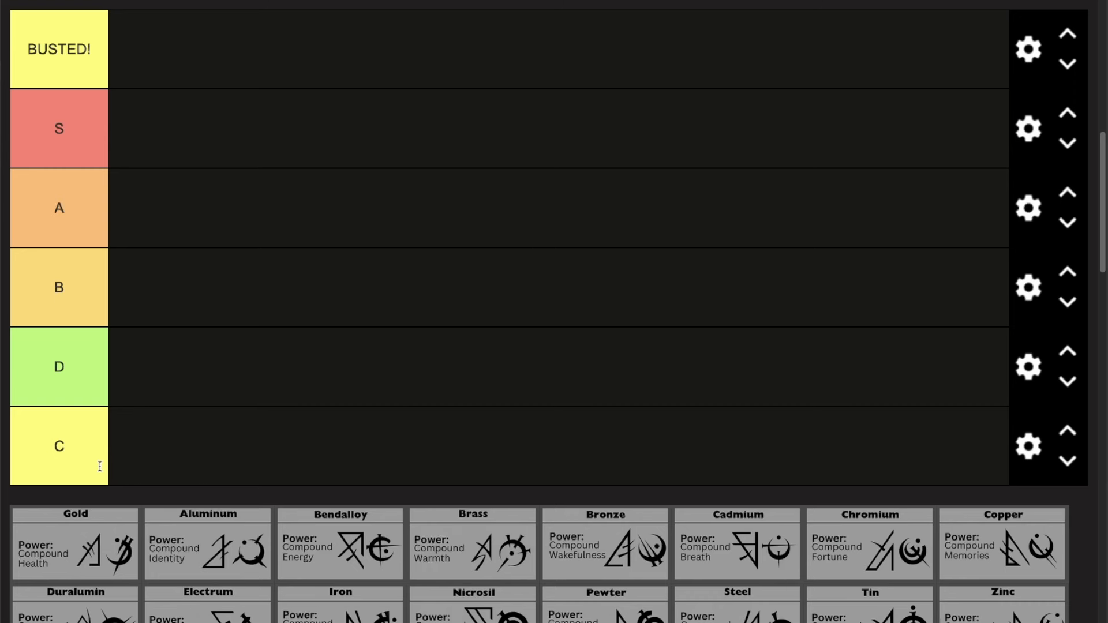
{"action": "double_click", "coordinate": [60, 49]}
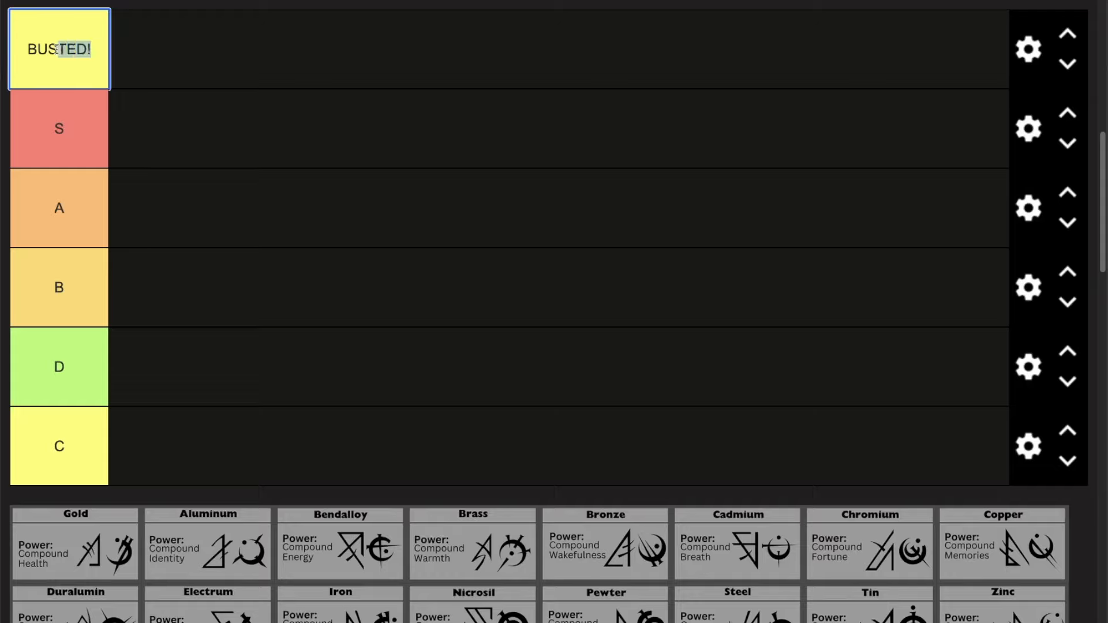
{"action": "left_click", "coordinate": [65, 131]}
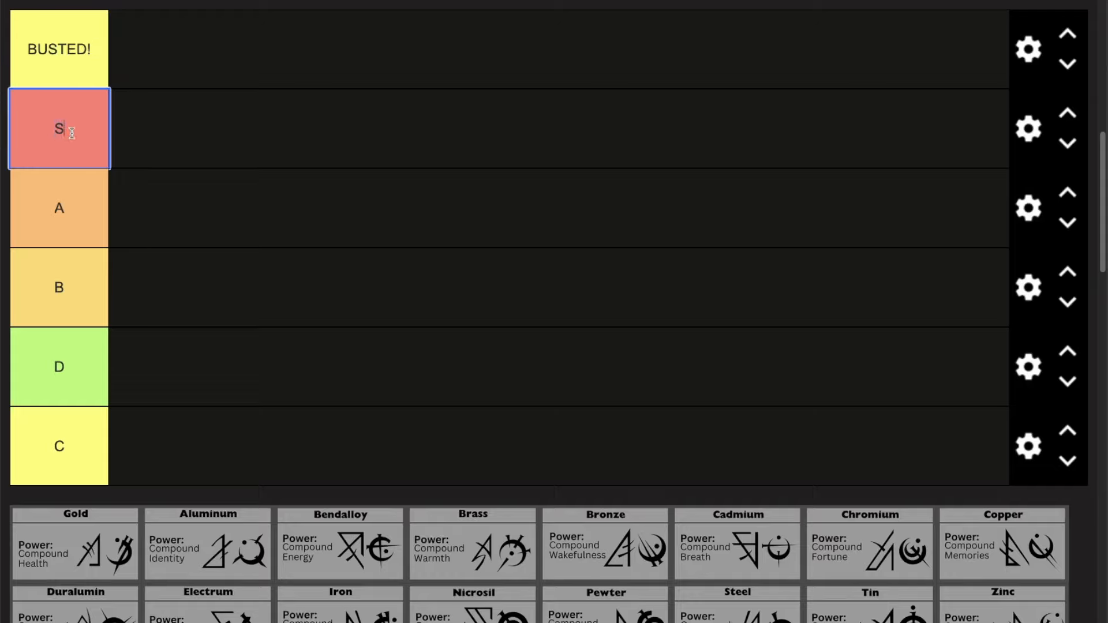
{"action": "left_click", "coordinate": [55, 49]}
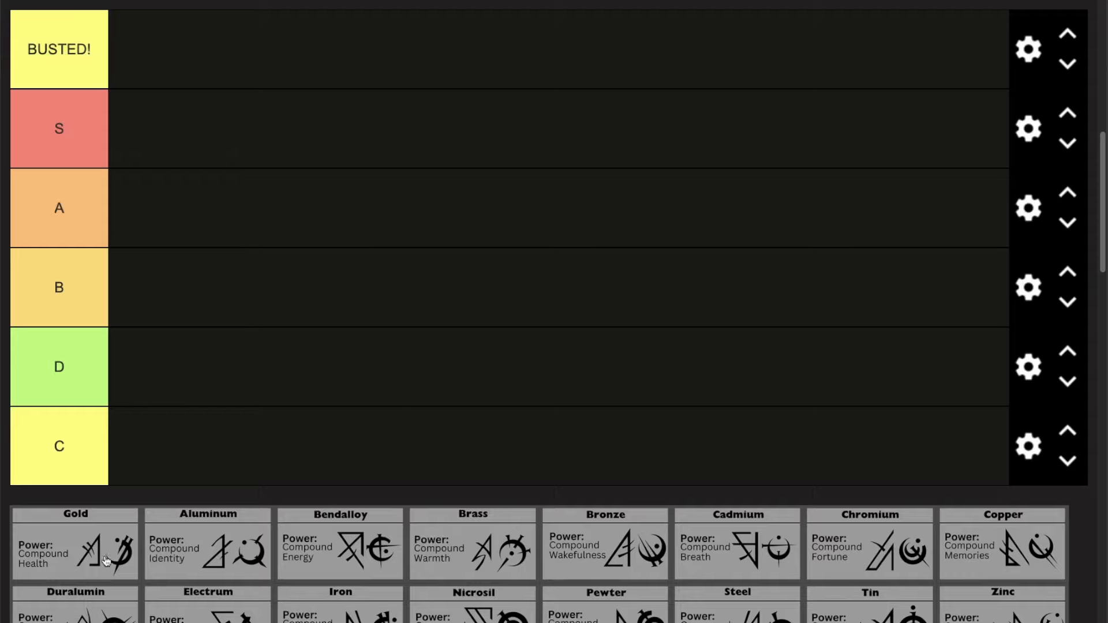
{"action": "mouse_move", "coordinate": [254, 466]}
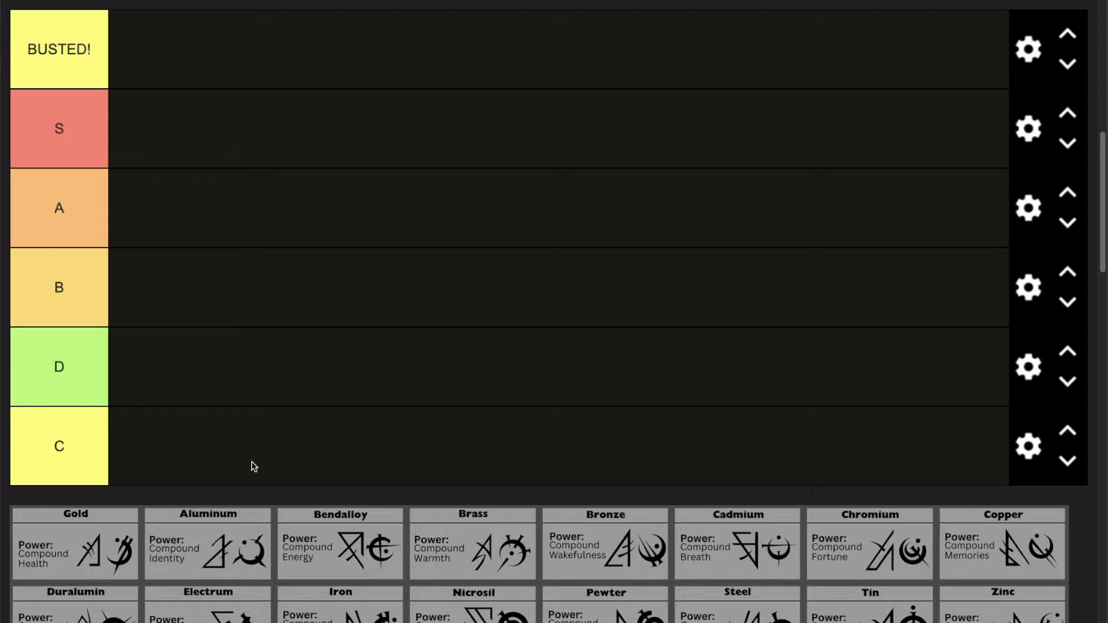
{"action": "mouse_move", "coordinate": [499, 74]}
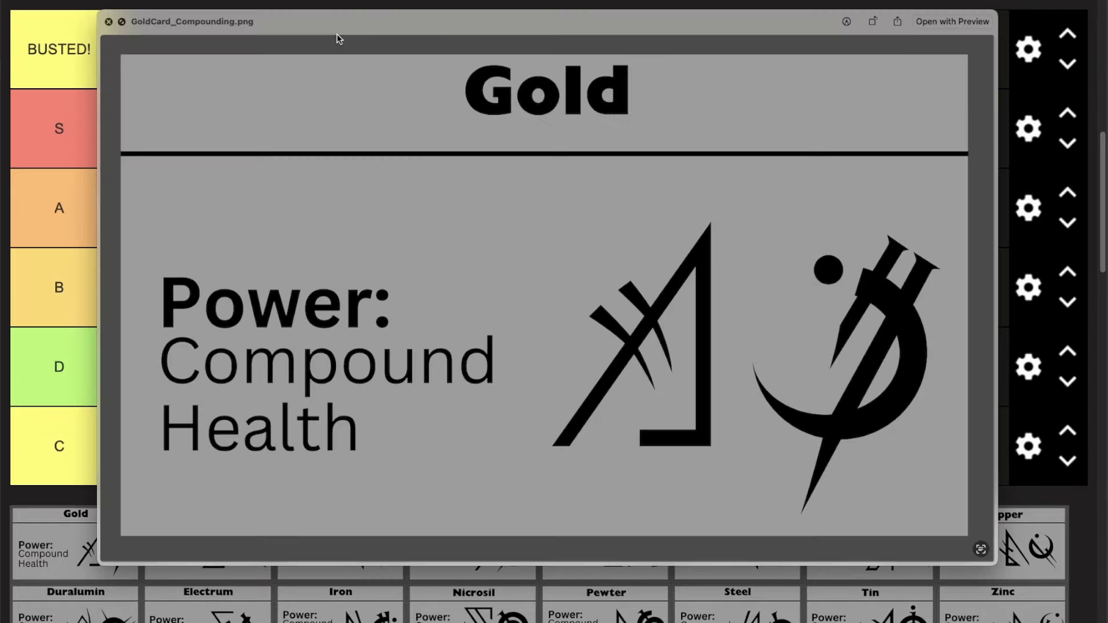
{"action": "mouse_move", "coordinate": [376, 87]}
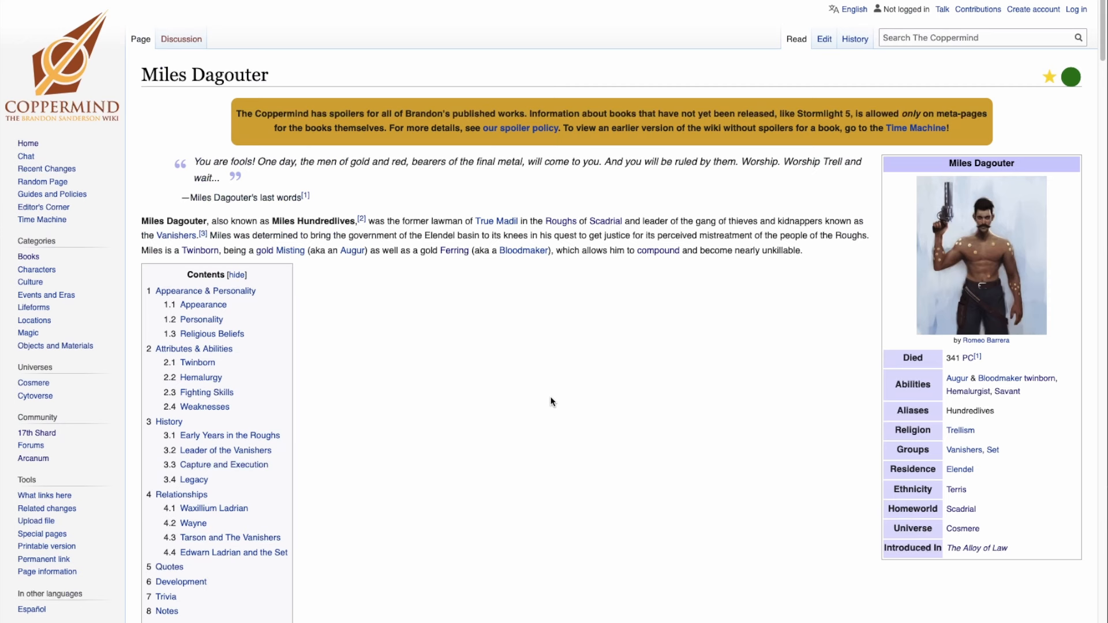
{"action": "mouse_move", "coordinate": [1062, 270]}
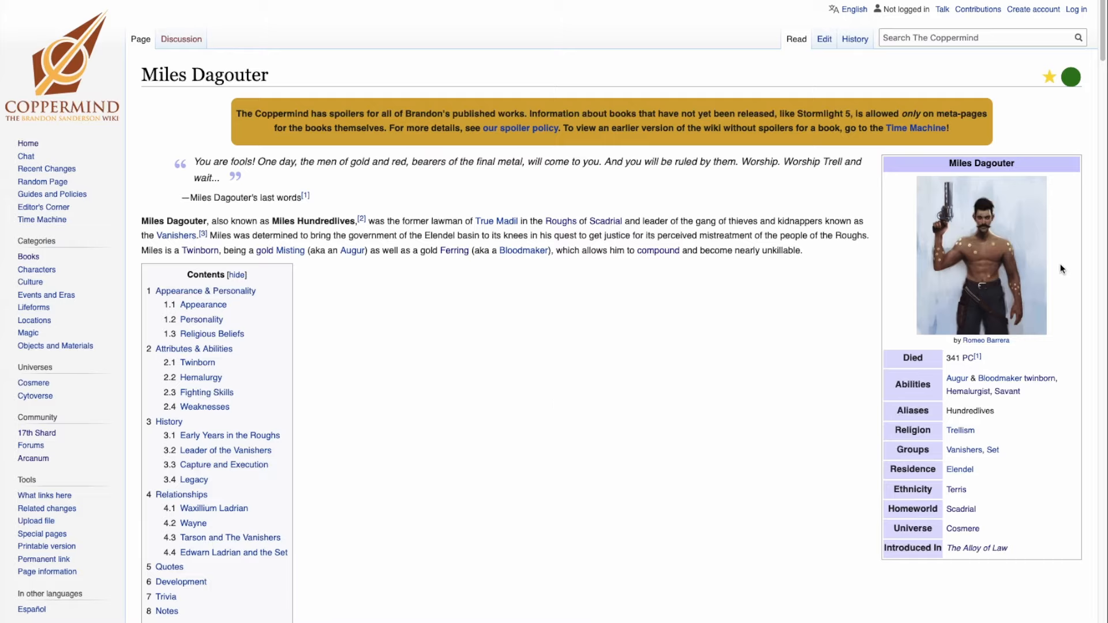
{"action": "mouse_move", "coordinate": [976, 240]}
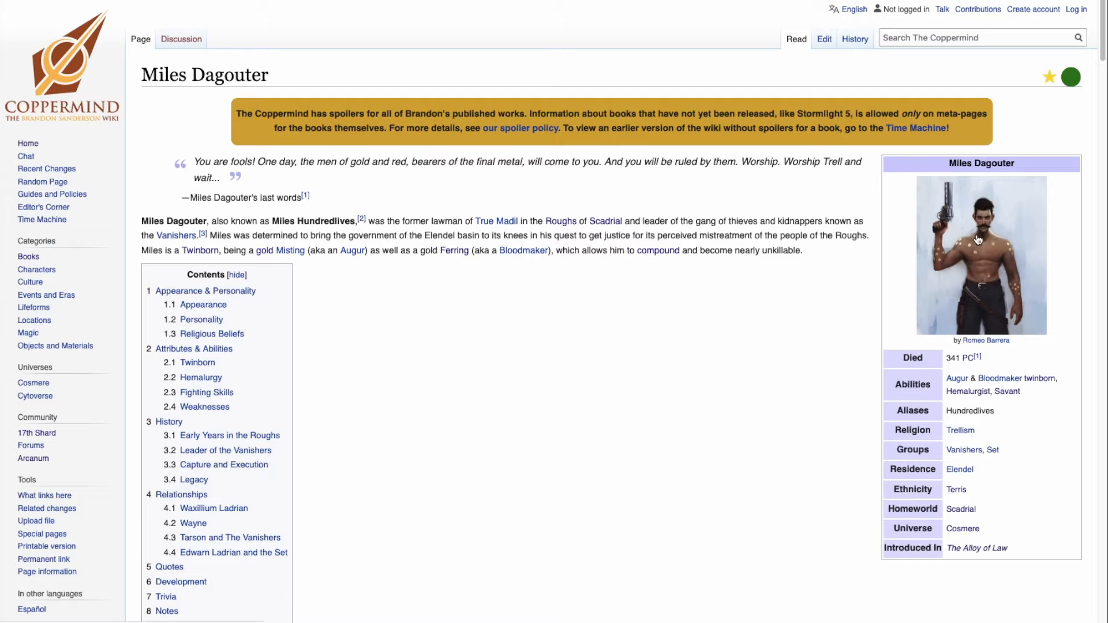
Enlarge Miles Dagouter's portrait and highlight the Alloy of Law passage about him drawing on his goldmind
{"action": "left_click", "coordinate": [978, 241]}
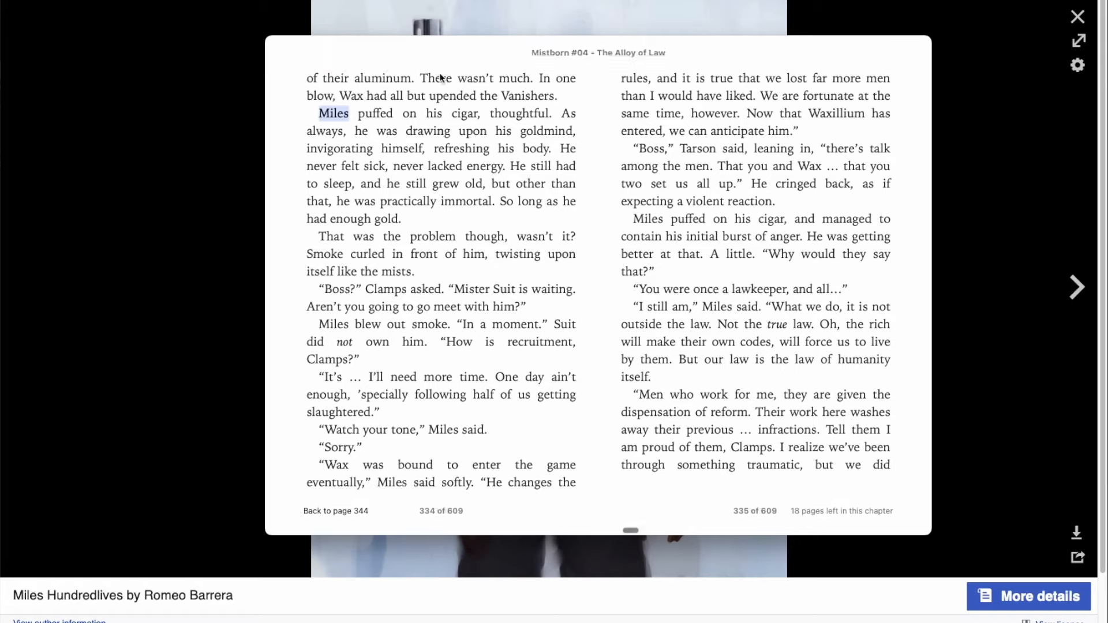
{"action": "left_click_drag", "start_coordinate": [319, 113], "coordinate": [396, 114]}
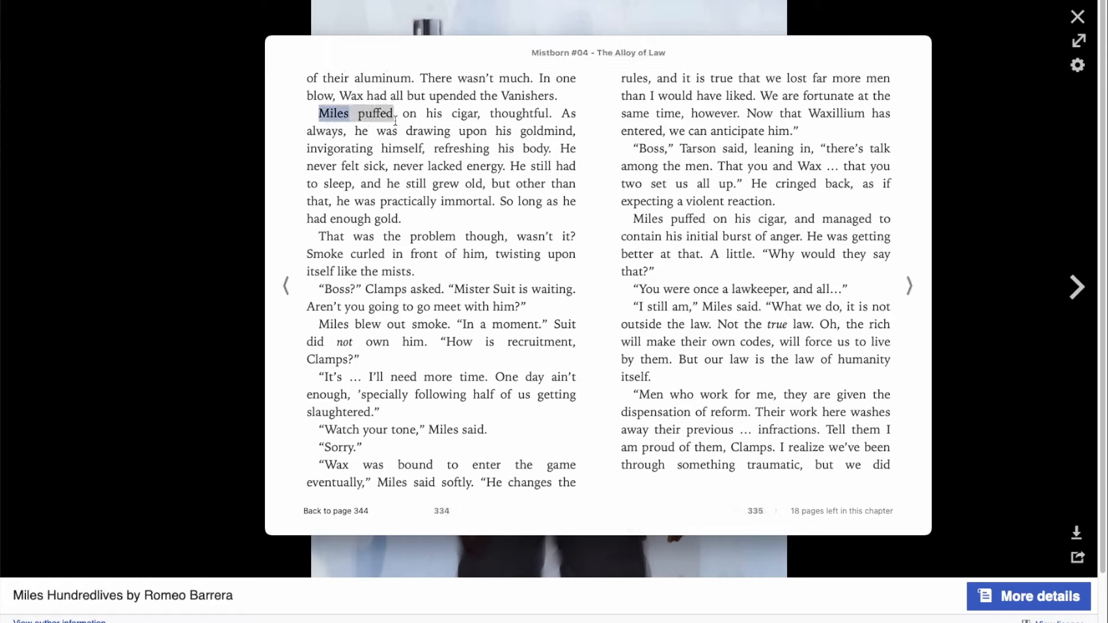
{"action": "left_click_drag", "start_coordinate": [397, 113], "coordinate": [355, 131]}
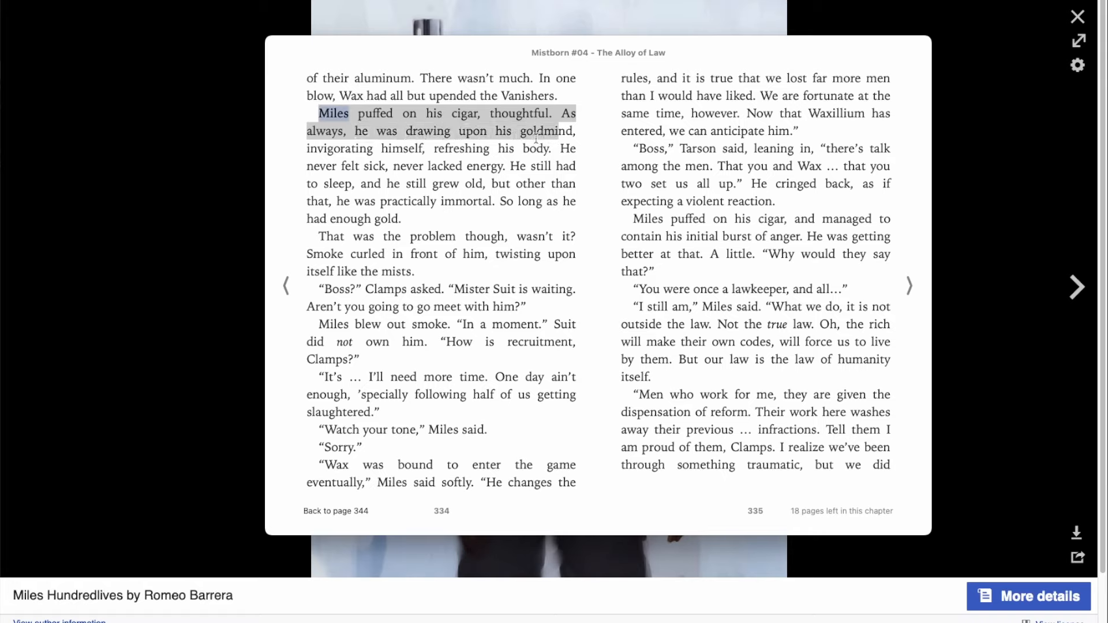
{"action": "left_click_drag", "start_coordinate": [537, 139], "coordinate": [523, 149]}
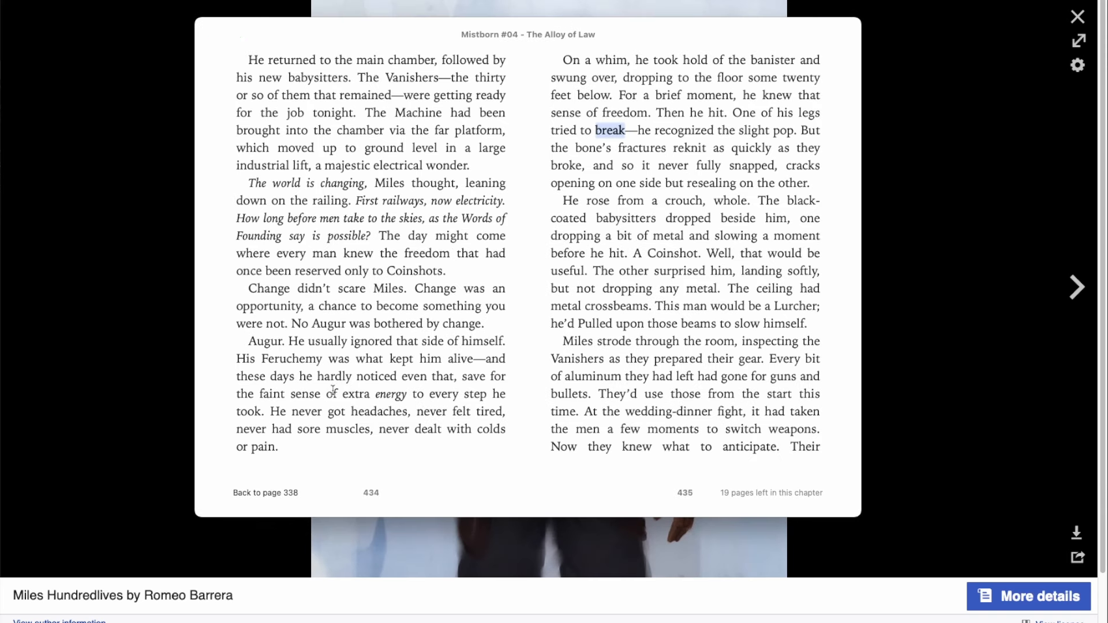
Highlight the lines about Miles never tiring, dropping to the floor, and shooting him being useless
{"action": "left_click_drag", "start_coordinate": [270, 411], "coordinate": [446, 411]}
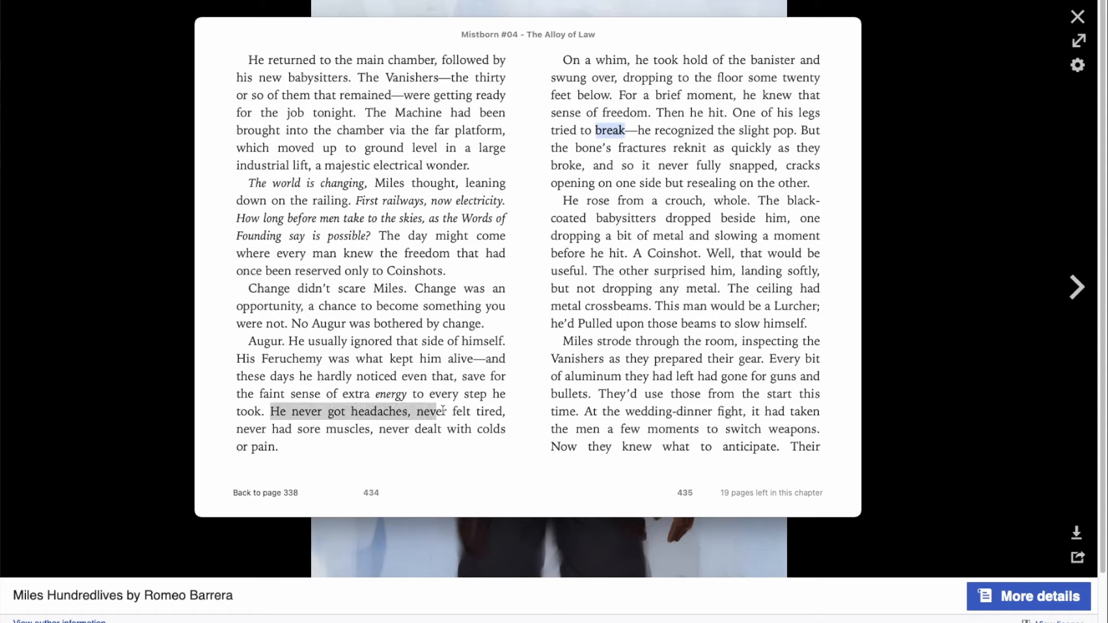
{"action": "left_click_drag", "start_coordinate": [420, 411], "coordinate": [365, 429]}
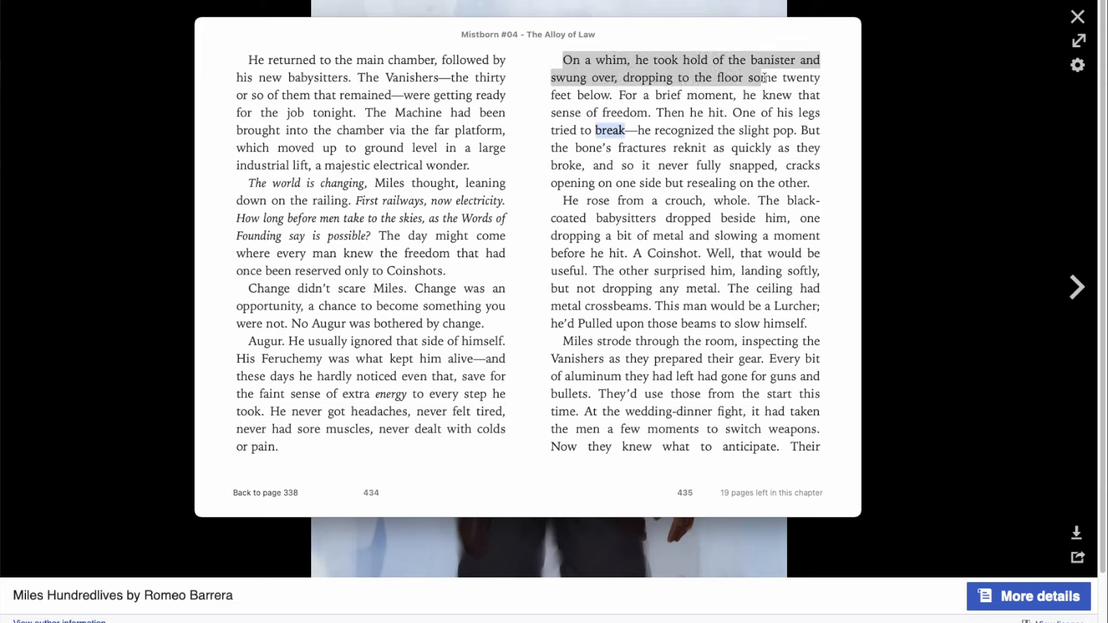
{"action": "left_click_drag", "start_coordinate": [763, 78], "coordinate": [656, 96]}
{"action": "type", "text": "blow"}
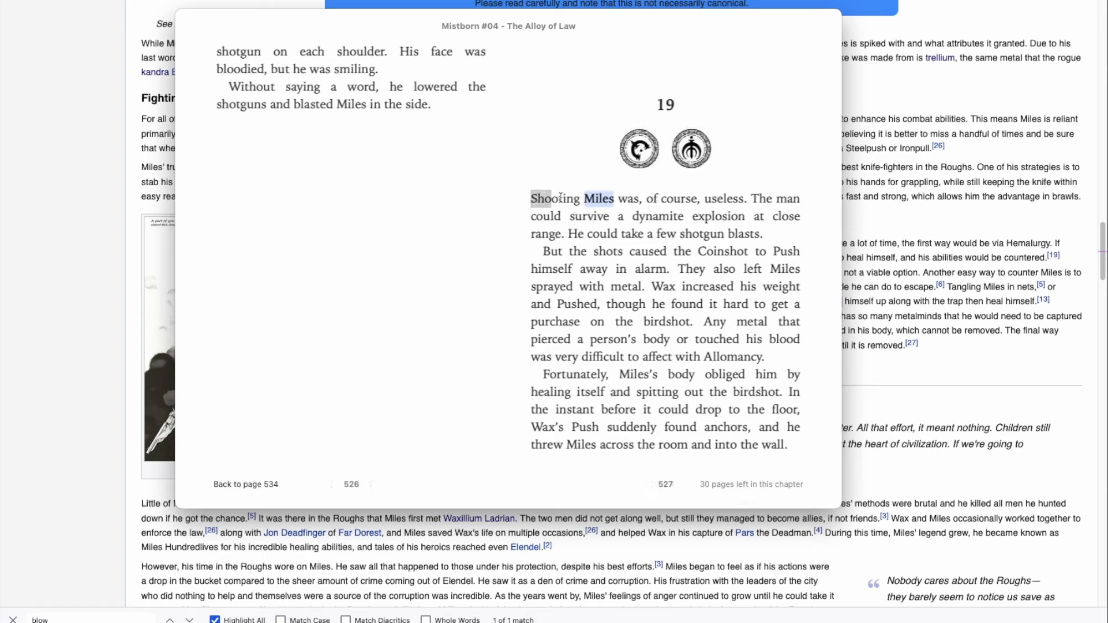
{"action": "left_click_drag", "start_coordinate": [531, 199], "coordinate": [777, 198]}
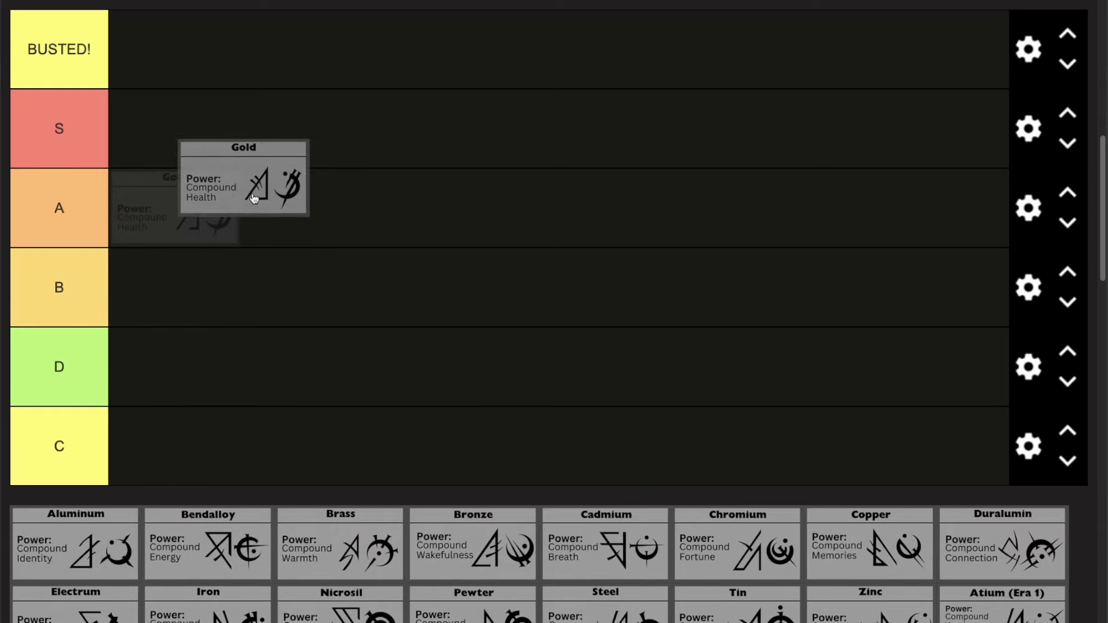
Move the Gold card into the BUSTED! tier
{"action": "left_click_drag", "start_coordinate": [243, 179], "coordinate": [173, 49]}
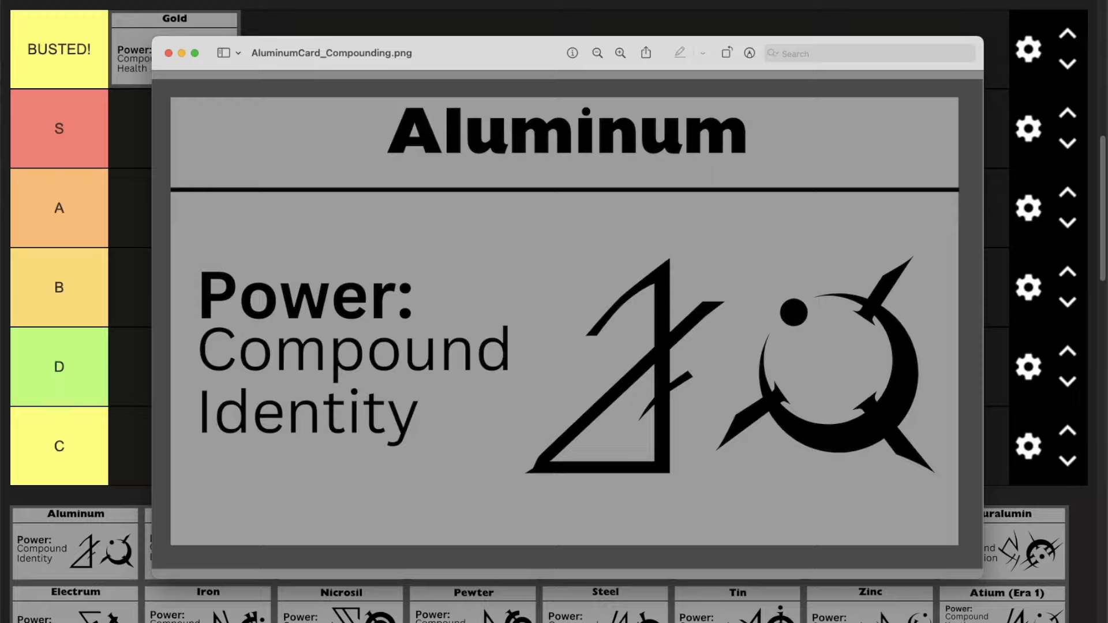
{"action": "mouse_move", "coordinate": [446, 65]}
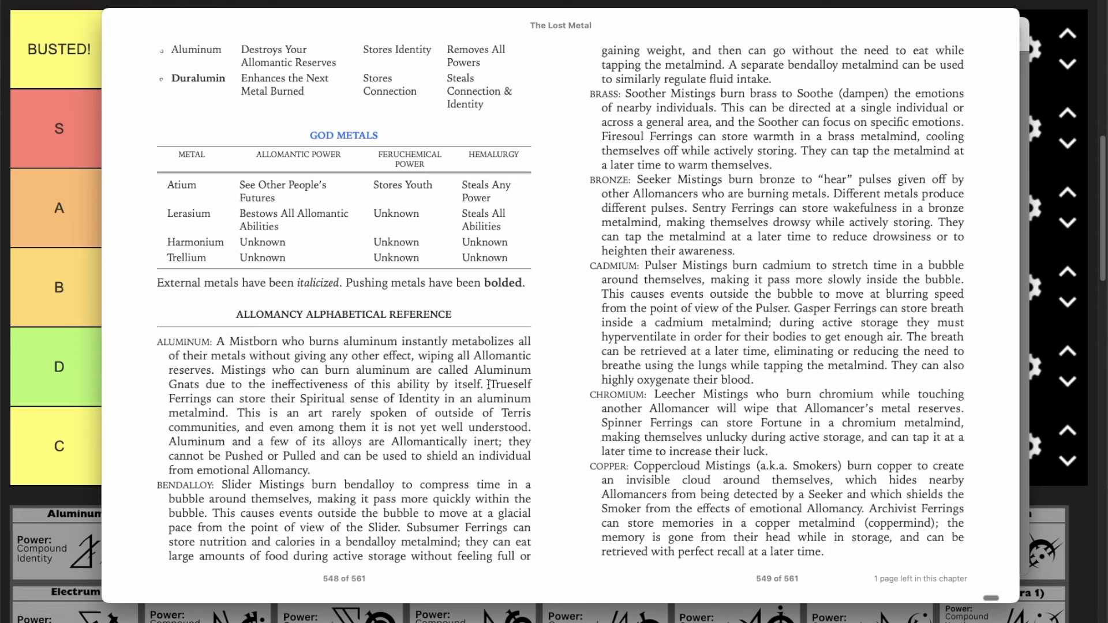
Highlight the Coppermind note on storing Identity in aluminum and the related Identity passage
{"action": "left_click_drag", "start_coordinate": [490, 385], "coordinate": [228, 414]}
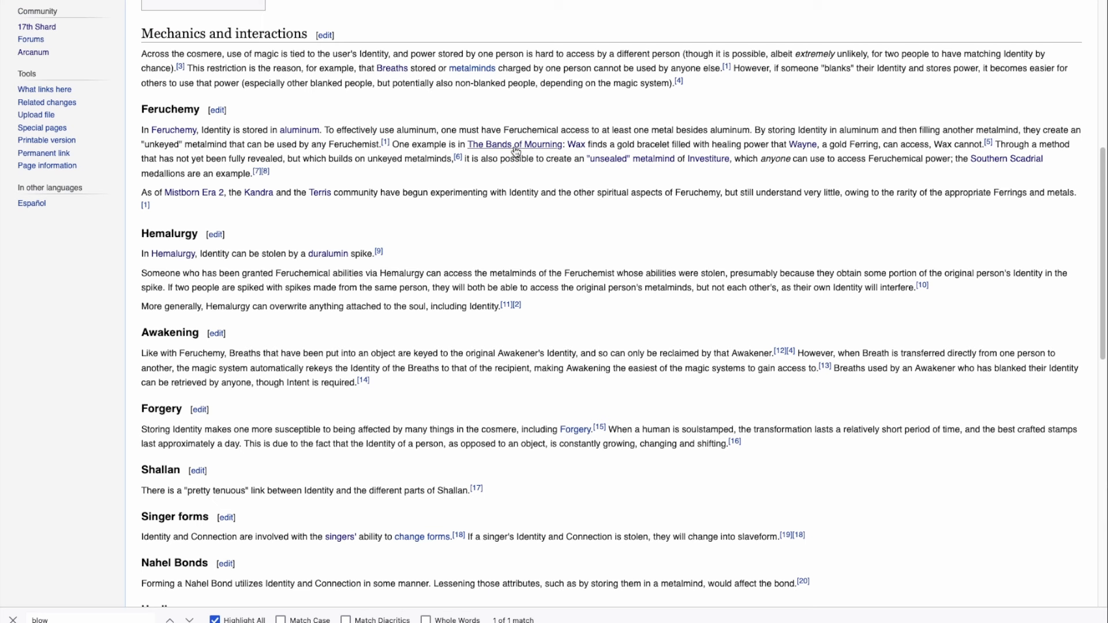
{"action": "mouse_move", "coordinate": [617, 208]}
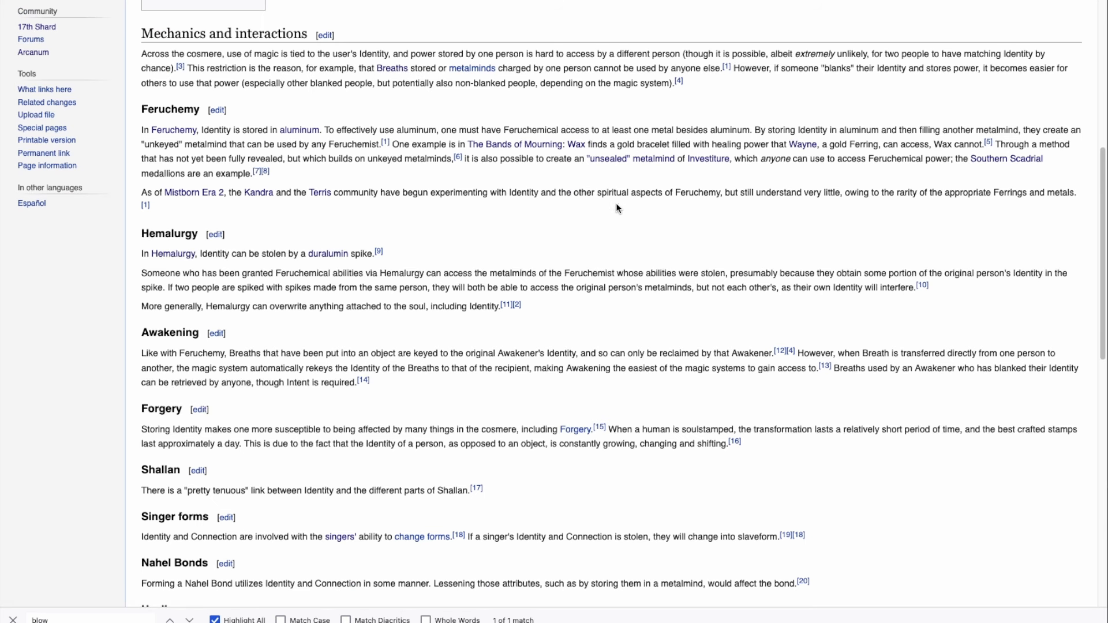
{"action": "left_click_drag", "start_coordinate": [754, 131], "coordinate": [926, 130]}
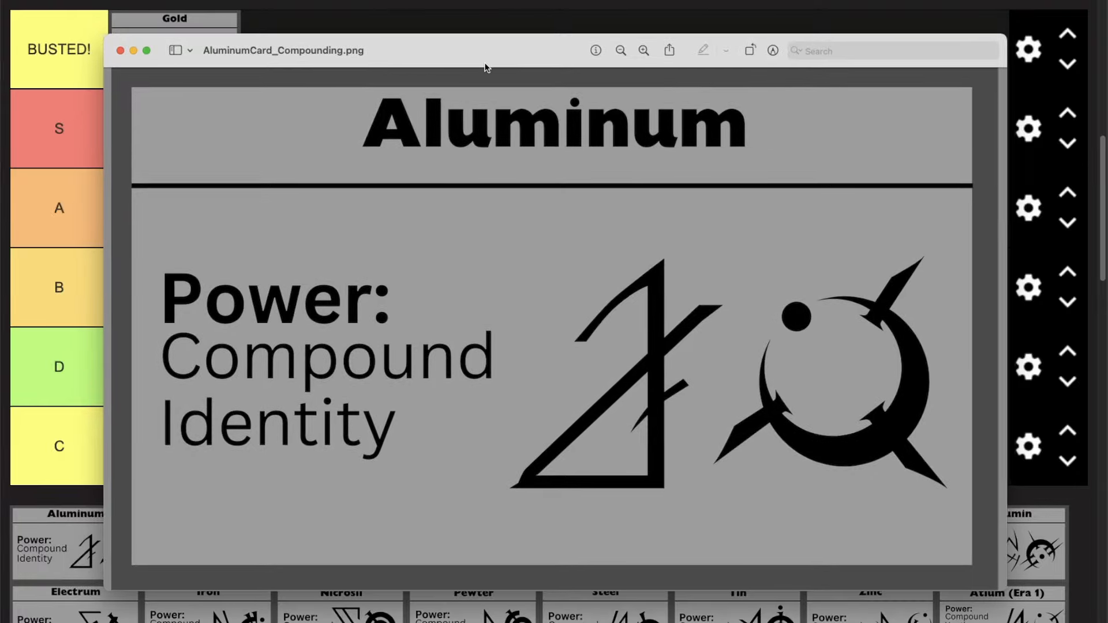
Close the enlarged metal cards and move the Bendalloy card into the B tier
{"action": "left_click", "coordinate": [117, 48]}
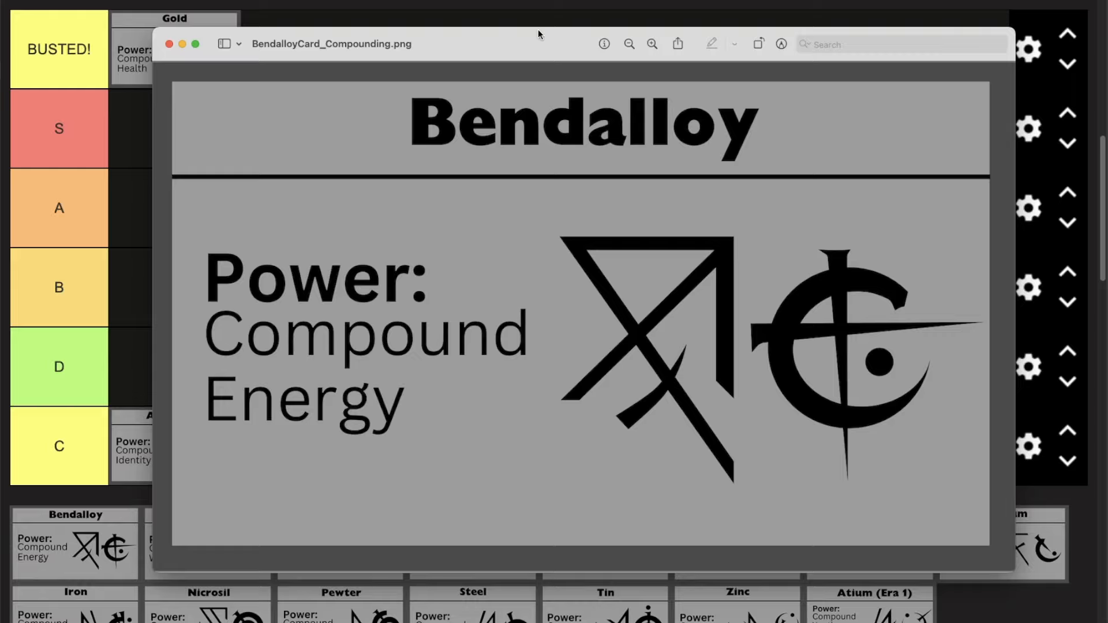
{"action": "mouse_move", "coordinate": [333, 53]}
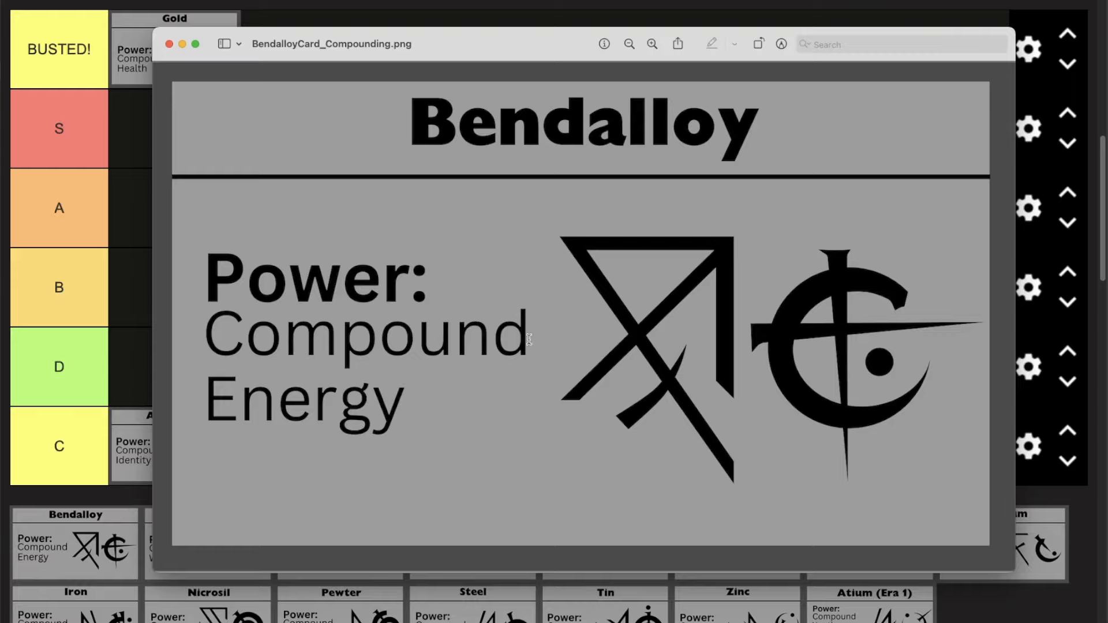
{"action": "left_click", "coordinate": [169, 43]}
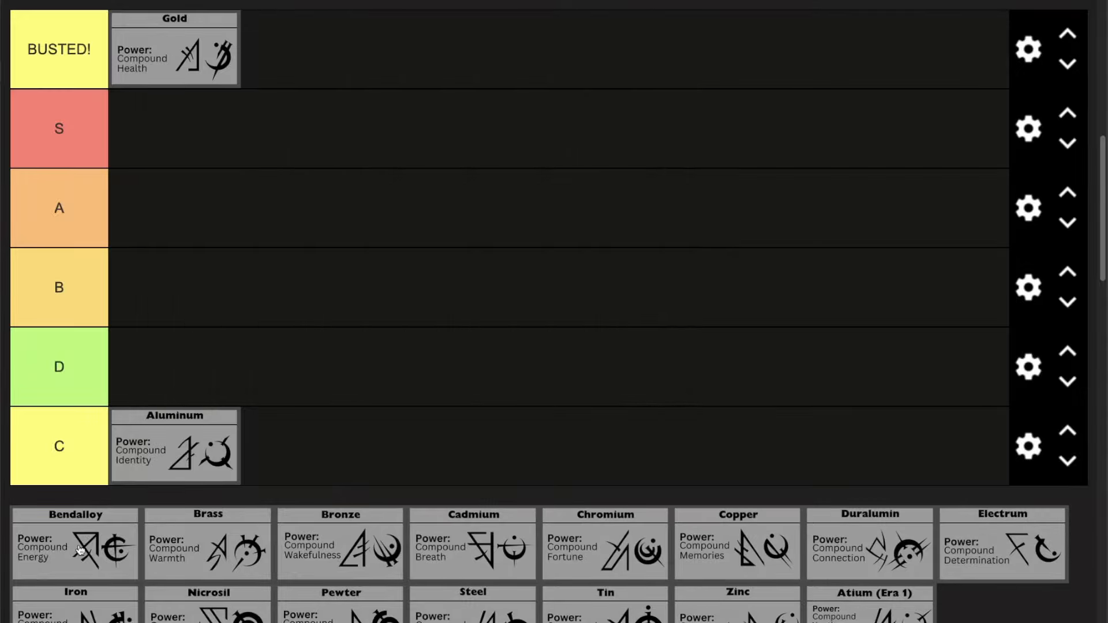
{"action": "left_click_drag", "start_coordinate": [73, 544], "coordinate": [175, 288]}
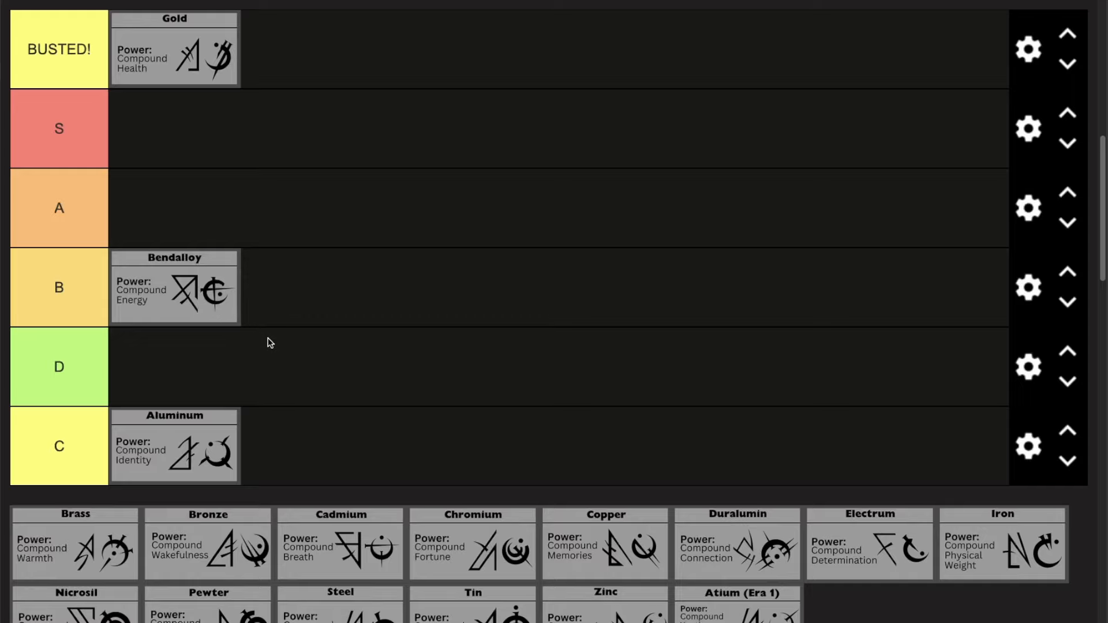
{"action": "double_click", "coordinate": [74, 552]}
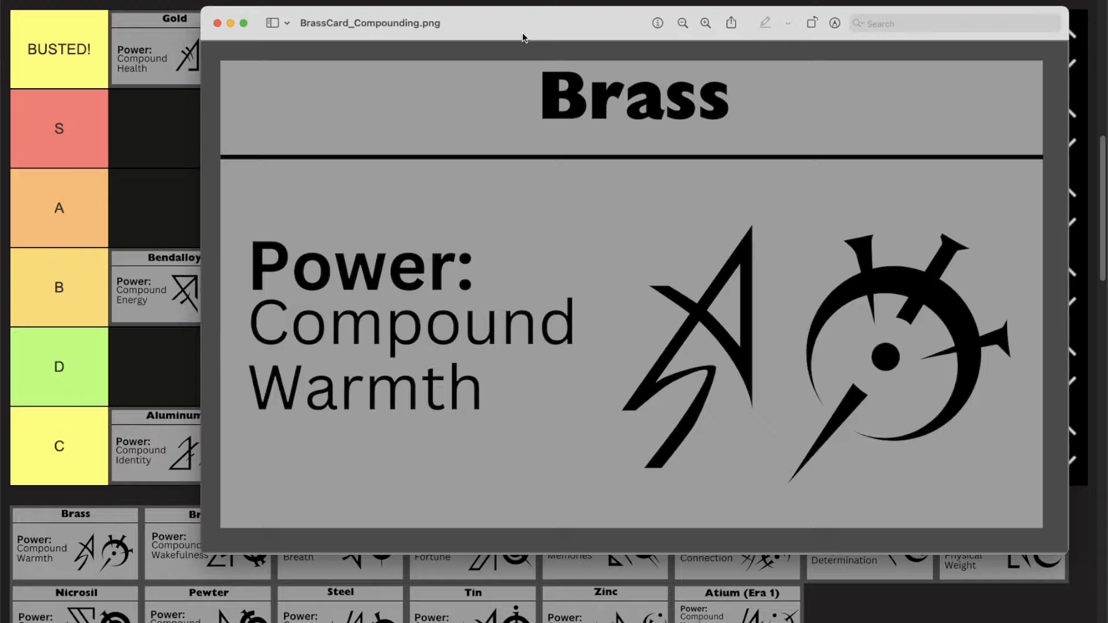
{"action": "left_click_drag", "start_coordinate": [523, 23], "coordinate": [463, 47]}
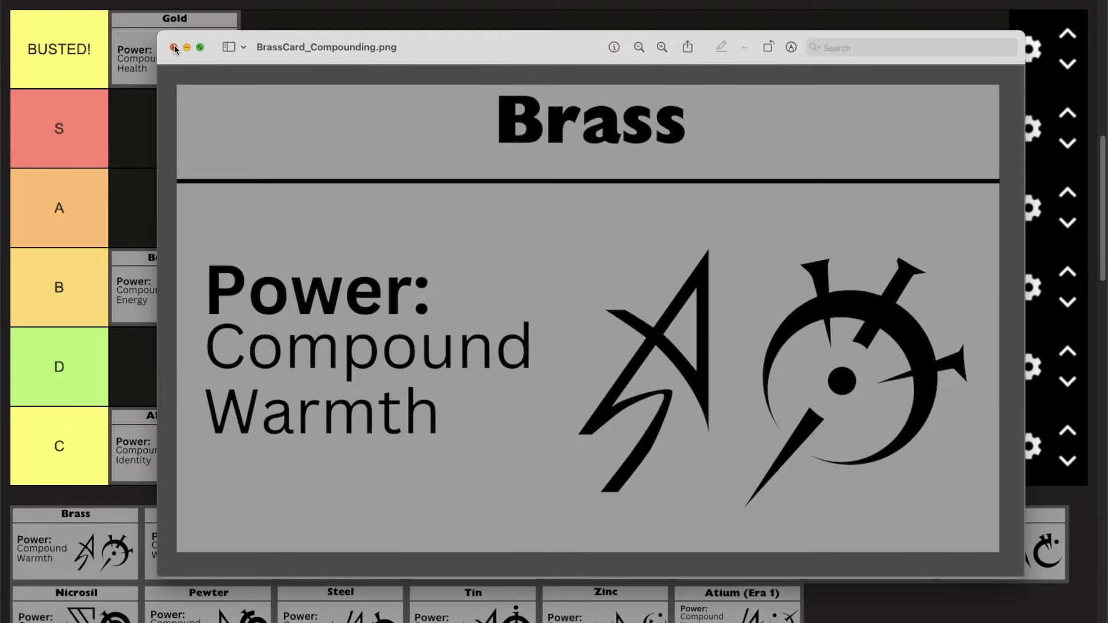
{"action": "left_click", "coordinate": [174, 49]}
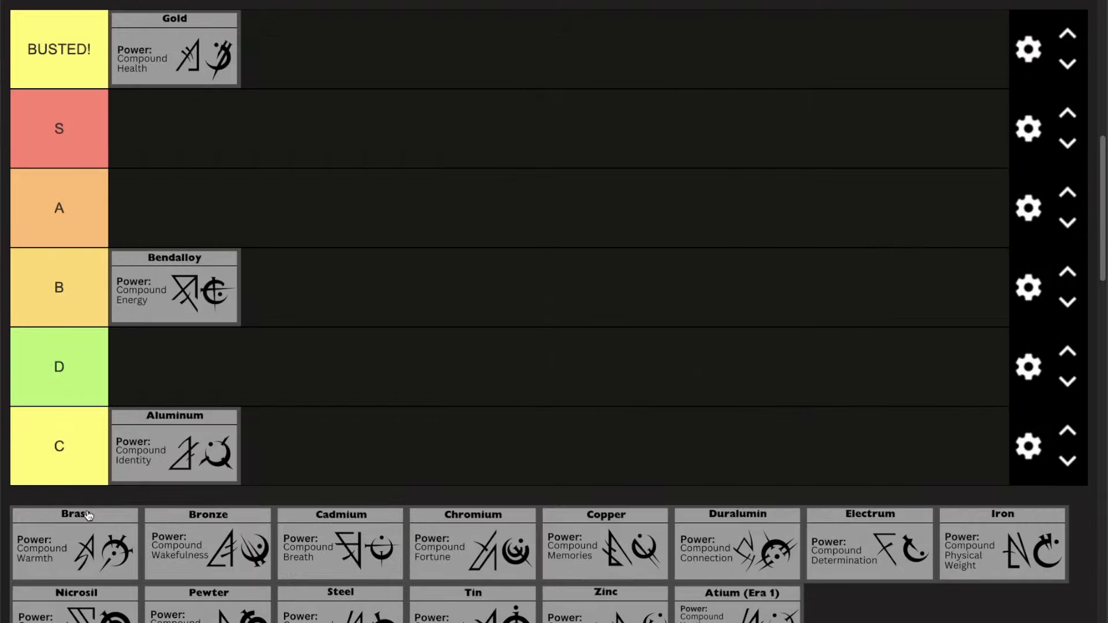
Move the Brass card into the B tier and close the enlarged Bronze card
{"action": "left_click_drag", "start_coordinate": [73, 544], "coordinate": [306, 288]}
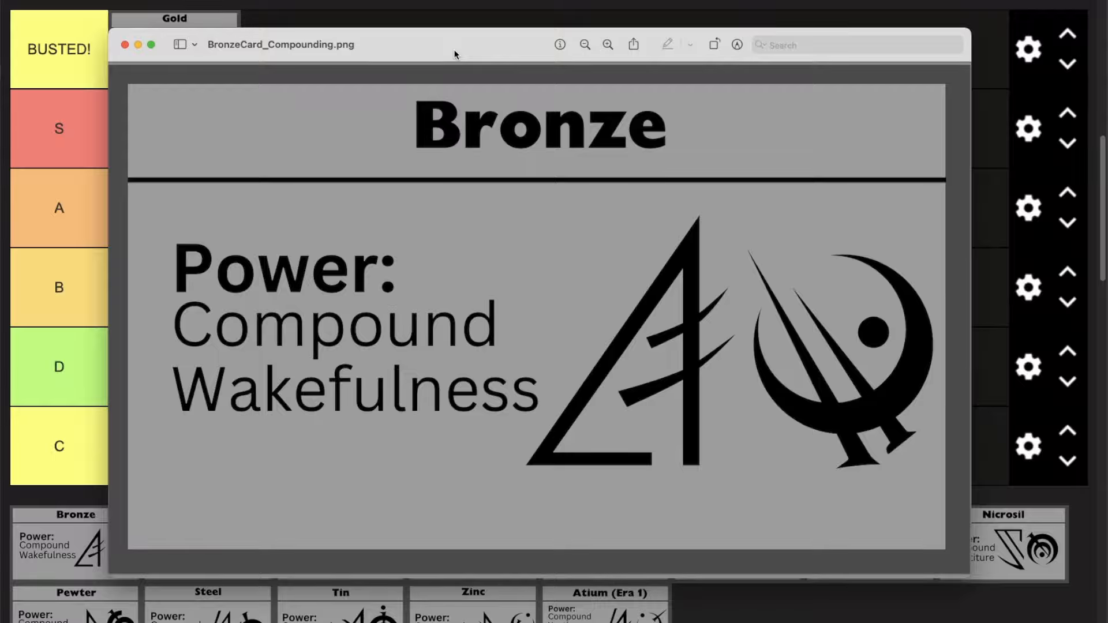
{"action": "left_click", "coordinate": [122, 45]}
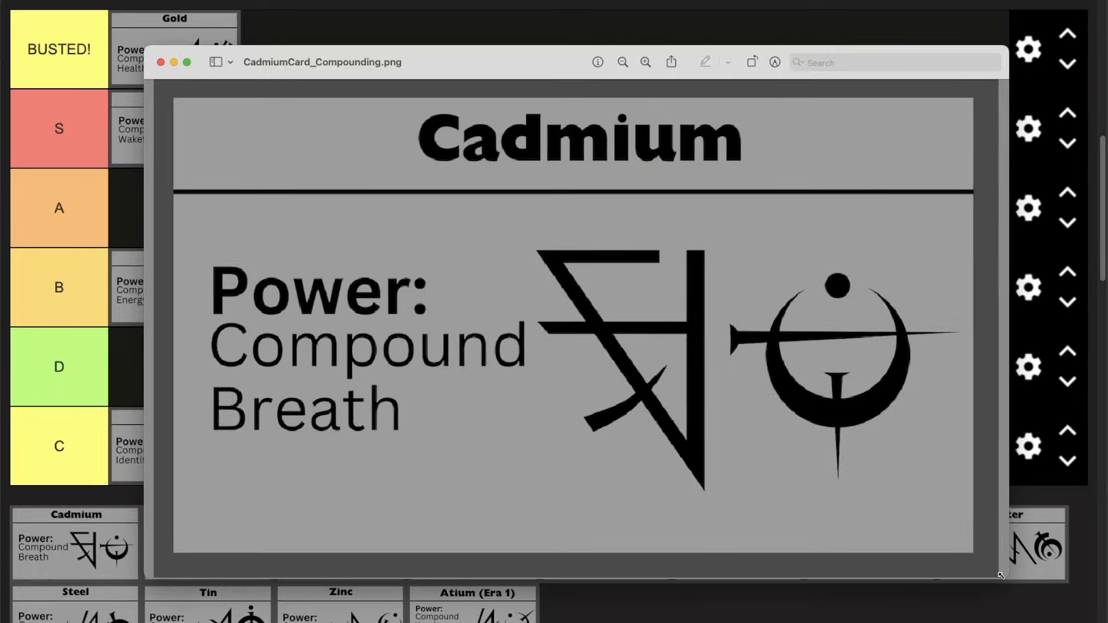
Reposition the enlarged Cadmium card, then close it to return to the tier list
{"action": "left_click_drag", "start_coordinate": [999, 575], "coordinate": [1032, 604]}
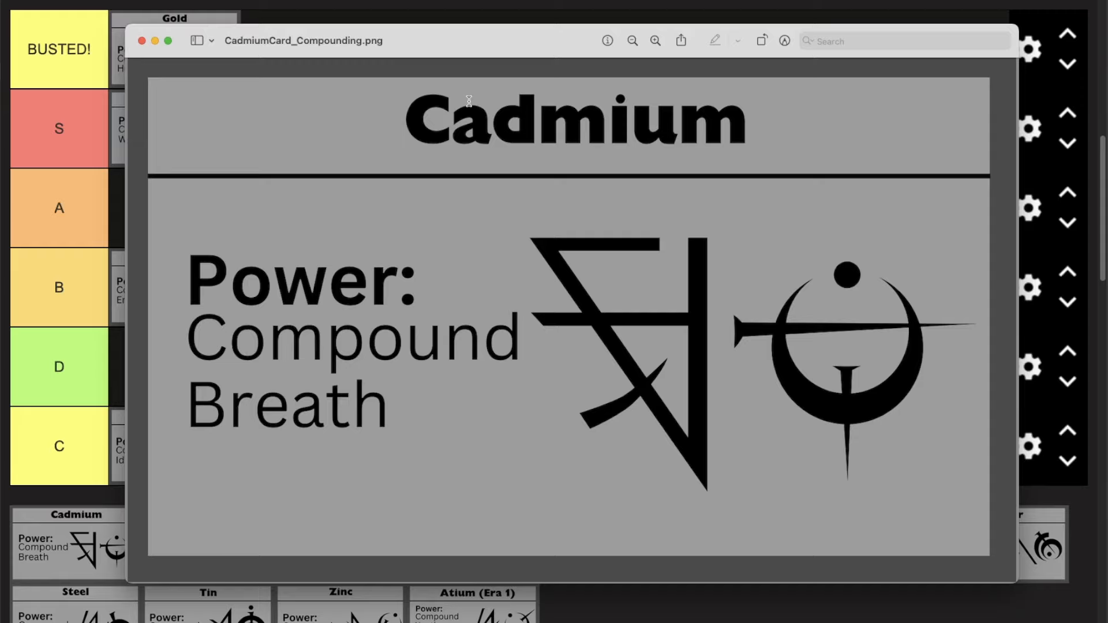
{"action": "mouse_move", "coordinate": [466, 44]}
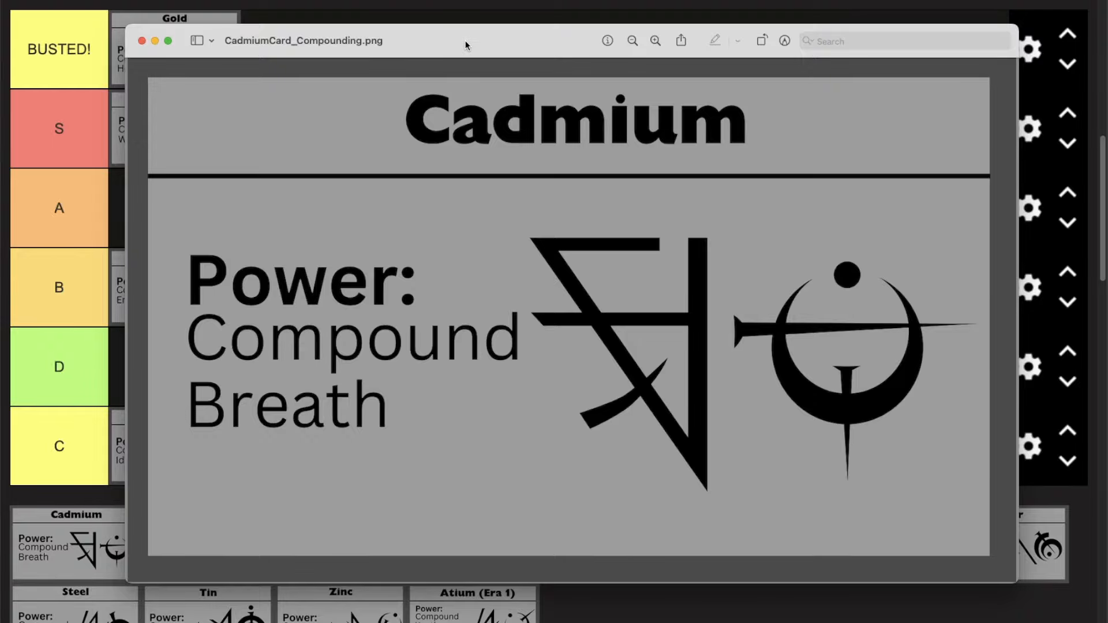
{"action": "left_click", "coordinate": [141, 41]}
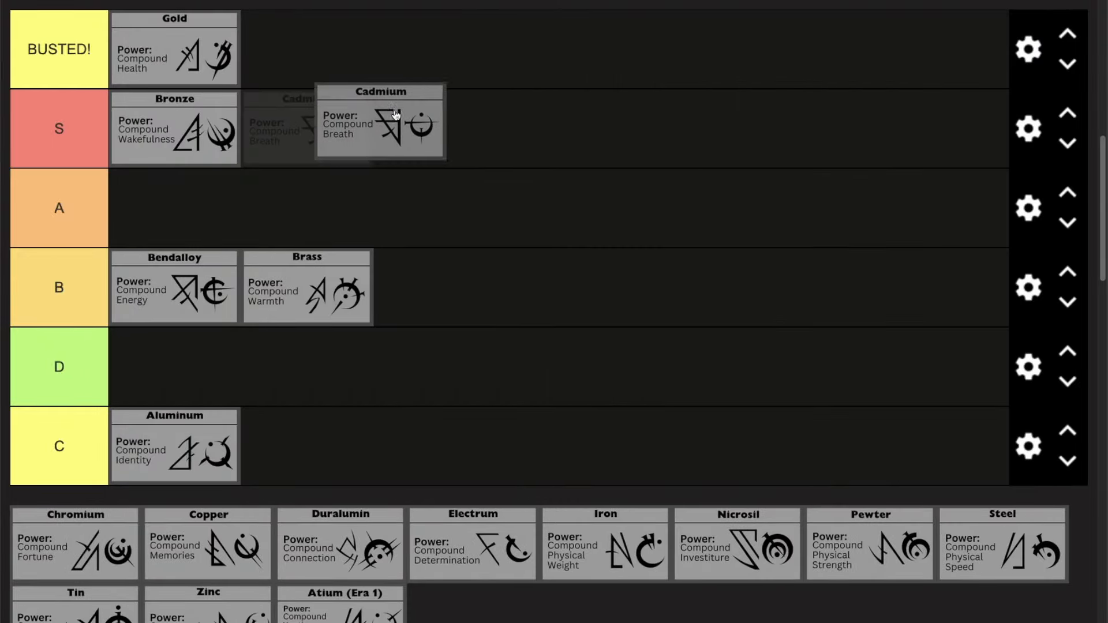
Move the Cadmium card into the S tier beside Bronze
{"action": "left_click_drag", "start_coordinate": [380, 121], "coordinate": [212, 121]}
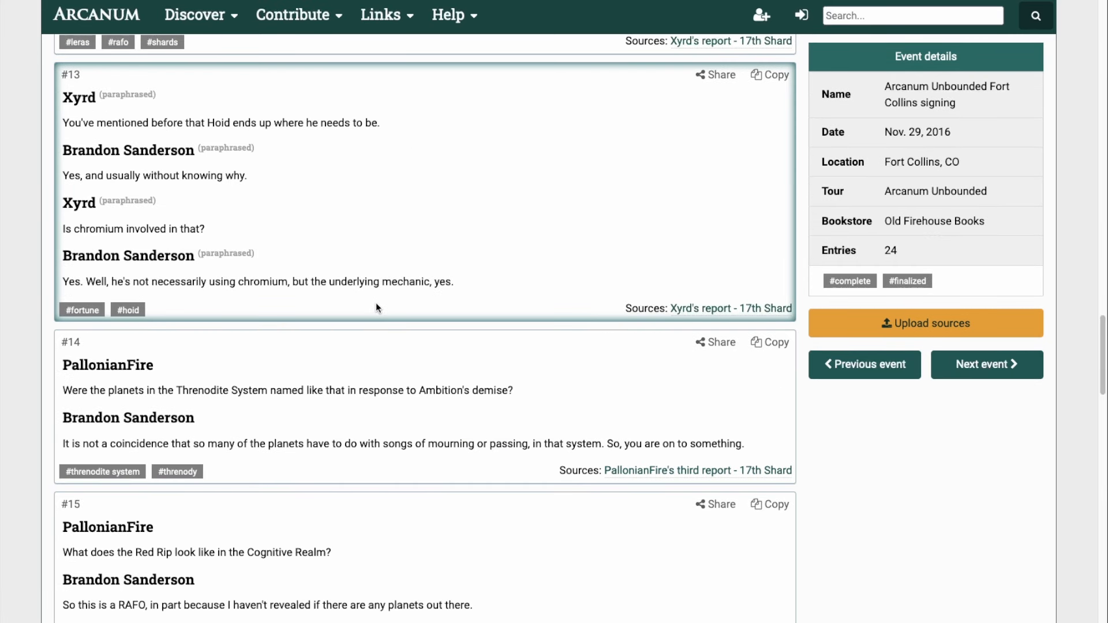
Switch to the Oathbringer Chicago signing entry and highlight the Fortune foreshadowing sentence
{"action": "left_click", "coordinate": [987, 365]}
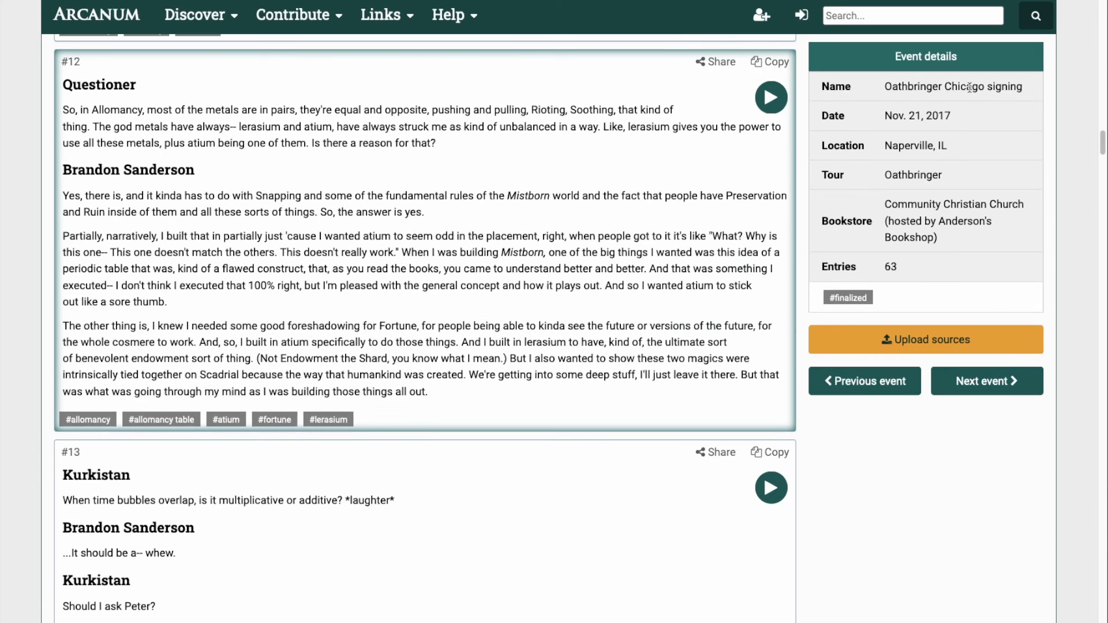
{"action": "mouse_move", "coordinate": [258, 314]}
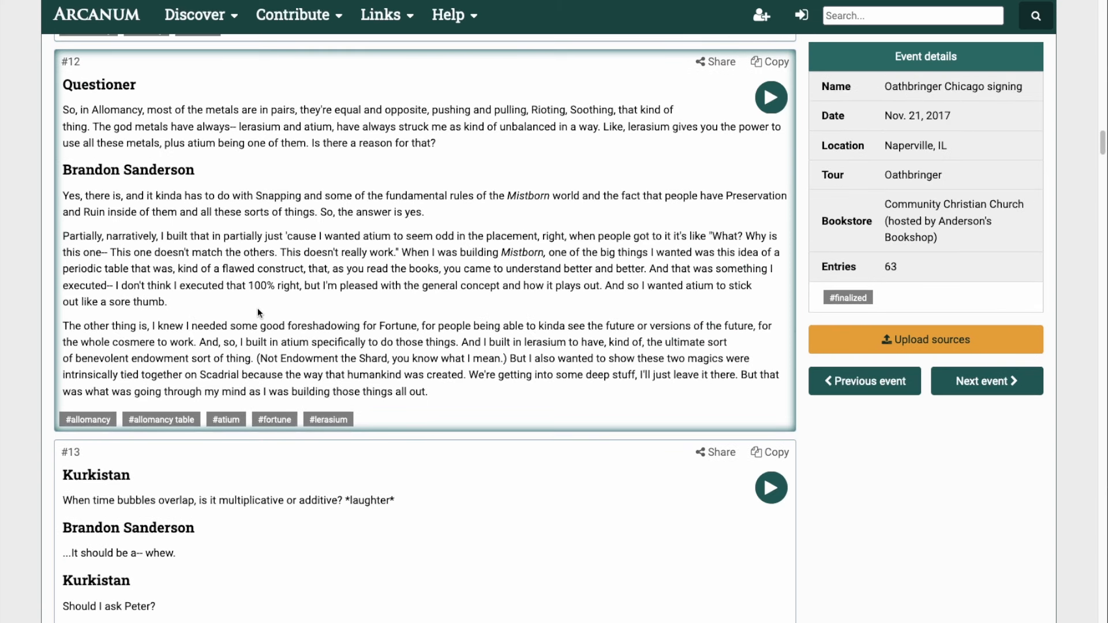
{"action": "left_click_drag", "start_coordinate": [63, 325], "coordinate": [168, 326]}
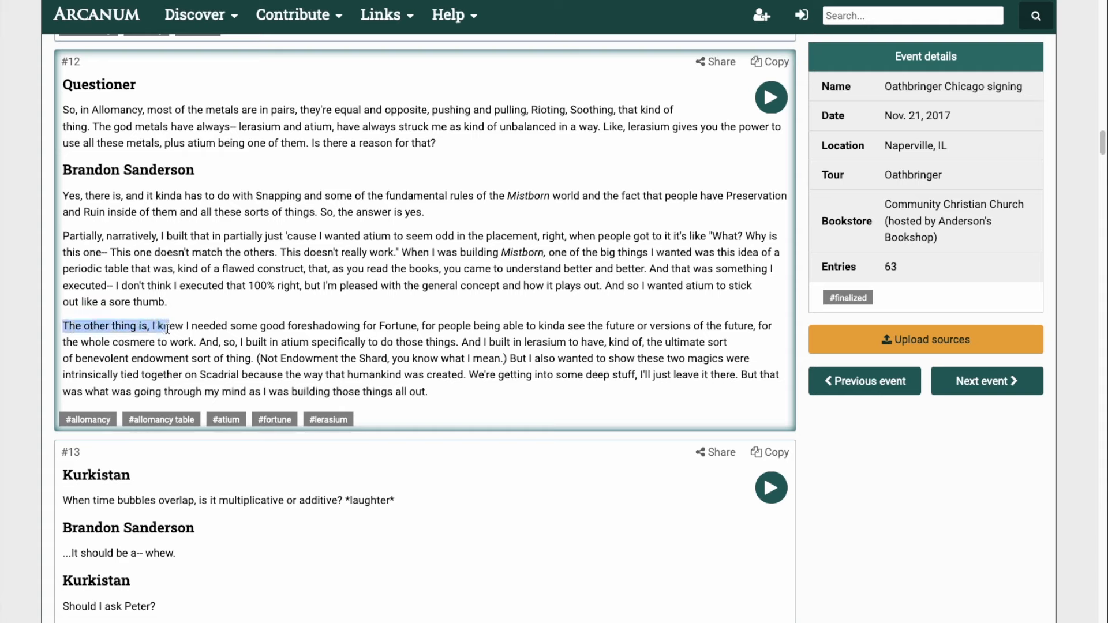
{"action": "left_click_drag", "start_coordinate": [170, 325], "coordinate": [332, 325]}
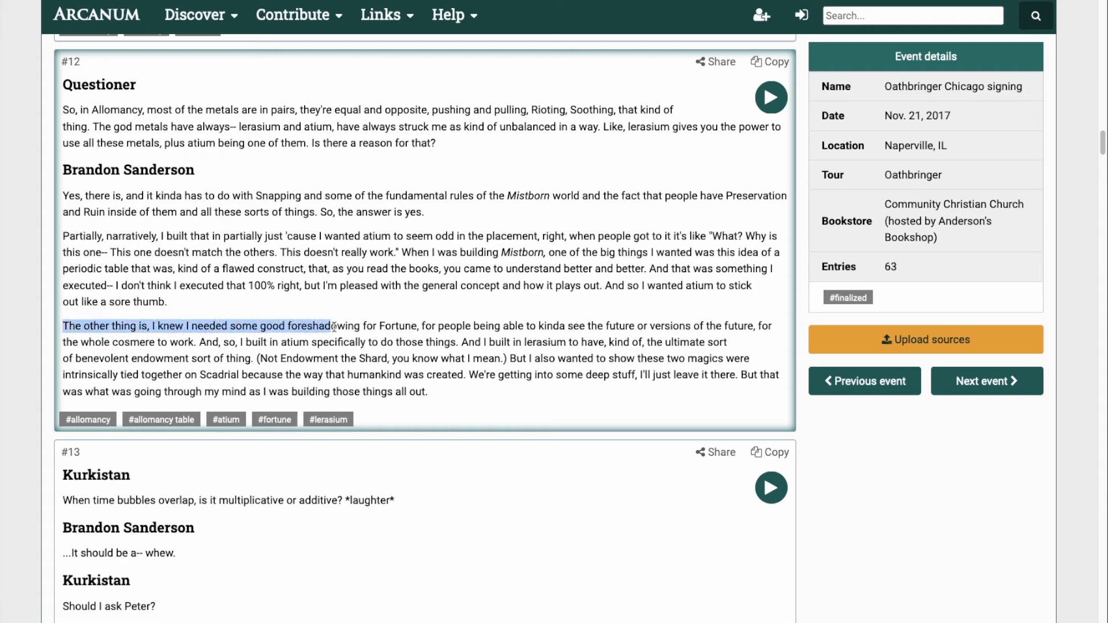
{"action": "left_click_drag", "start_coordinate": [332, 326], "coordinate": [500, 326]}
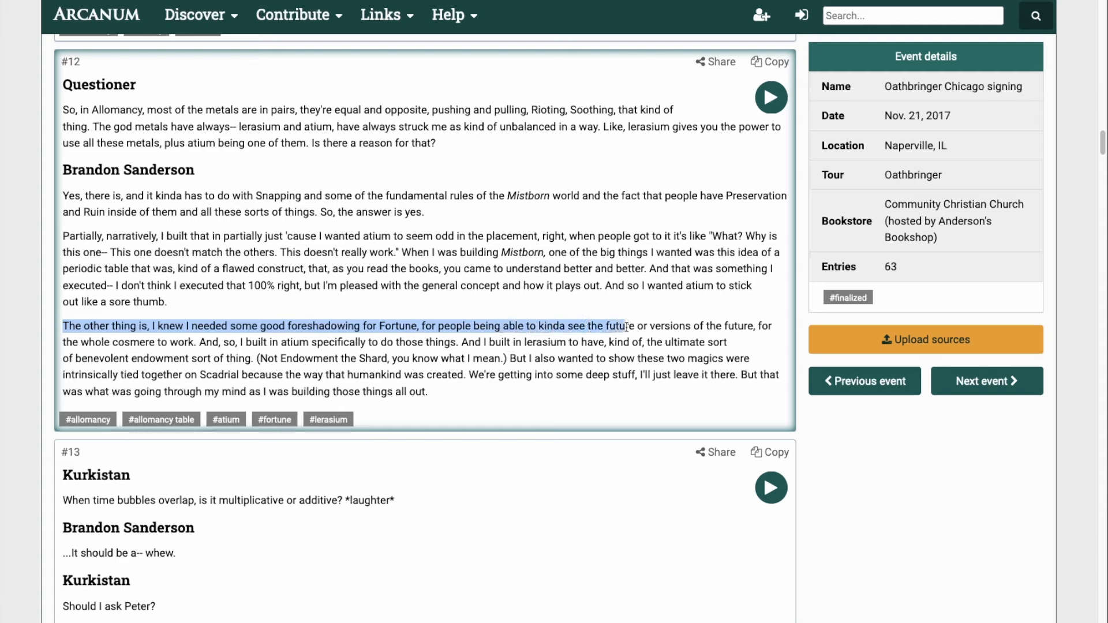
Re-highlight the phrase about atium showing versions of the future
{"action": "left_click_drag", "start_coordinate": [623, 325], "coordinate": [338, 333]}
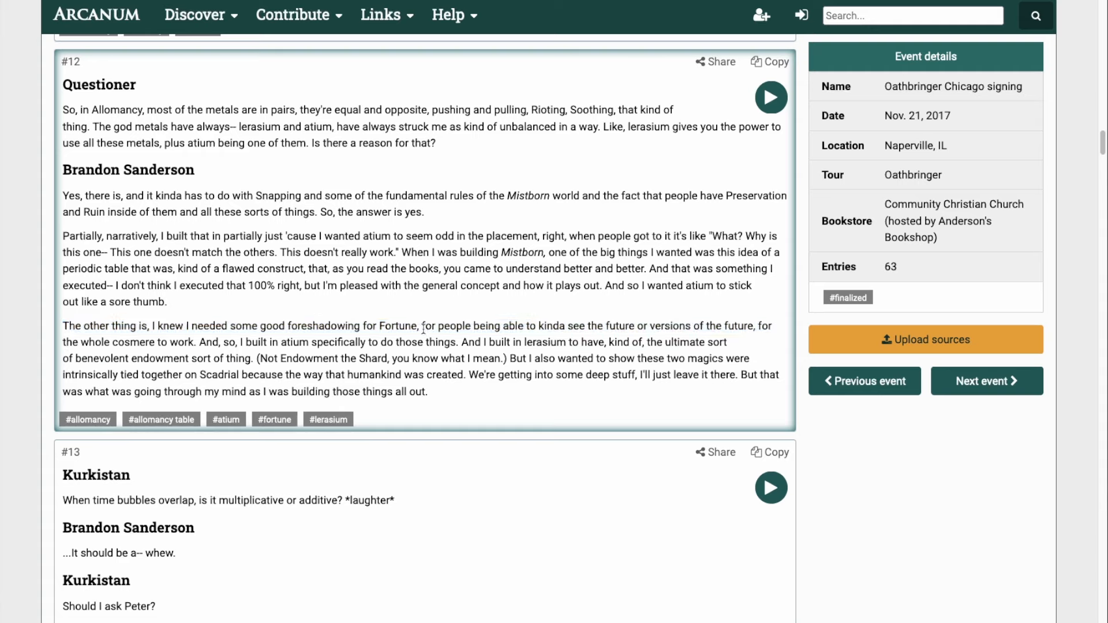
{"action": "left_click_drag", "start_coordinate": [423, 326], "coordinate": [610, 325]}
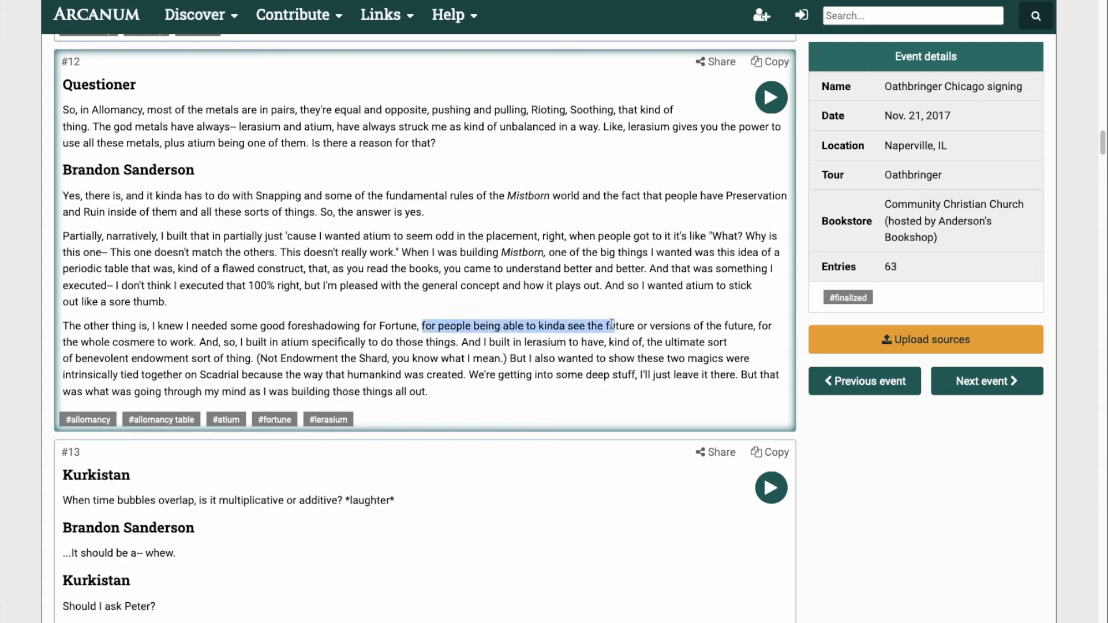
{"action": "left_click_drag", "start_coordinate": [612, 326], "coordinate": [713, 325]}
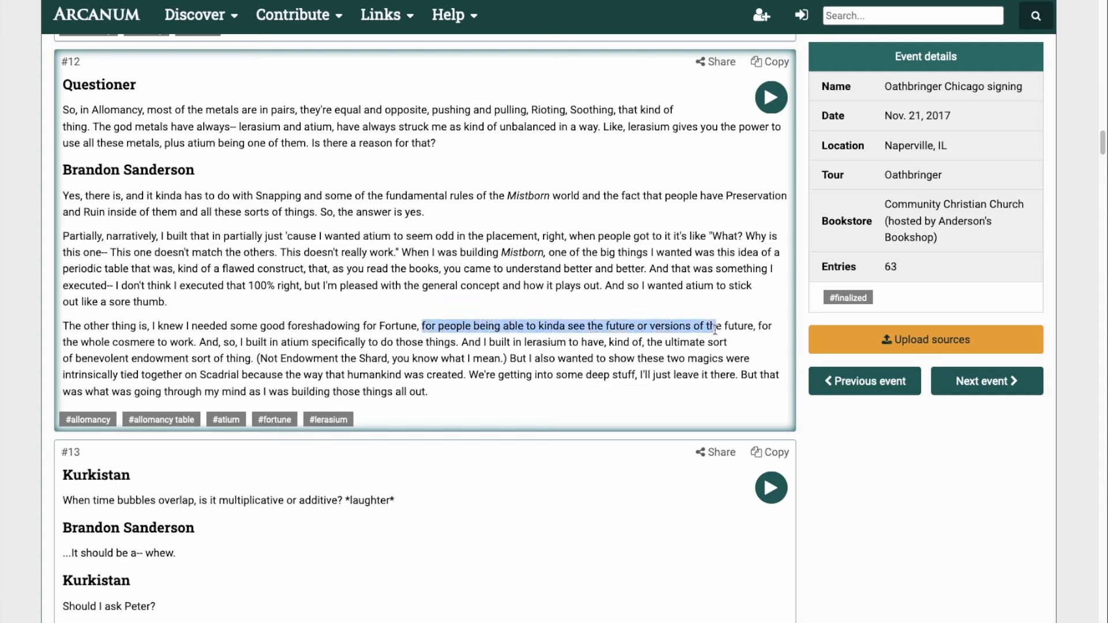
Return to the Fort Collins signing entry and highlight Brandon's answer about chromium guiding Hoid
{"action": "left_click", "coordinate": [760, 337]}
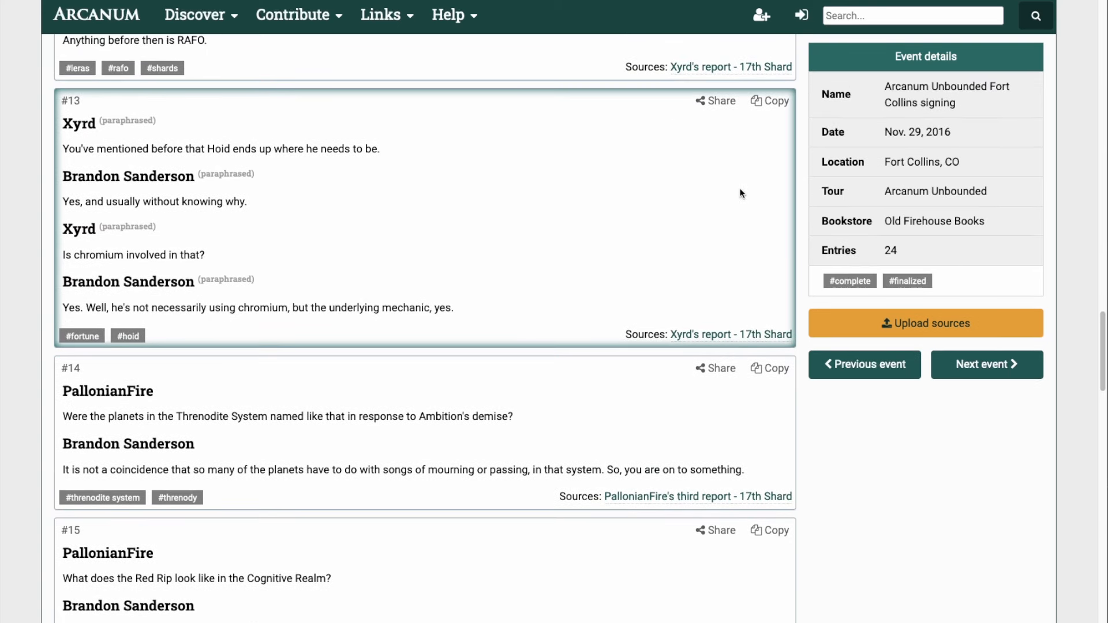
{"action": "mouse_move", "coordinate": [903, 104]}
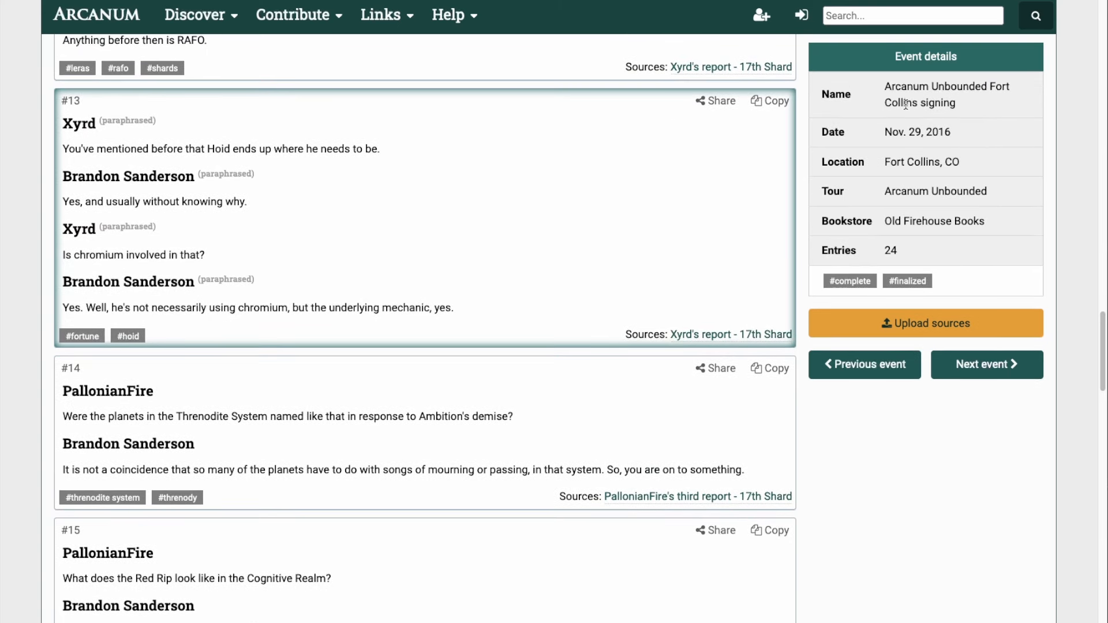
{"action": "mouse_move", "coordinate": [257, 270]}
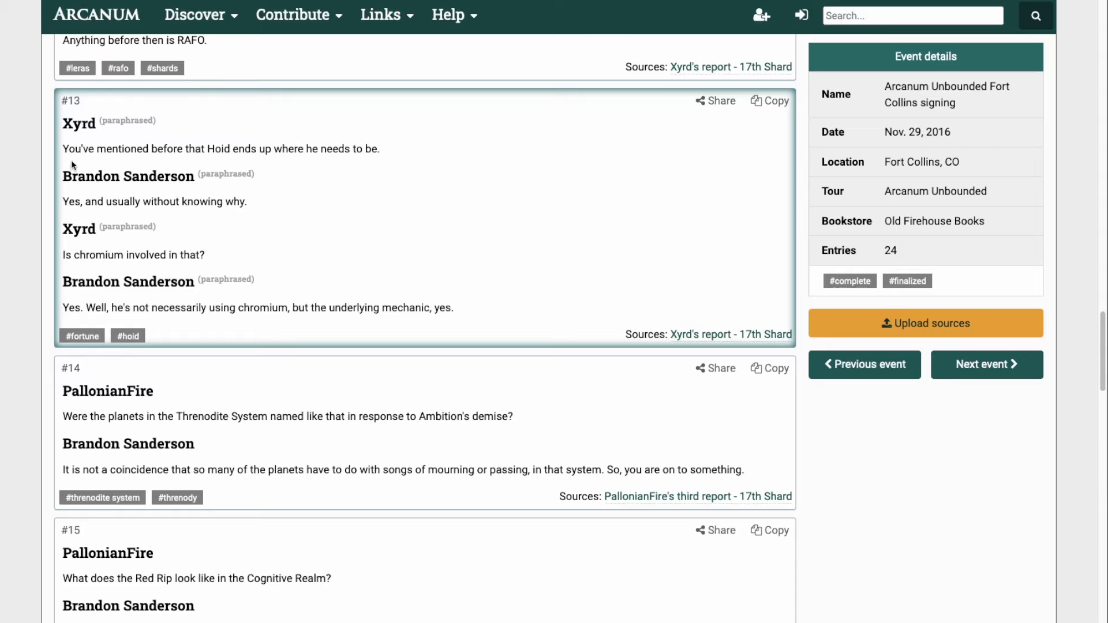
{"action": "left_click_drag", "start_coordinate": [62, 149], "coordinate": [208, 149]}
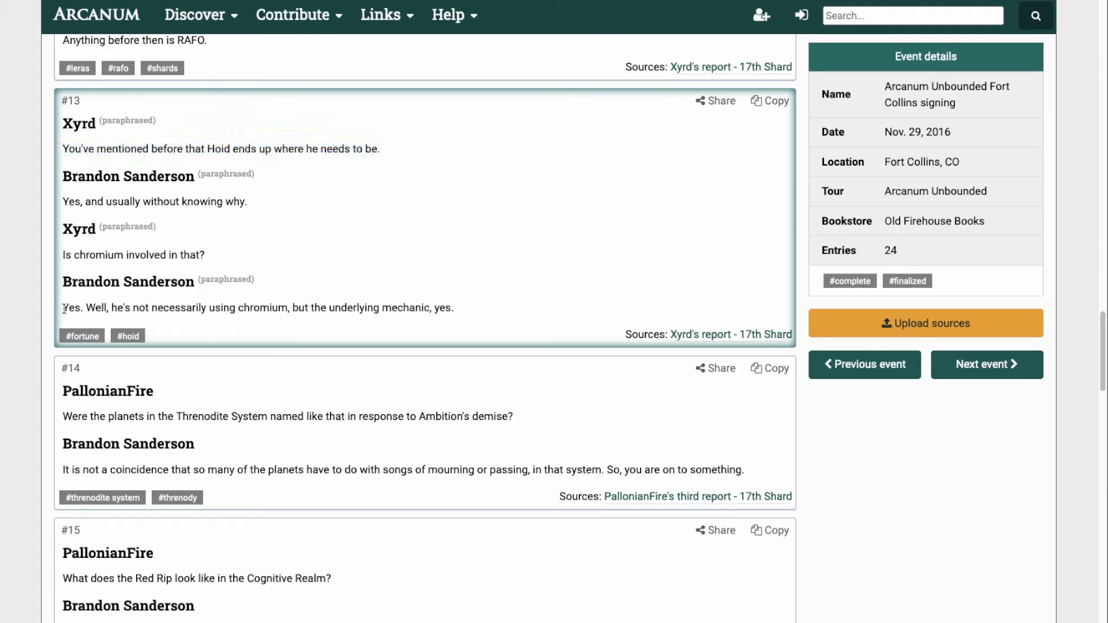
{"action": "left_click_drag", "start_coordinate": [62, 307], "coordinate": [189, 307]}
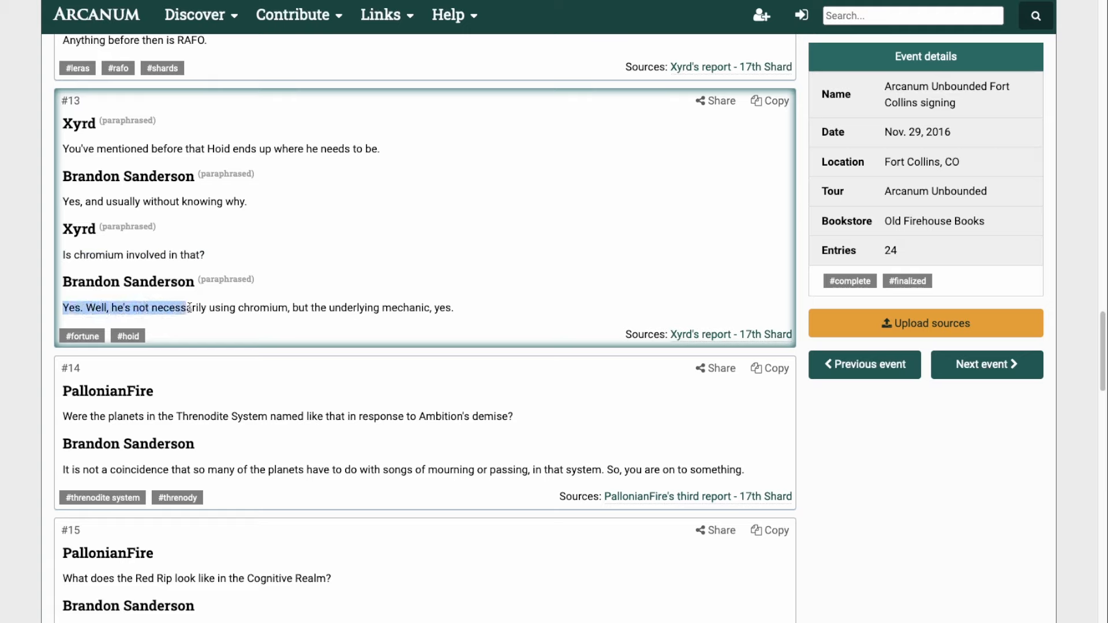
{"action": "left_click_drag", "start_coordinate": [191, 307], "coordinate": [351, 307]}
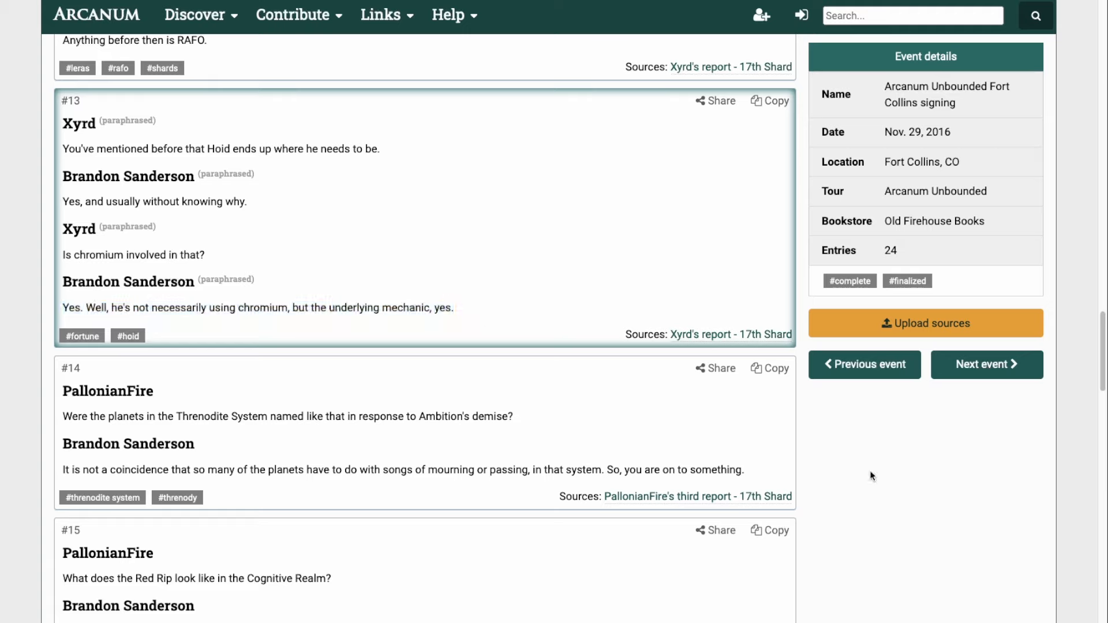
{"action": "mouse_move", "coordinate": [244, 151]}
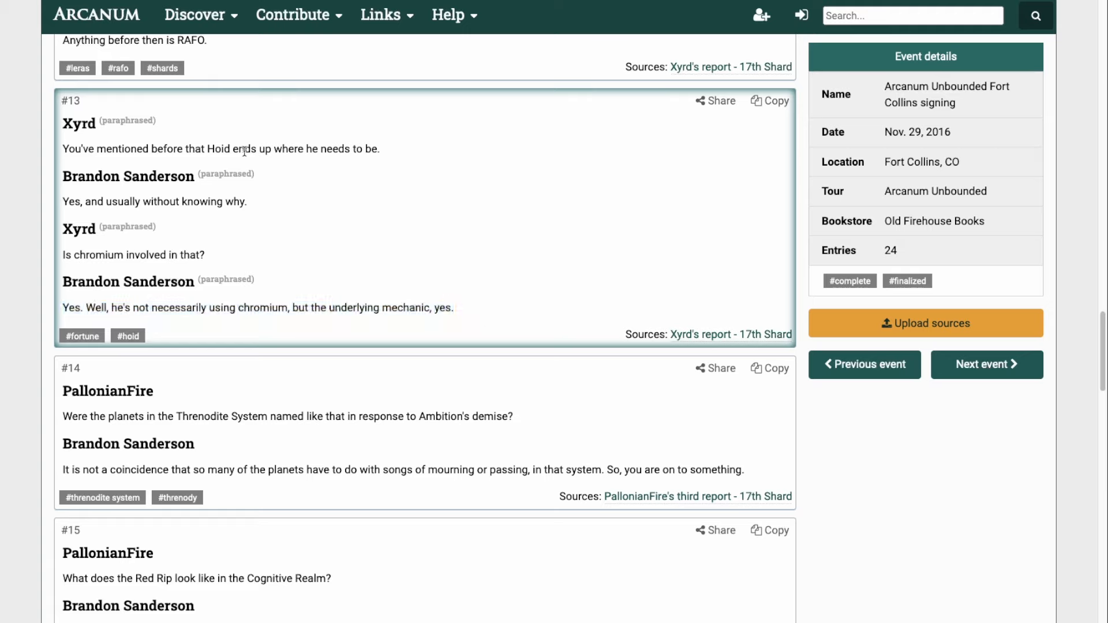
{"action": "mouse_move", "coordinate": [323, 197]}
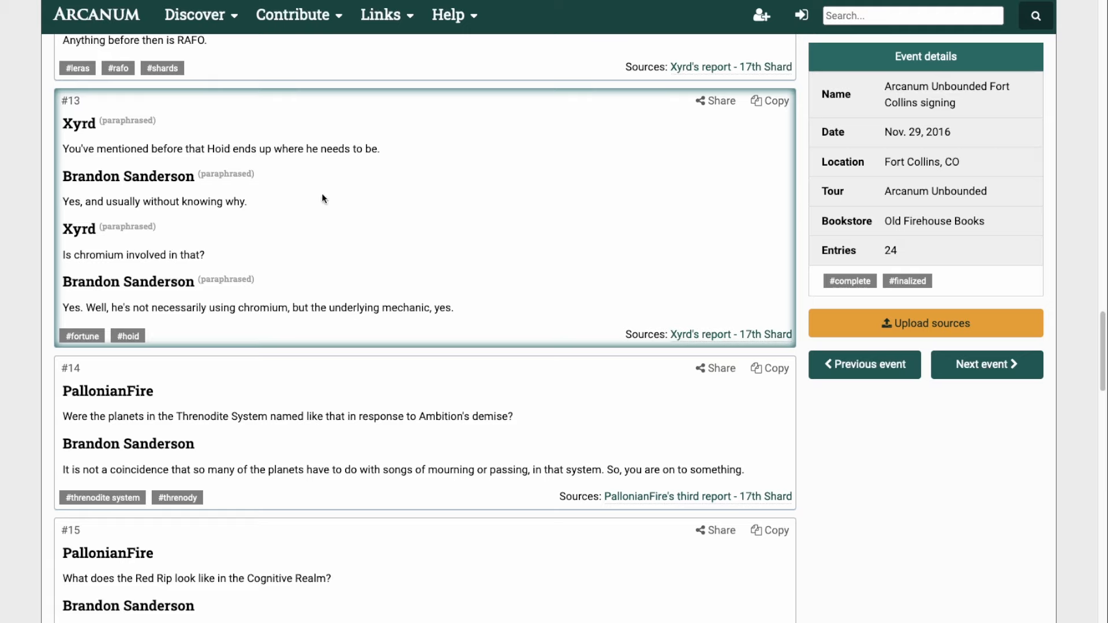
{"action": "mouse_move", "coordinate": [347, 219]}
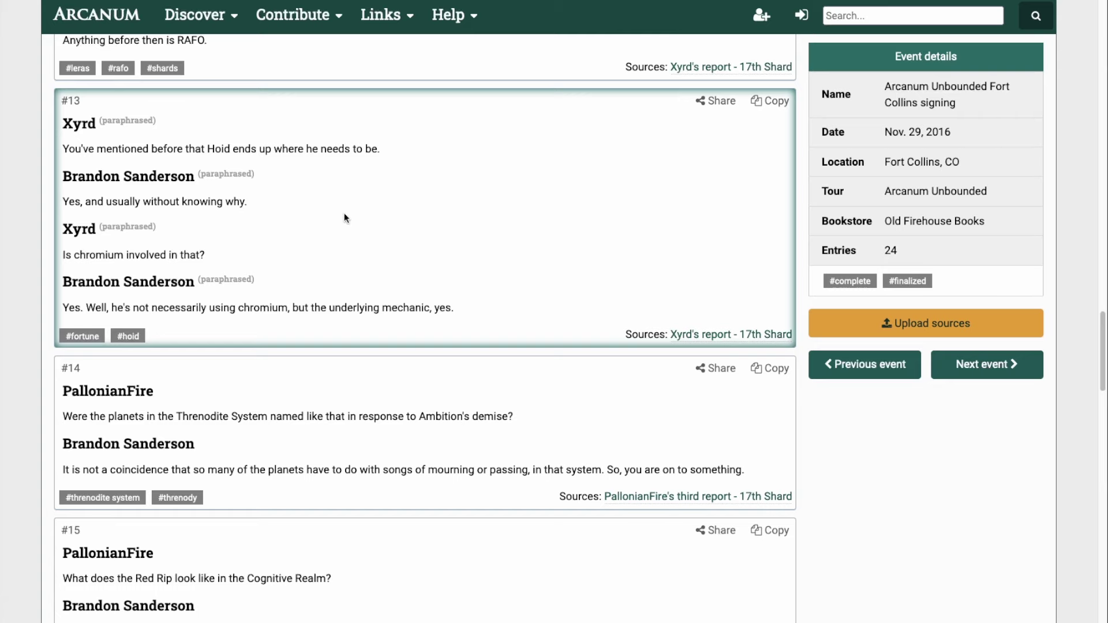
Return to the tier list and pull the Chromium card out of the unranked pool
{"action": "left_click", "coordinate": [987, 365]}
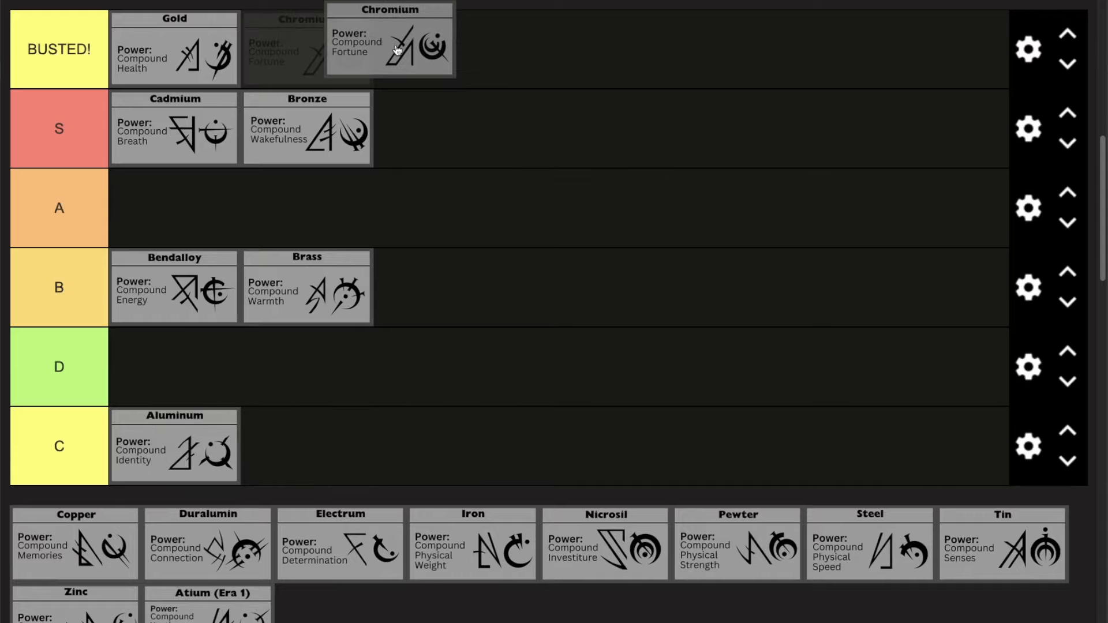
{"action": "double_click", "coordinate": [397, 48]}
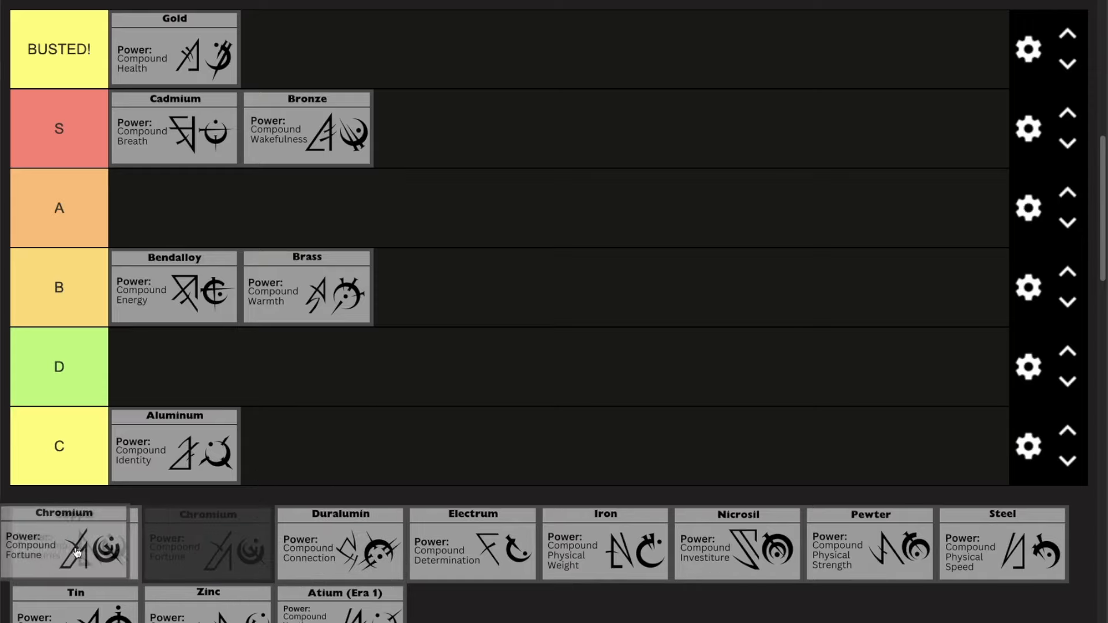
{"action": "left_click_drag", "start_coordinate": [64, 544], "coordinate": [276, 209]}
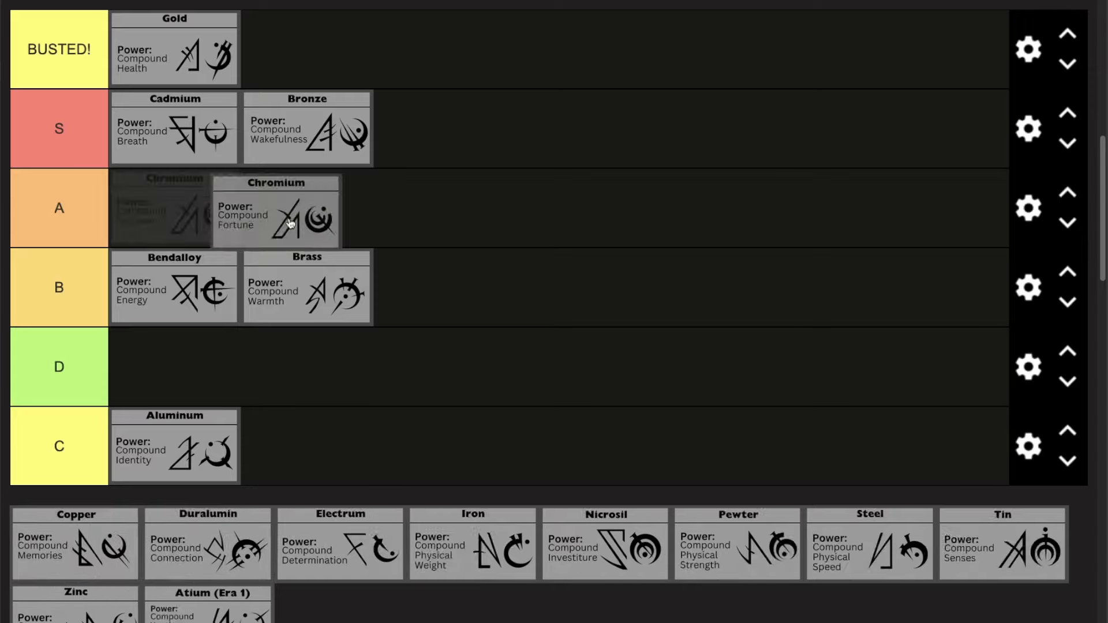
Carry Chromium up through the A and S tiers into the BUSTED row beside Gold
{"action": "left_click_drag", "start_coordinate": [276, 209], "coordinate": [502, 141]}
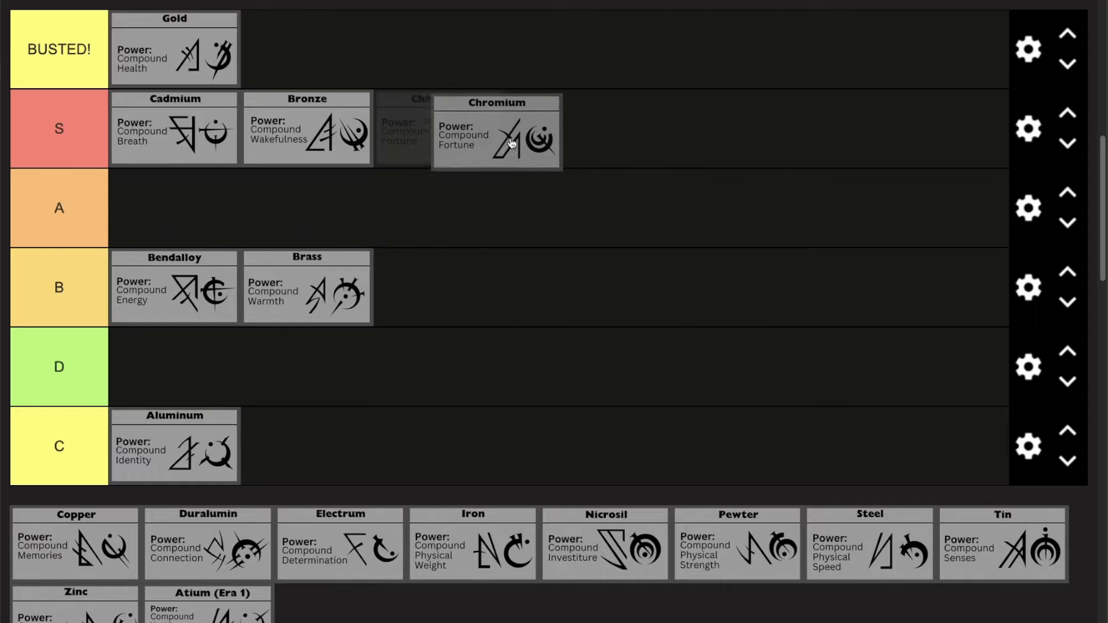
{"action": "left_click_drag", "start_coordinate": [496, 131], "coordinate": [465, 118]}
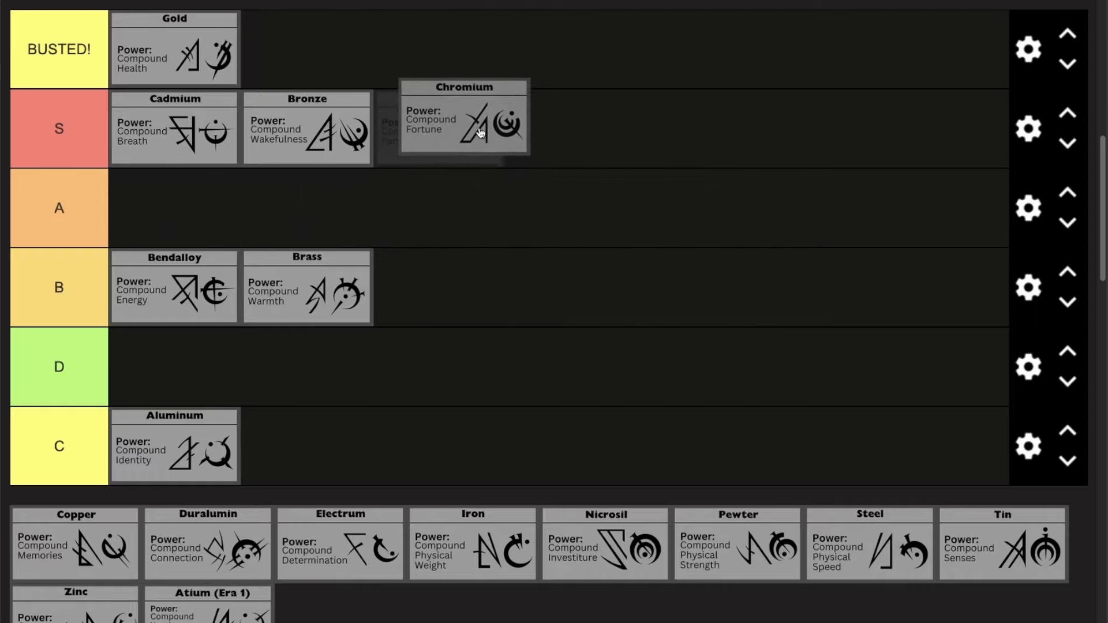
{"action": "left_click_drag", "start_coordinate": [464, 127], "coordinate": [500, 60]}
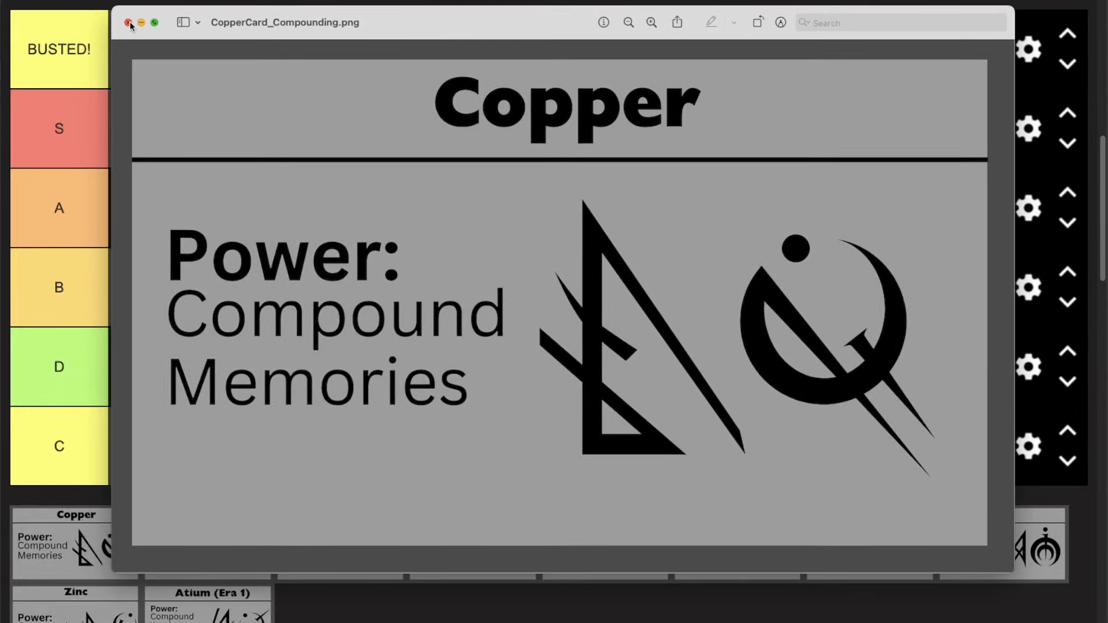
Close the Copper card and move the D tier below C as the lowest row
{"action": "left_click", "coordinate": [130, 23]}
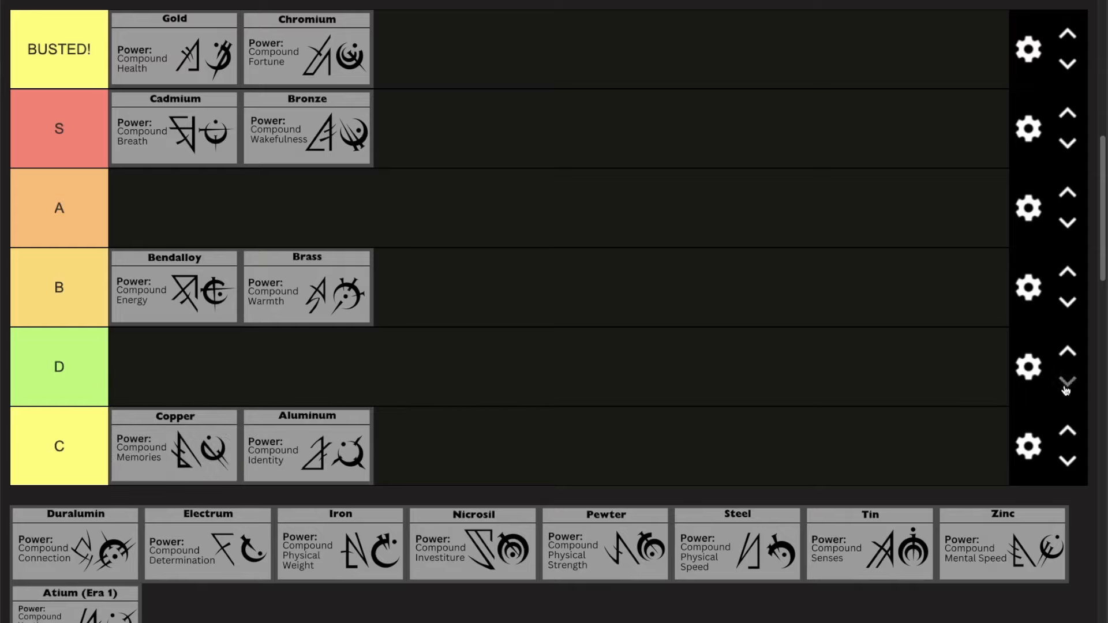
{"action": "left_click_drag", "start_coordinate": [174, 446], "coordinate": [187, 431]}
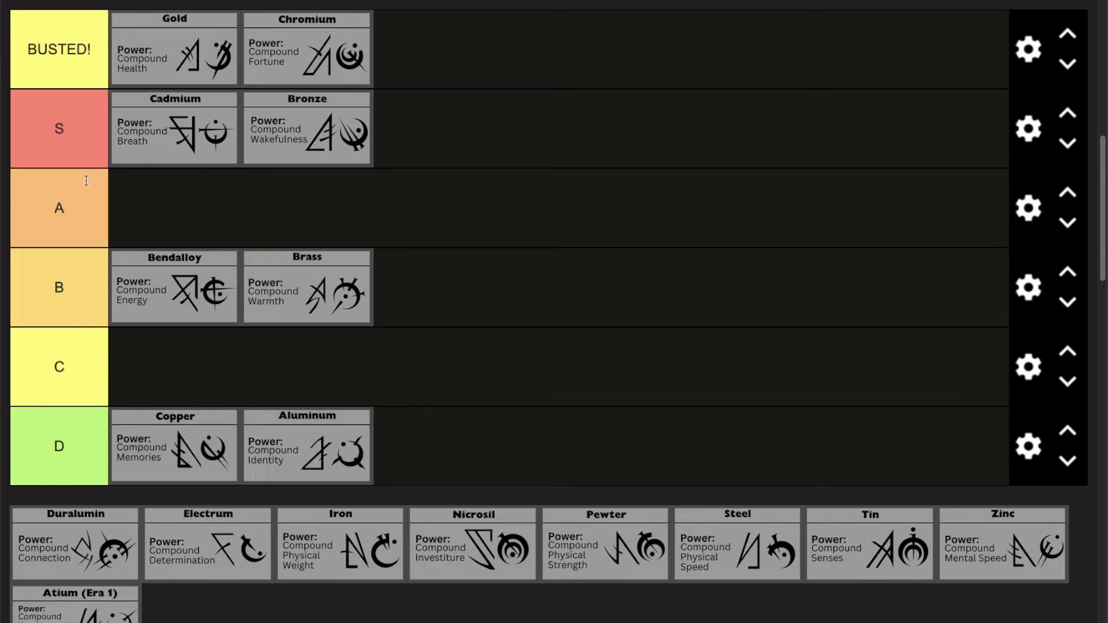
{"action": "left_click", "coordinate": [58, 446]}
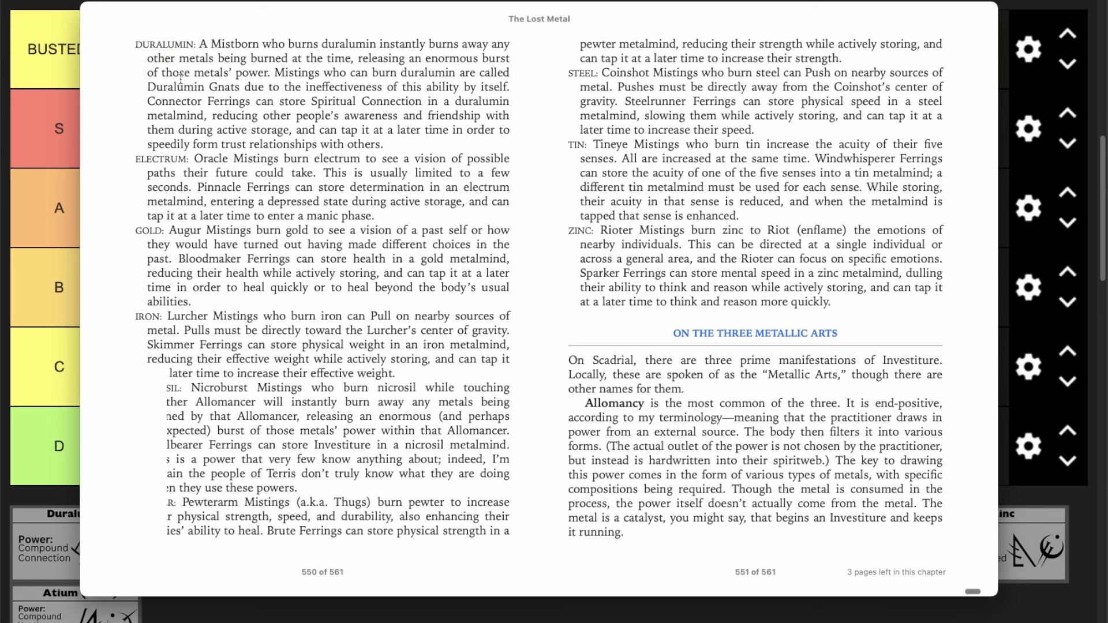
Select the duralumin glossary sentence on Connector Ferrings storing Spiritual Connection
{"action": "left_click_drag", "start_coordinate": [147, 102], "coordinate": [292, 101]}
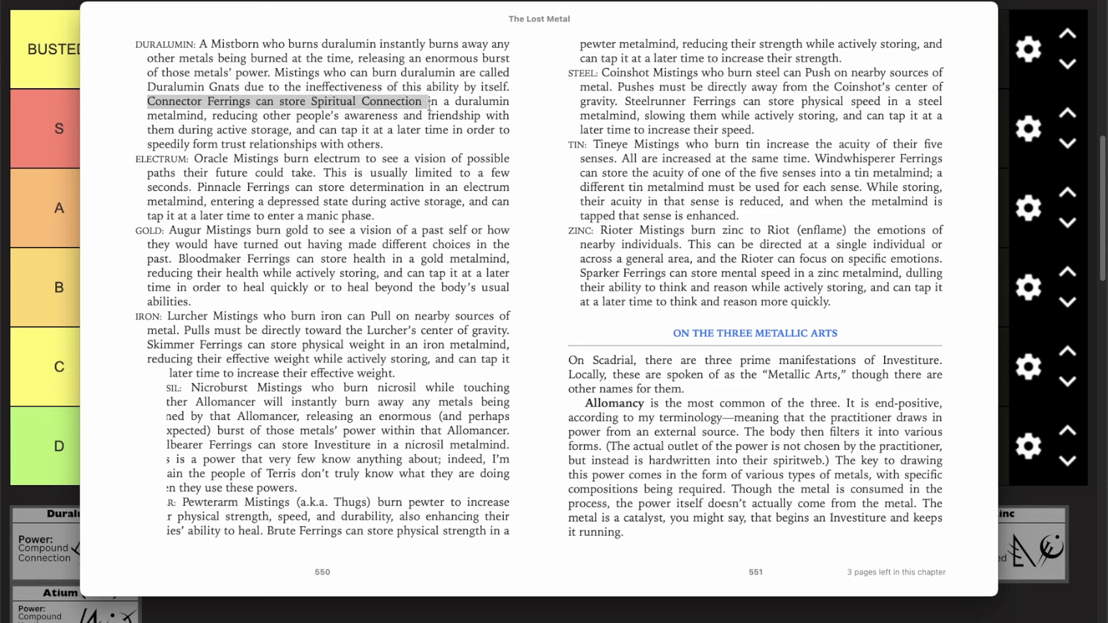
{"action": "left_click_drag", "start_coordinate": [424, 101], "coordinate": [206, 115]}
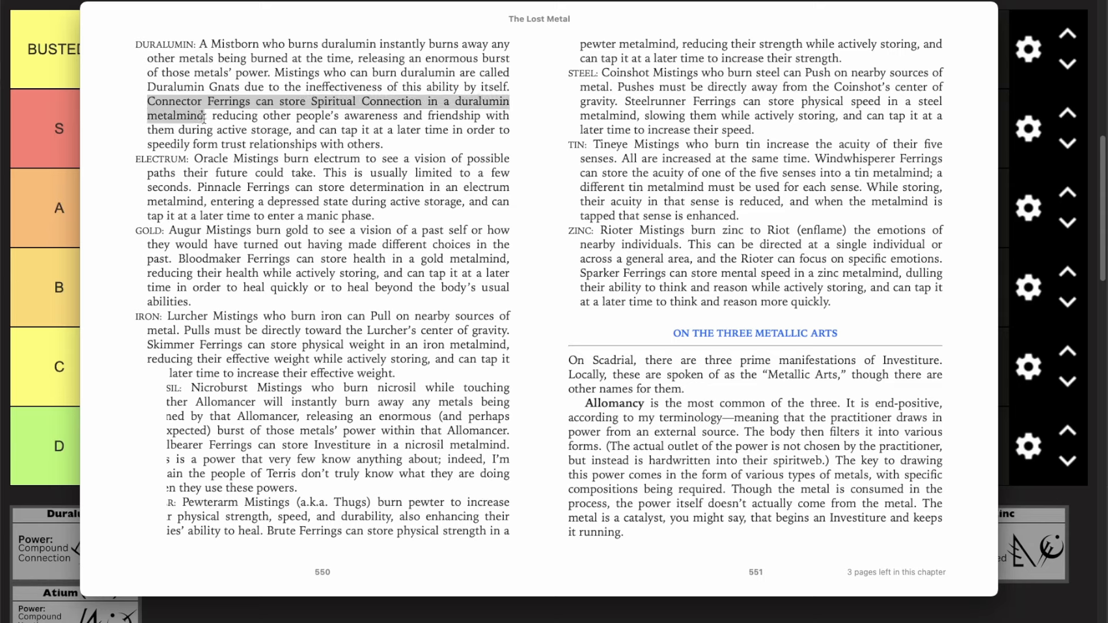
{"action": "left_click_drag", "start_coordinate": [225, 115], "coordinate": [486, 116]}
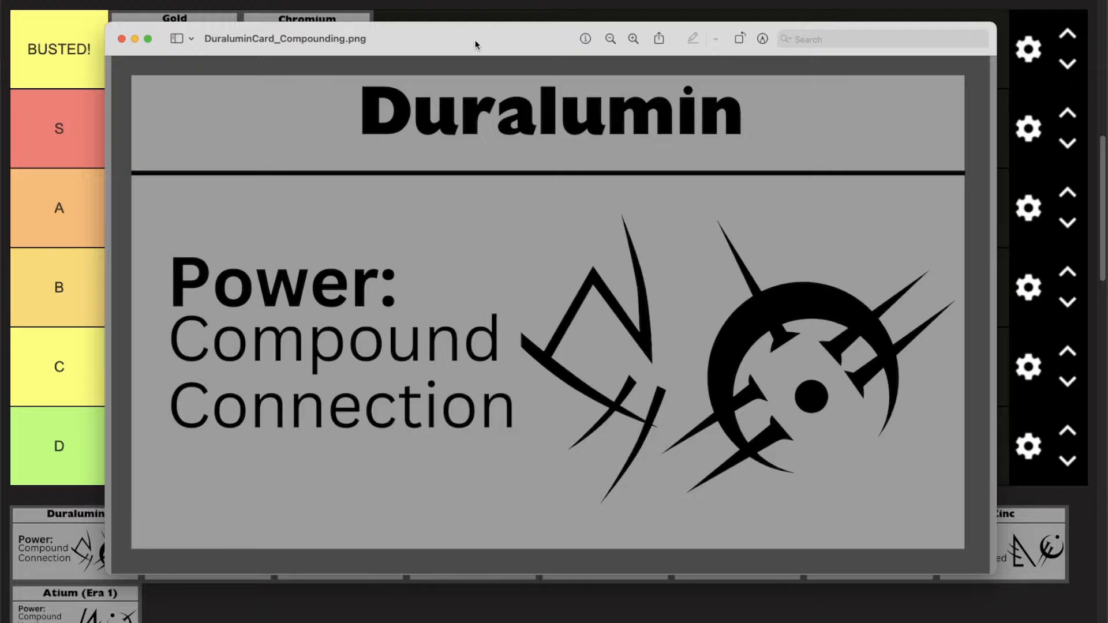
{"action": "mouse_move", "coordinate": [123, 40]}
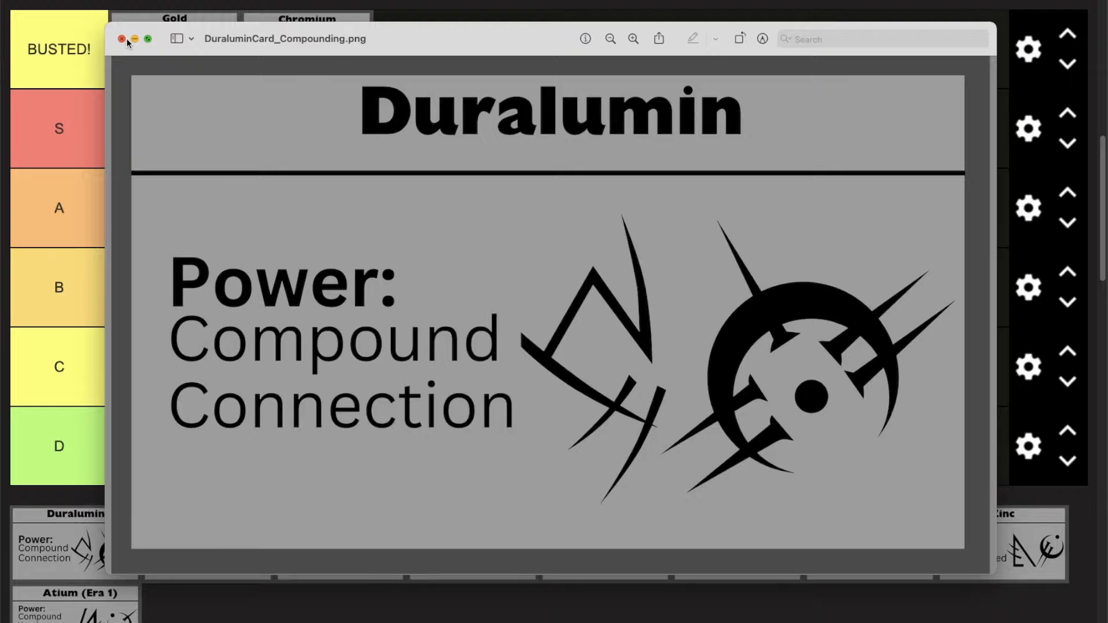
Close the Duralumin card and move Duralumin from C to the start of the S tier
{"action": "left_click", "coordinate": [120, 39]}
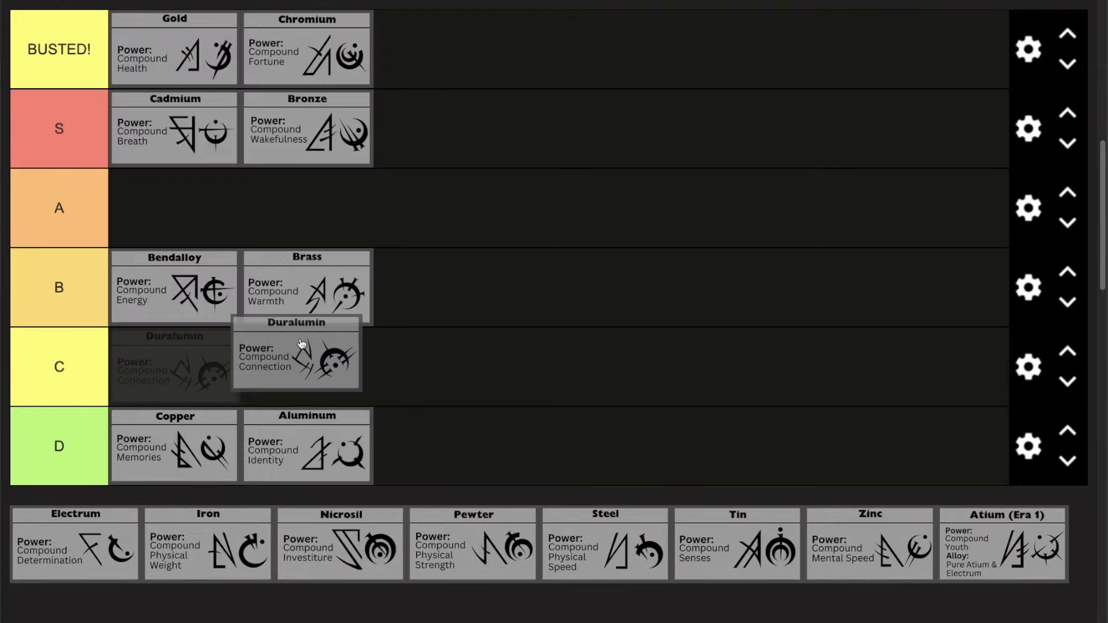
{"action": "left_click_drag", "start_coordinate": [300, 344], "coordinate": [431, 103]}
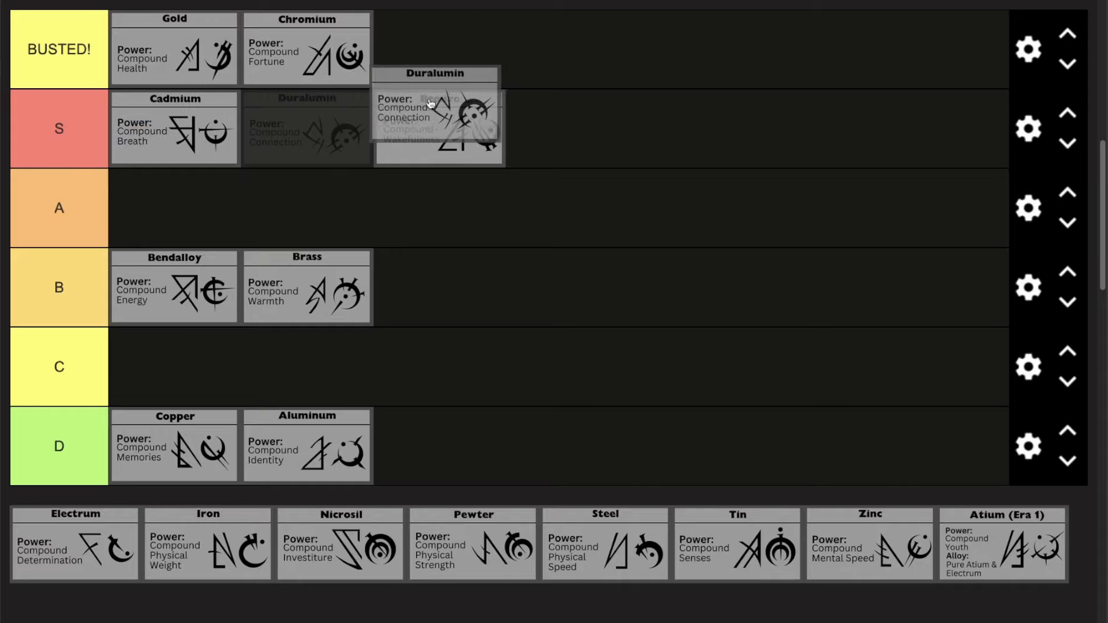
{"action": "left_click_drag", "start_coordinate": [435, 106], "coordinate": [173, 133]}
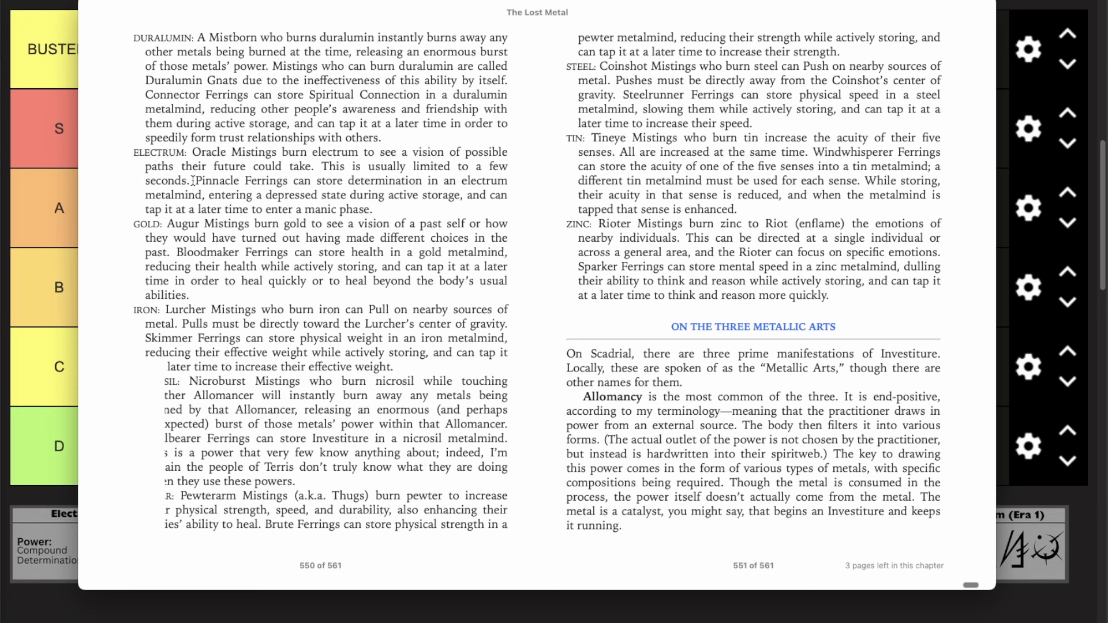
Select the electrum glossary sentence on Pinnacle Ferrings storing determination
{"action": "double_click", "coordinate": [215, 180]}
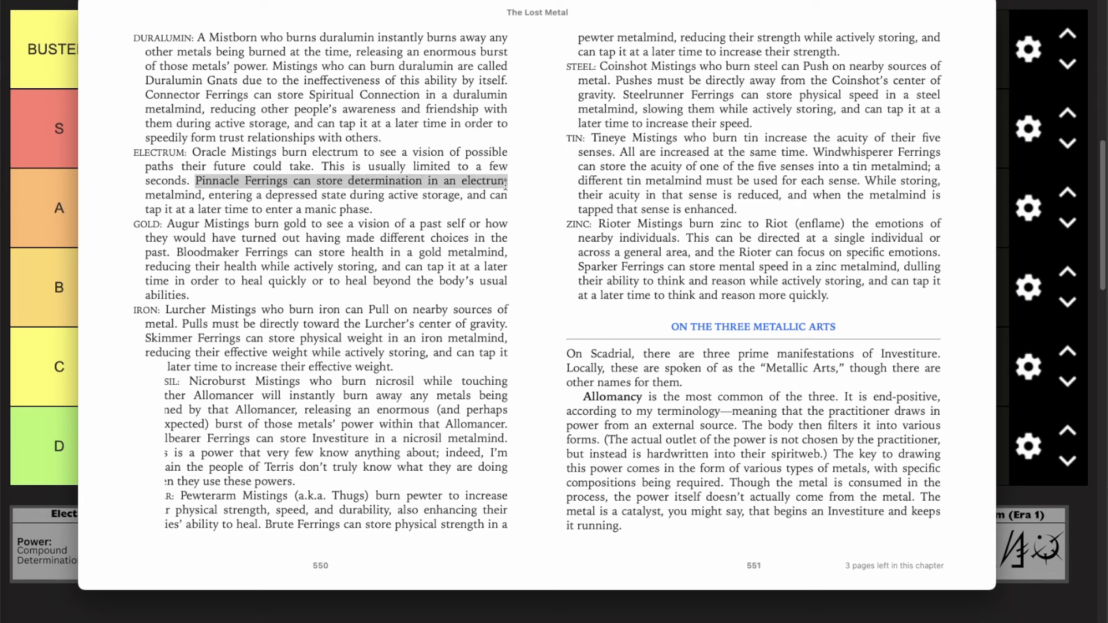
{"action": "left_click_drag", "start_coordinate": [504, 181], "coordinate": [318, 195]}
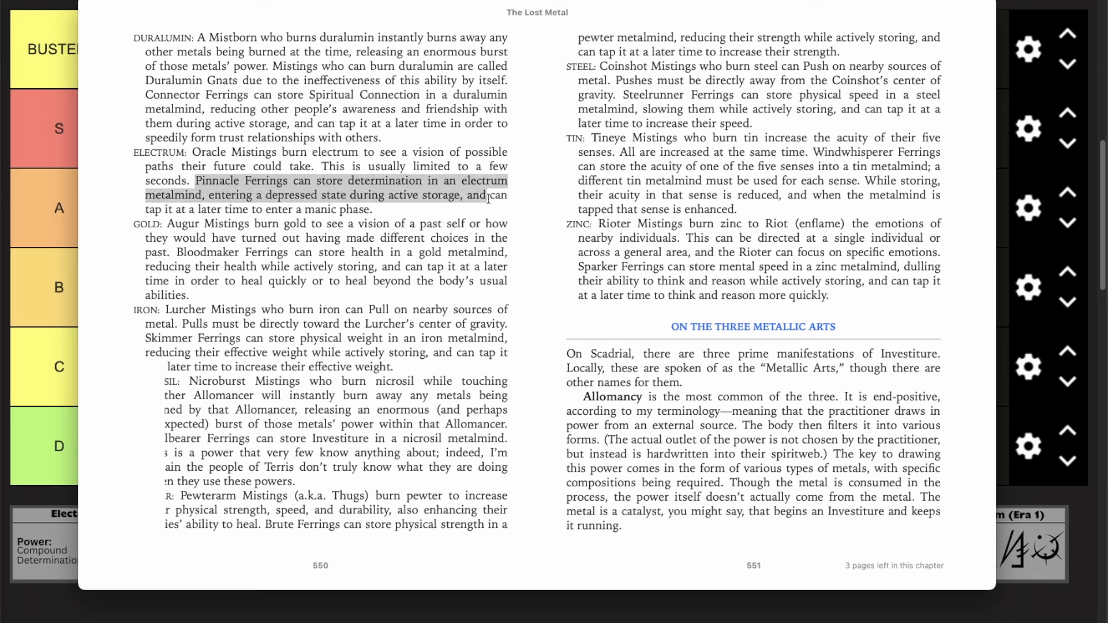
{"action": "left_click_drag", "start_coordinate": [487, 195], "coordinate": [343, 209]}
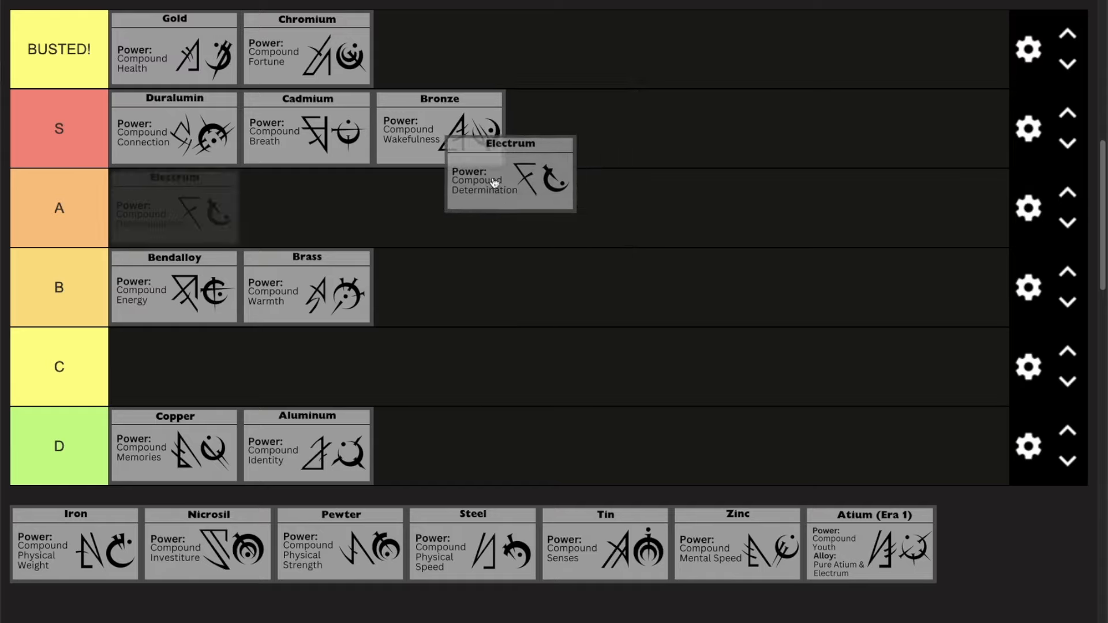
Drop Electrum into the A tier and reposition Bronze within the S tier
{"action": "left_click_drag", "start_coordinate": [495, 180], "coordinate": [212, 244]}
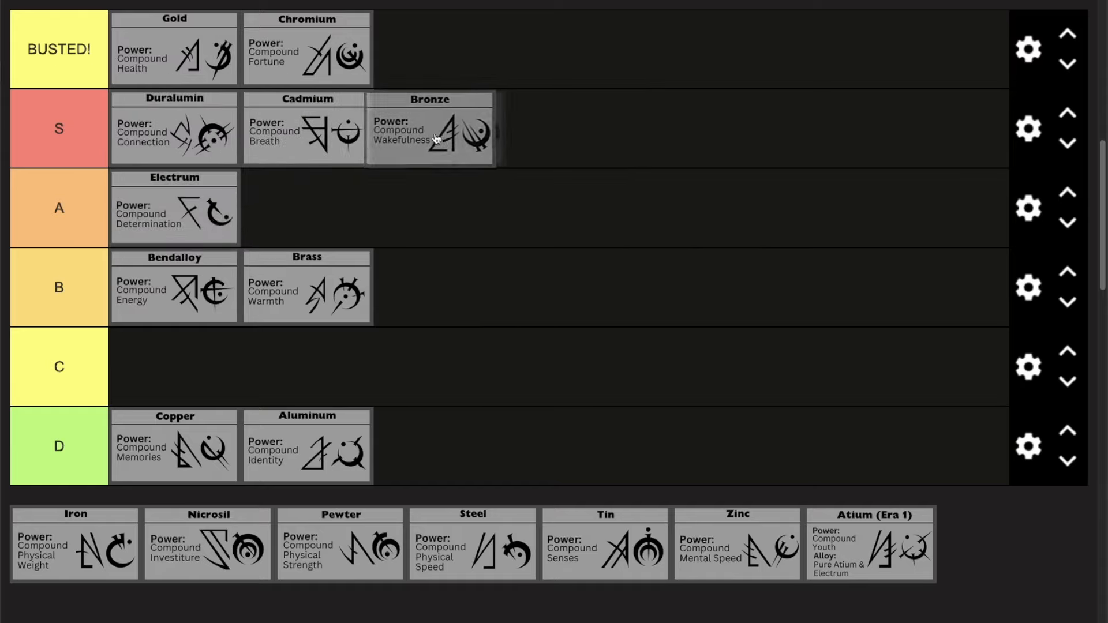
{"action": "left_click_drag", "start_coordinate": [430, 128], "coordinate": [206, 129]}
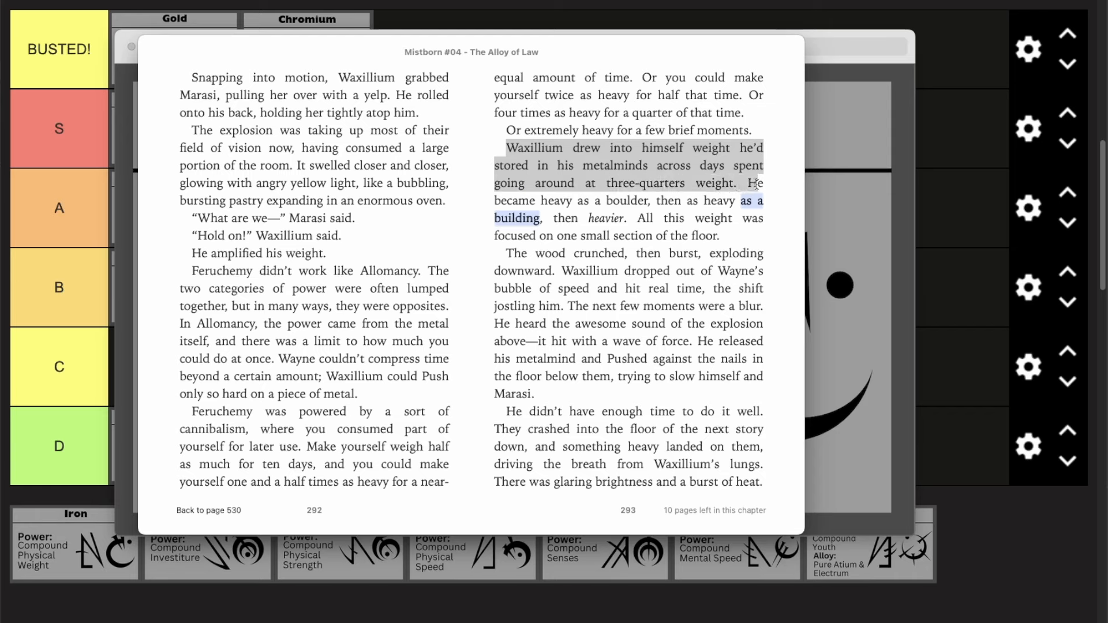
Select the Alloy of Law passage on Waxillium increasing his stored weight
{"action": "left_click_drag", "start_coordinate": [763, 199], "coordinate": [706, 199]}
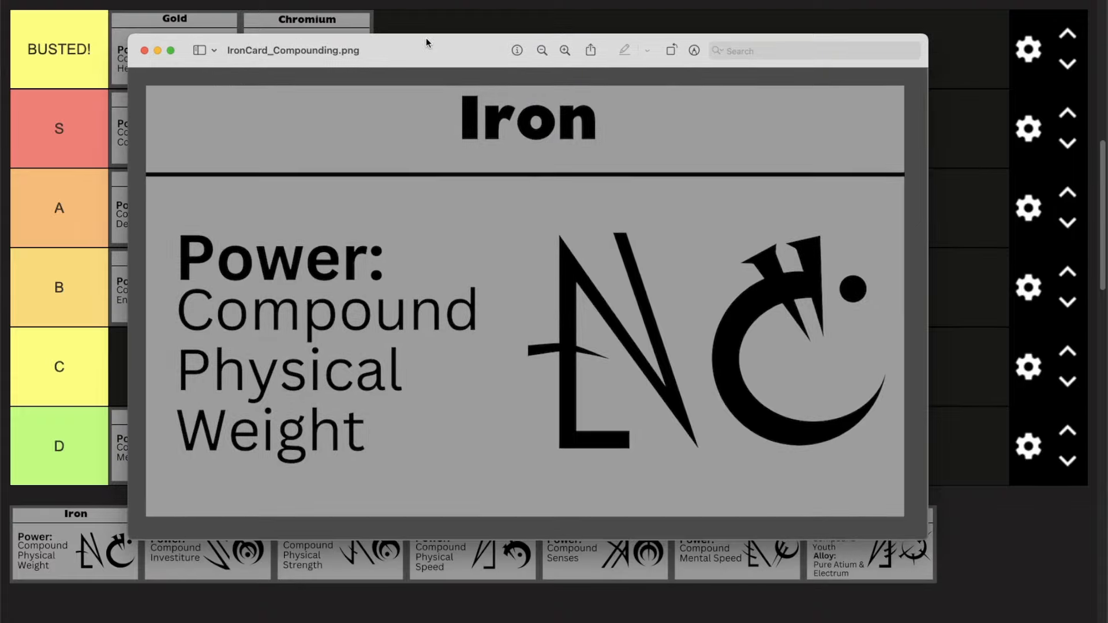
Close the full-size Iron Compound Physical Weight card in Preview
{"action": "left_click", "coordinate": [144, 49]}
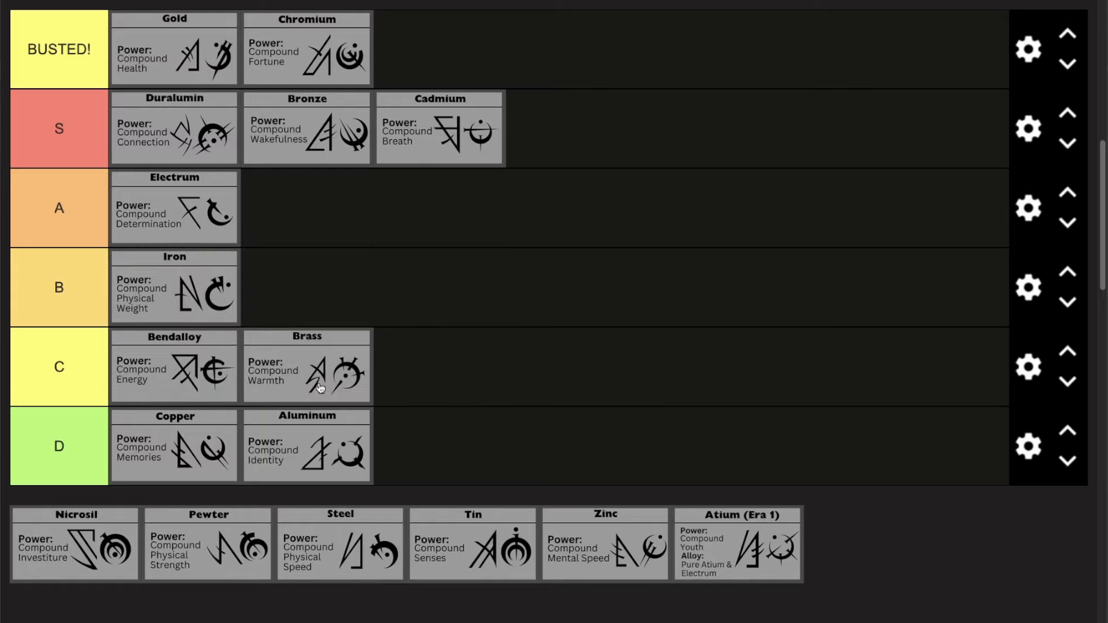
{"action": "mouse_move", "coordinate": [527, 423]}
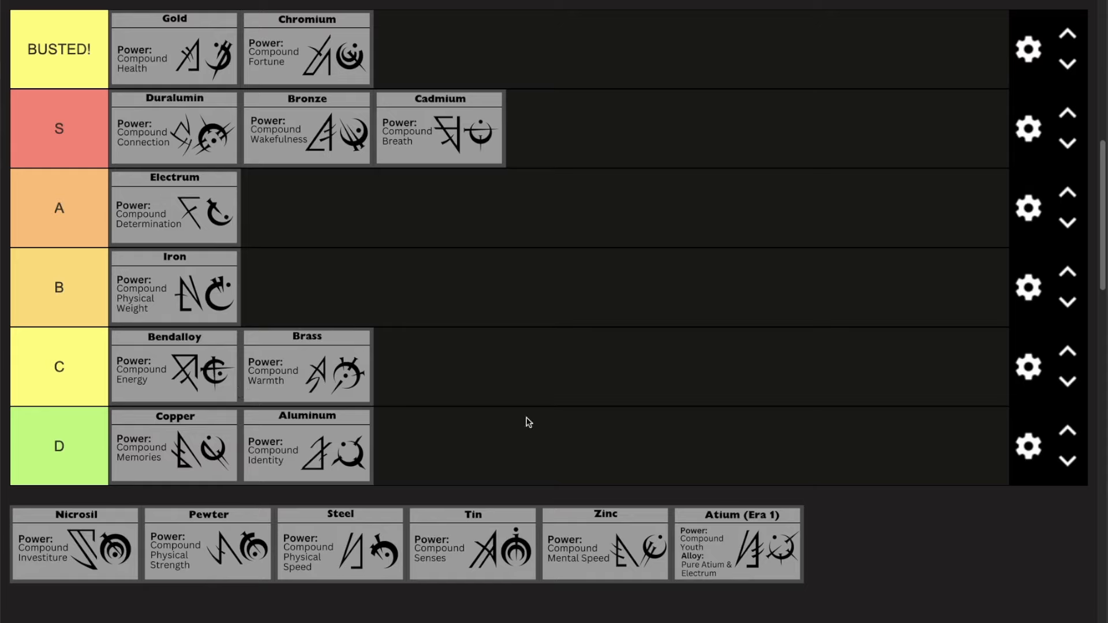
{"action": "mouse_move", "coordinate": [811, 385]}
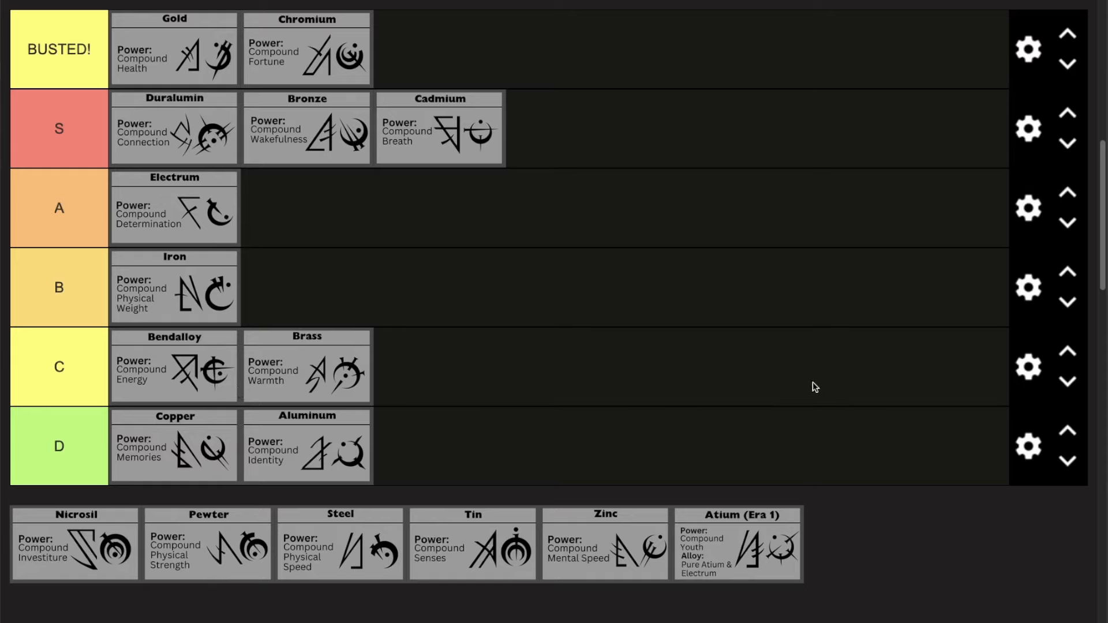
{"action": "mouse_move", "coordinate": [829, 376]}
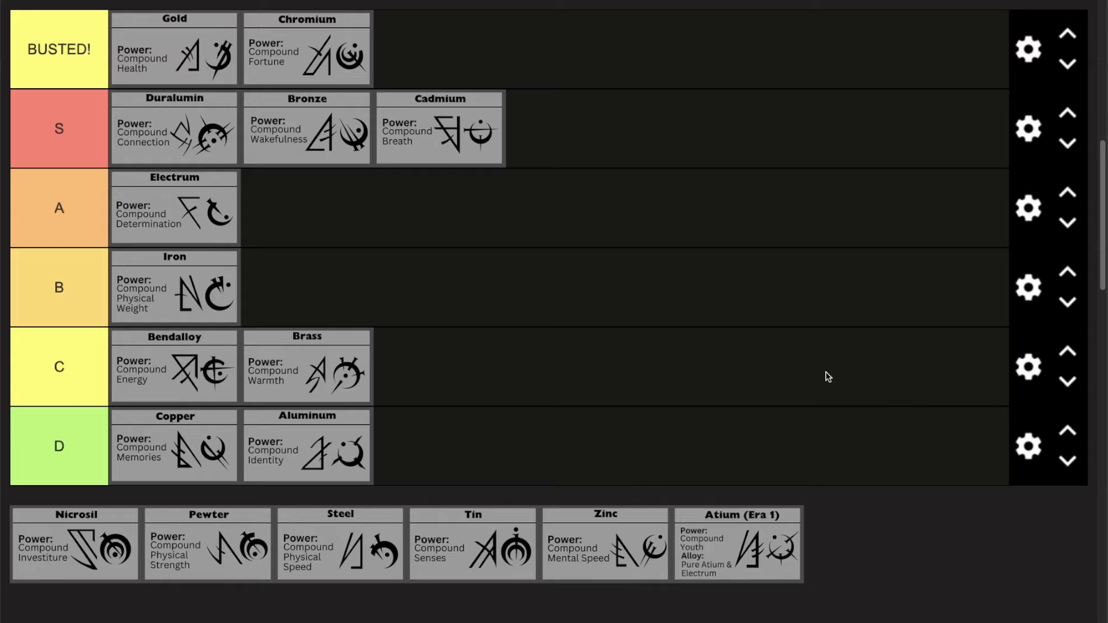
{"action": "mouse_move", "coordinate": [277, 349]}
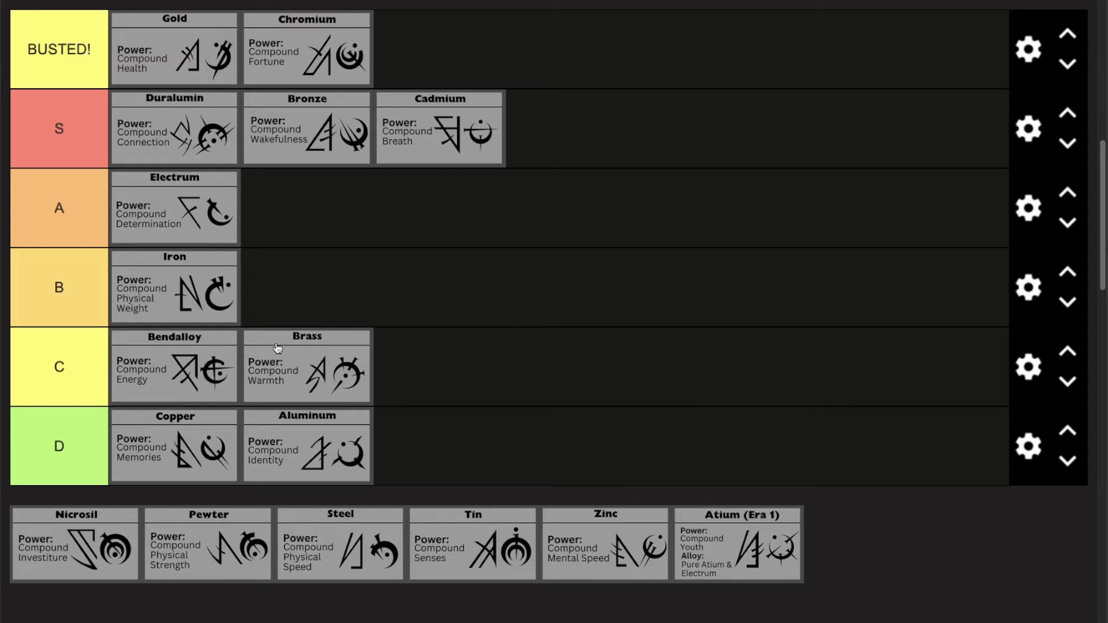
{"action": "mouse_move", "coordinate": [321, 373]}
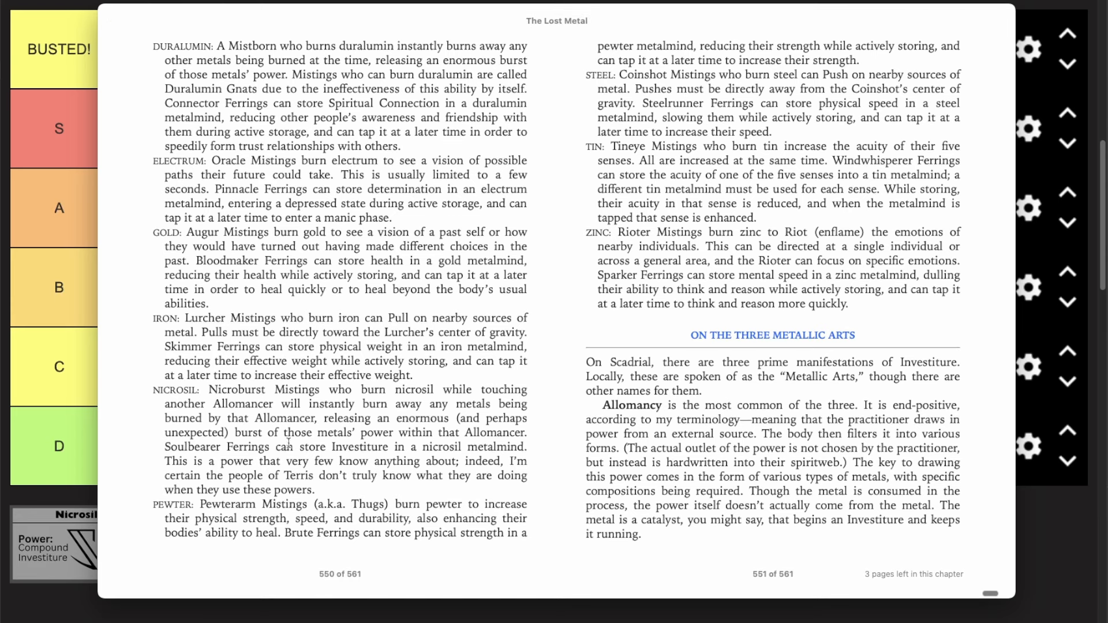
Select the nicrosil glossary sentence on Soulbearer Ferrings
{"action": "left_click_drag", "start_coordinate": [165, 447], "coordinate": [265, 462]}
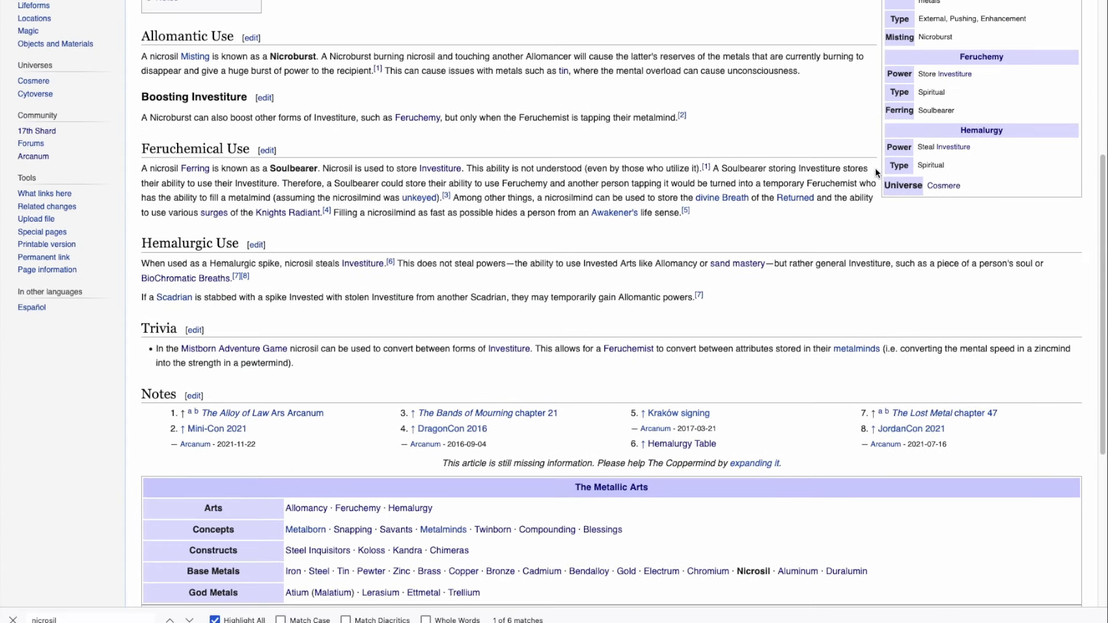
{"action": "mouse_move", "coordinate": [259, 185]}
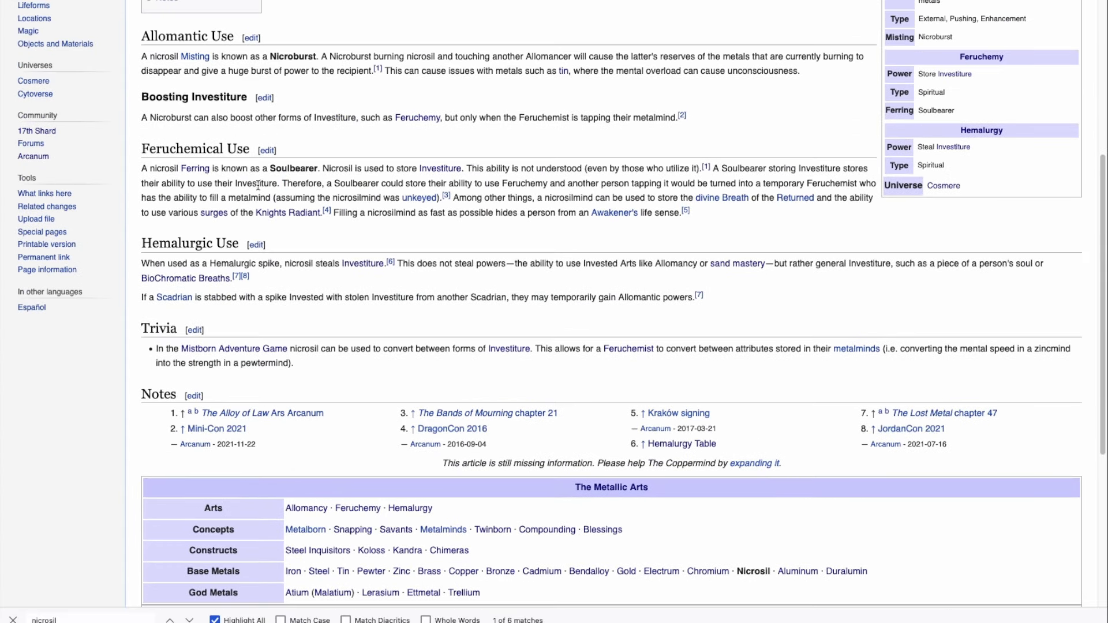
Highlight and clear the Soulbearer sentence in the Coppermind Nicrosil article
{"action": "left_click_drag", "start_coordinate": [283, 183], "coordinate": [407, 184]}
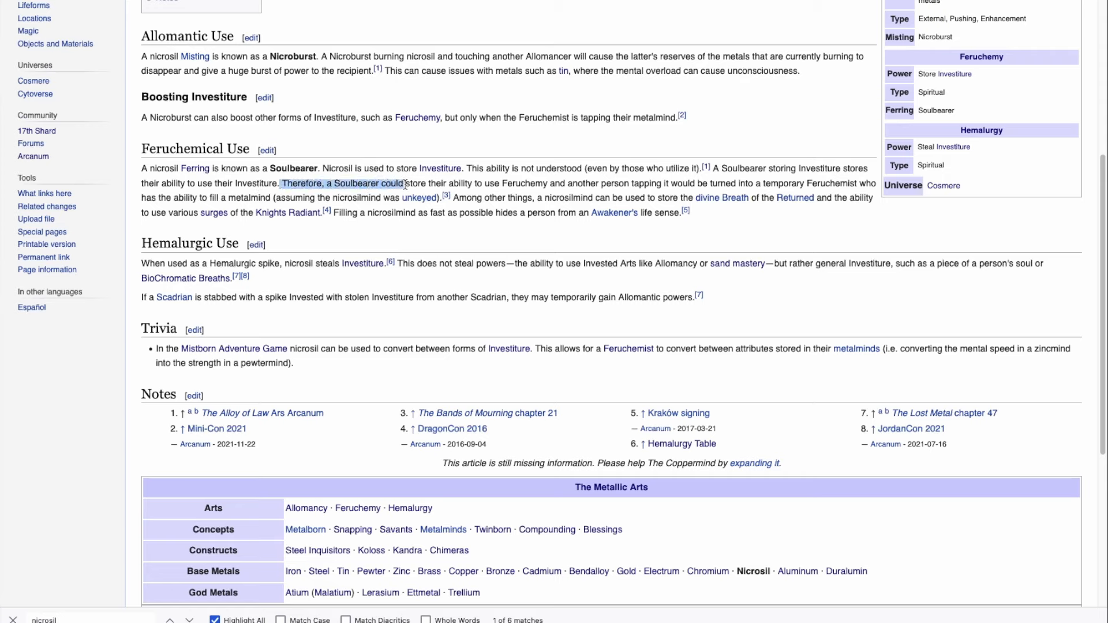
{"action": "left_click_drag", "start_coordinate": [405, 184], "coordinate": [563, 183]}
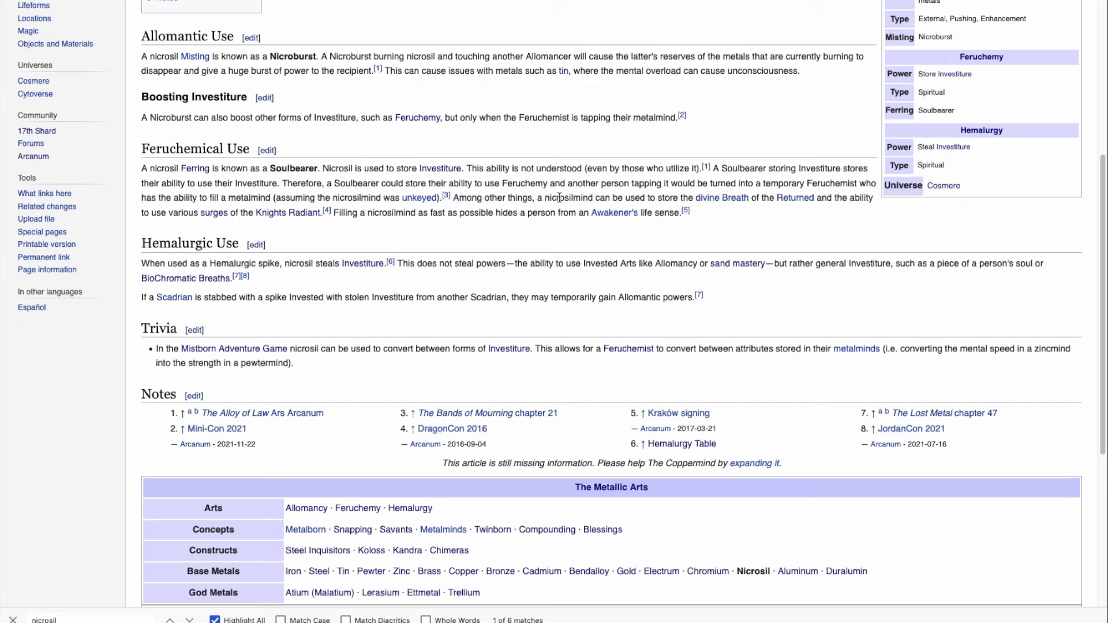
{"action": "mouse_move", "coordinate": [722, 200]}
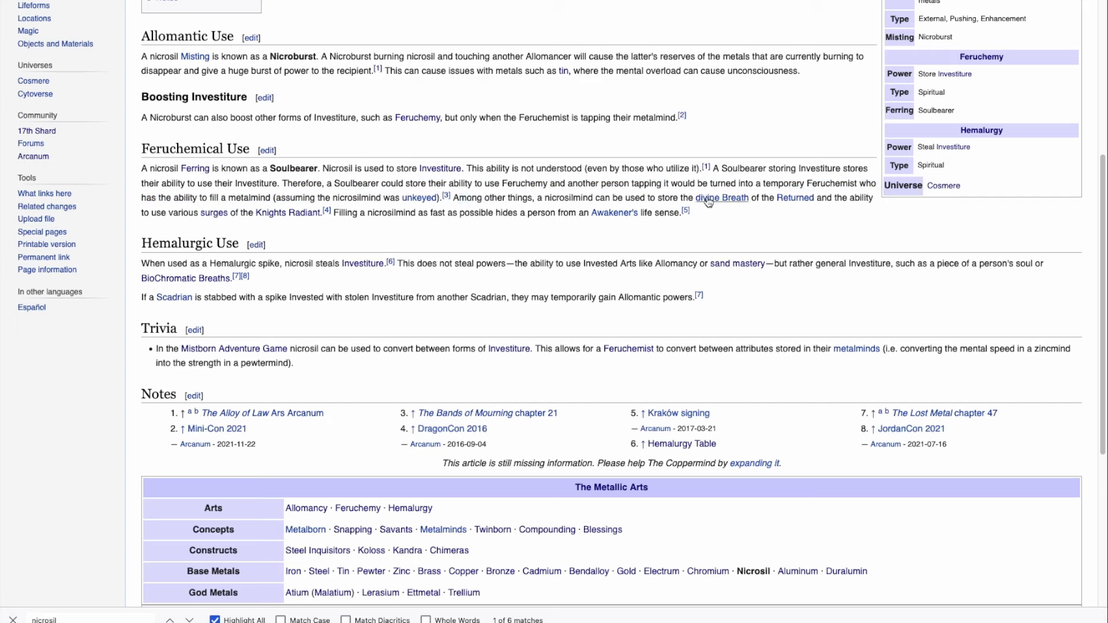
{"action": "mouse_move", "coordinate": [871, 198]}
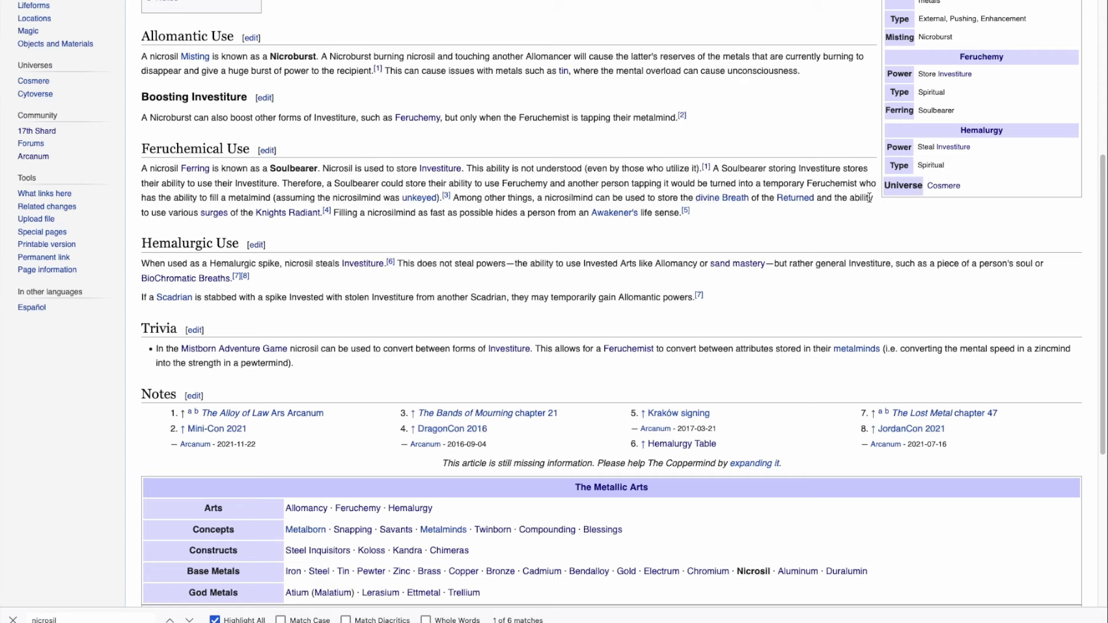
{"action": "mouse_move", "coordinate": [214, 213]}
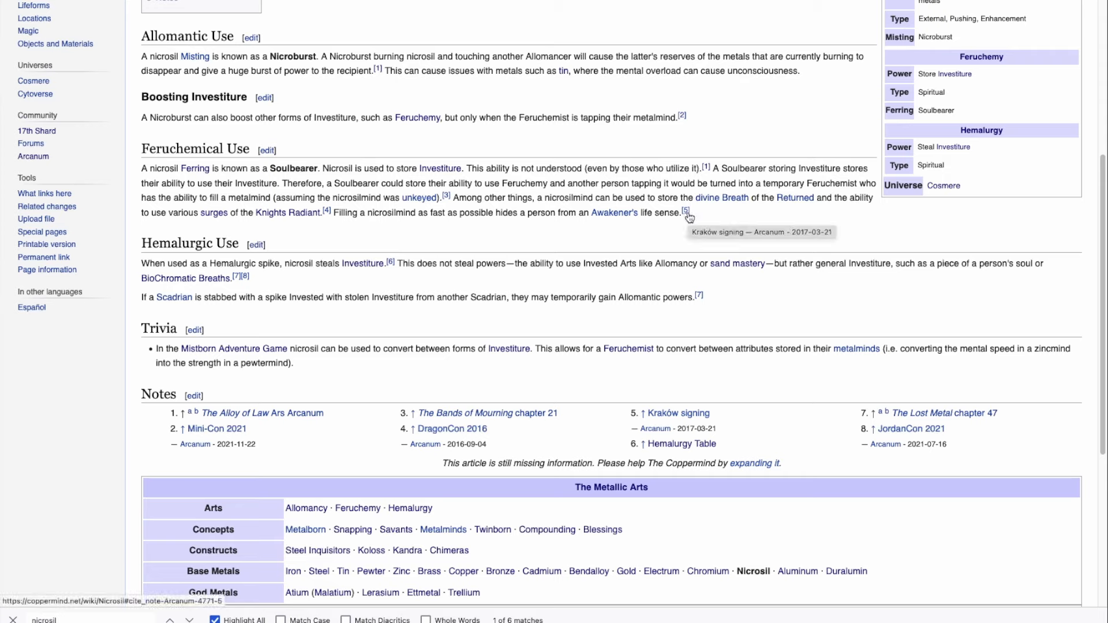
{"action": "mouse_move", "coordinate": [459, 208]}
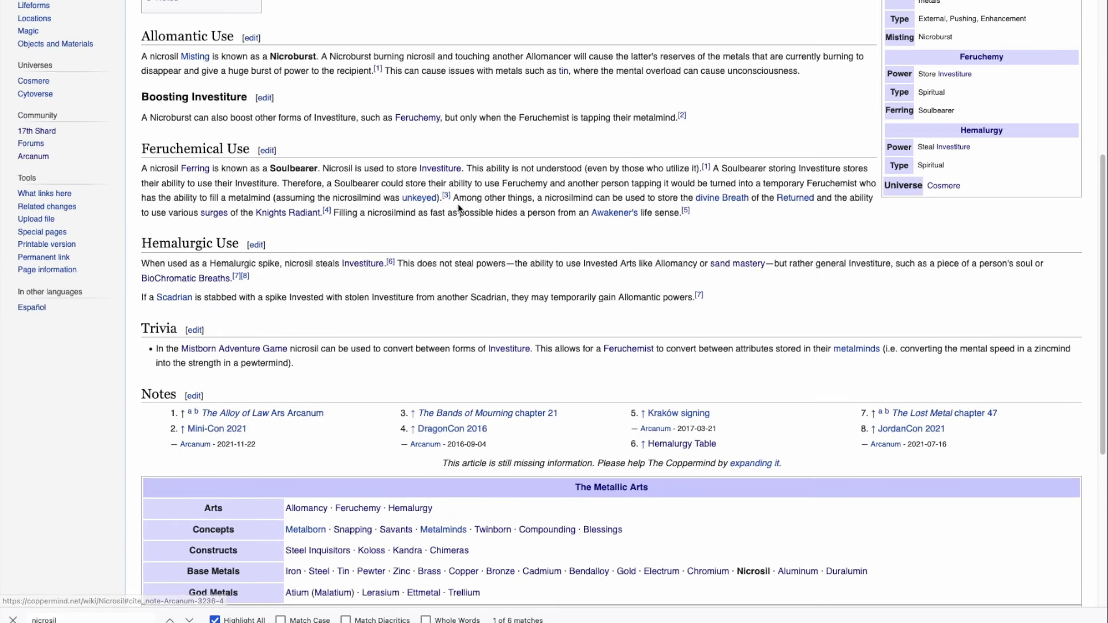
{"action": "mouse_move", "coordinate": [725, 222]}
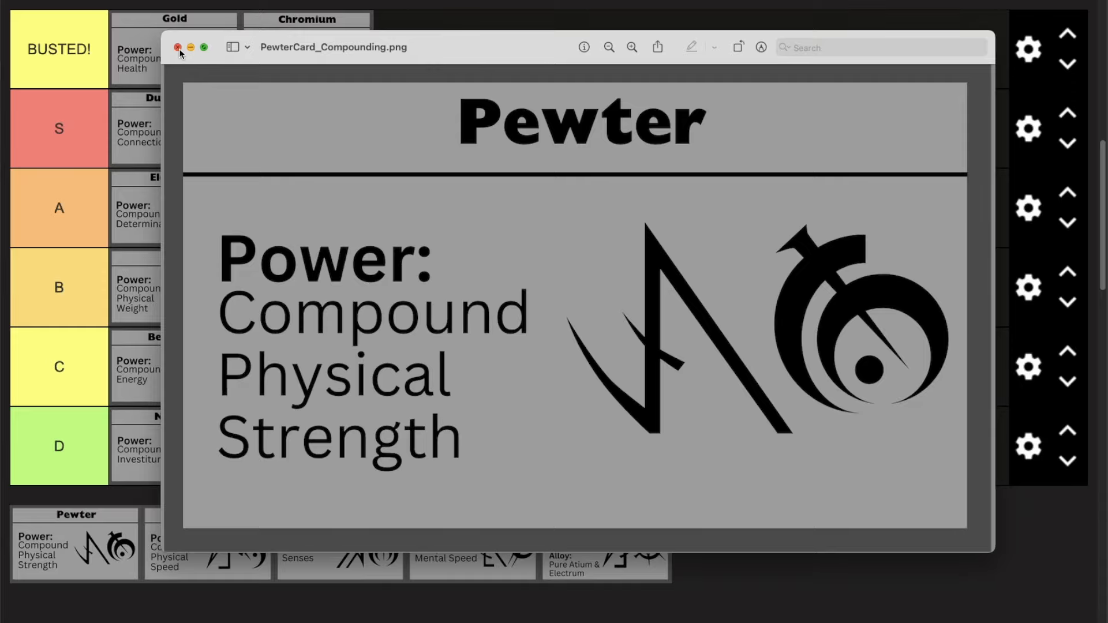
Close the Pewter card and place Pewter in the BUSTED tier after Chromium
{"action": "left_click", "coordinate": [177, 49]}
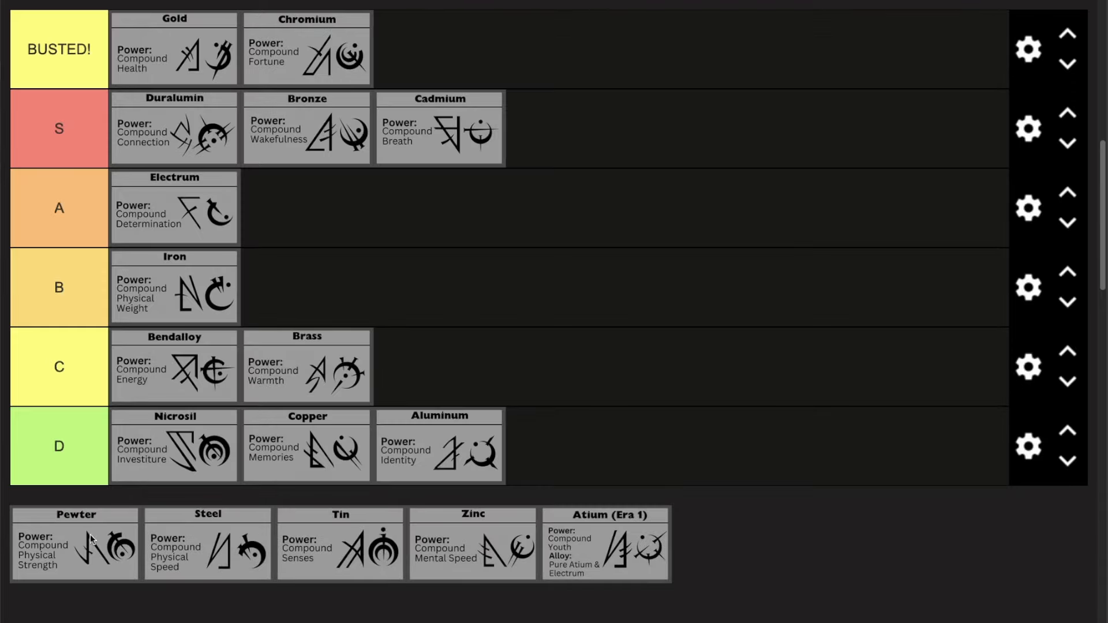
{"action": "left_click_drag", "start_coordinate": [75, 544], "coordinate": [497, 47]}
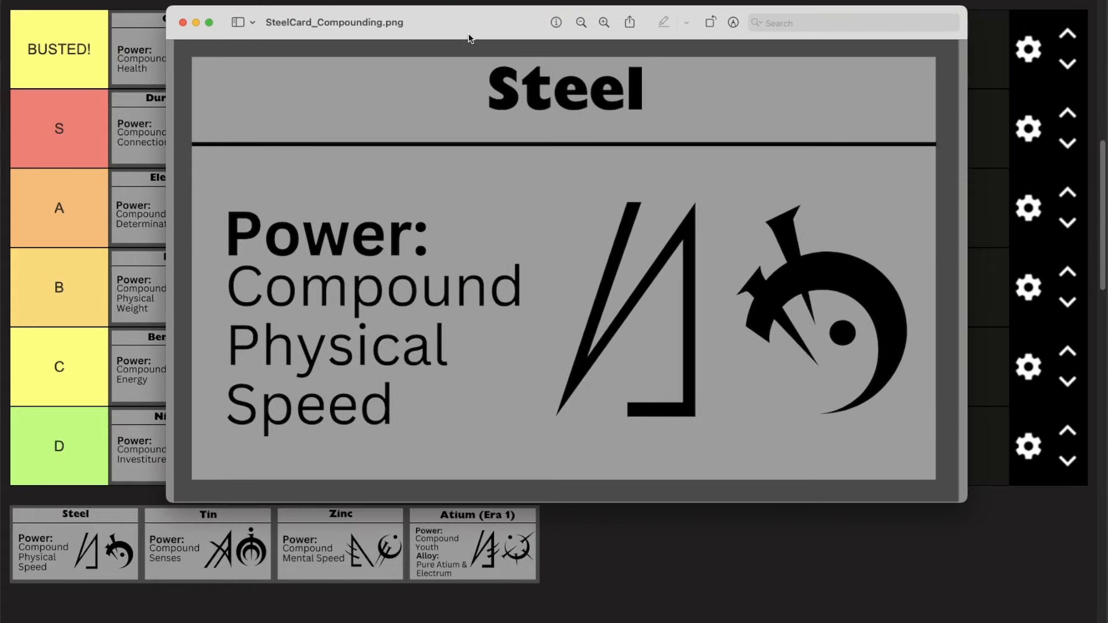
Set the Steel card preview aside to reach The Well of Ascension, chapter 19
{"action": "left_click_drag", "start_coordinate": [470, 39], "coordinate": [443, 58]}
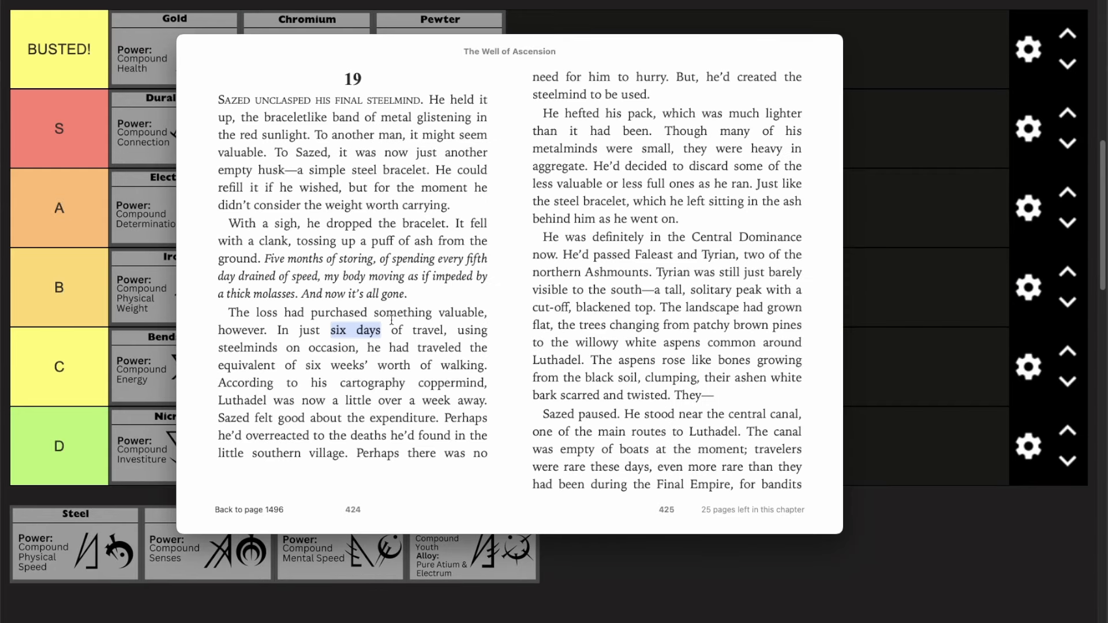
{"action": "mouse_move", "coordinate": [504, 304]}
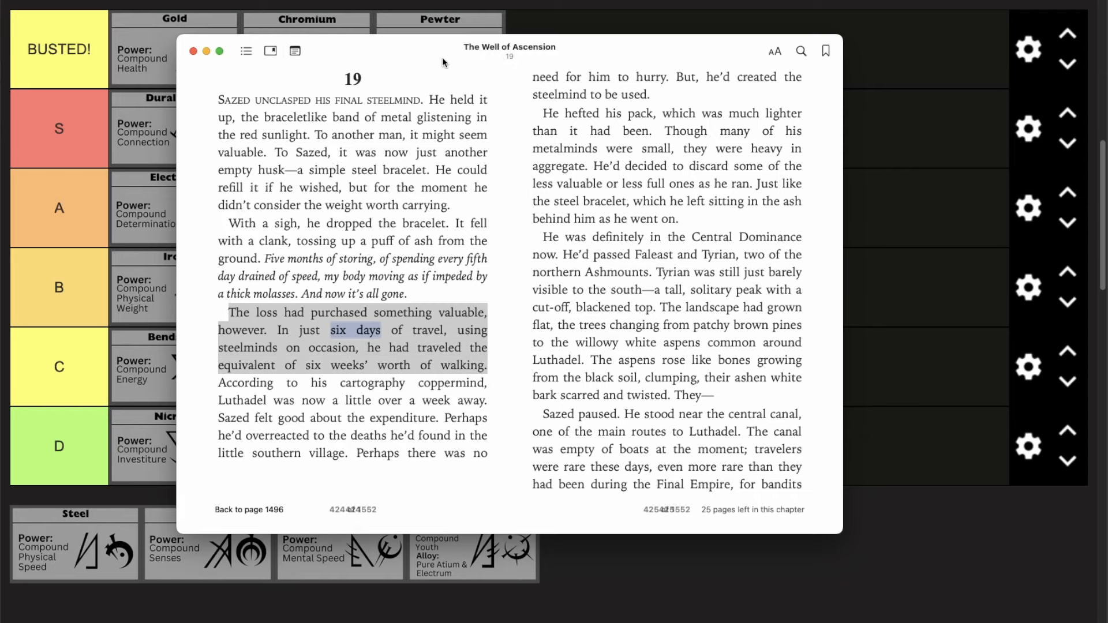
Leave the steelmind passage and rank Steel in the BUSTED tier
{"action": "left_click", "coordinate": [192, 51]}
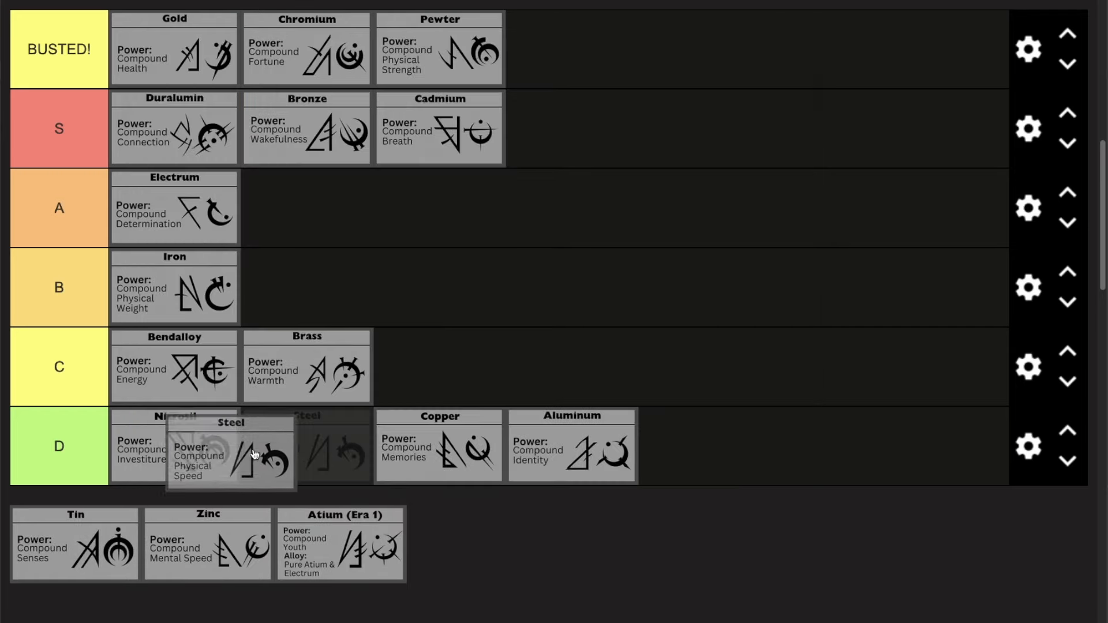
{"action": "left_click_drag", "start_coordinate": [254, 453], "coordinate": [676, 146]}
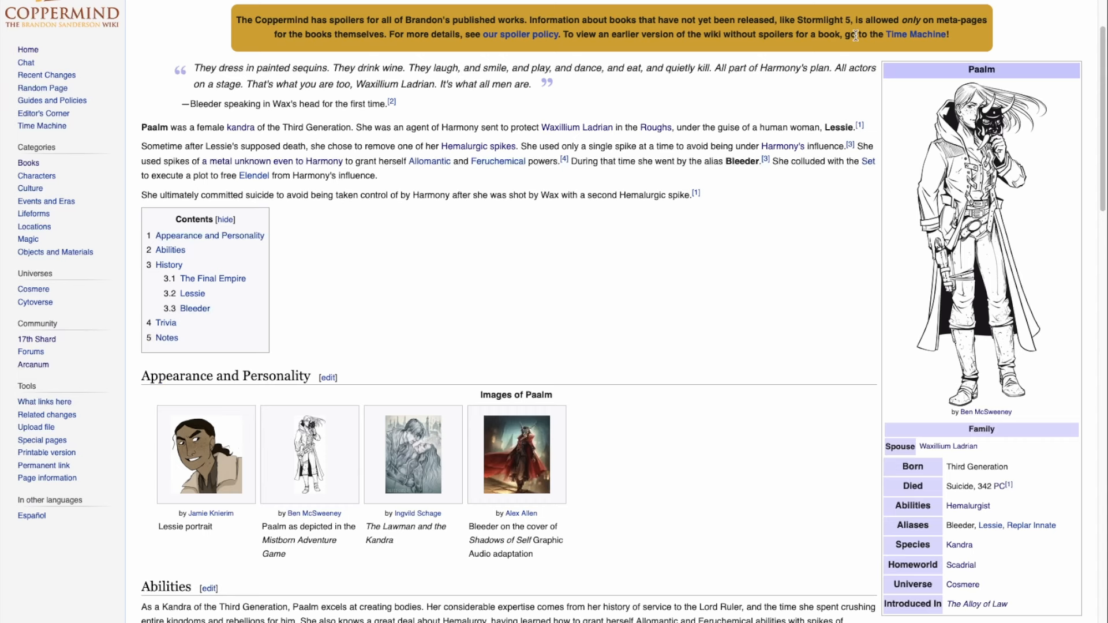
{"action": "scroll", "scroll_direction": "down", "scroll_amount": 3}
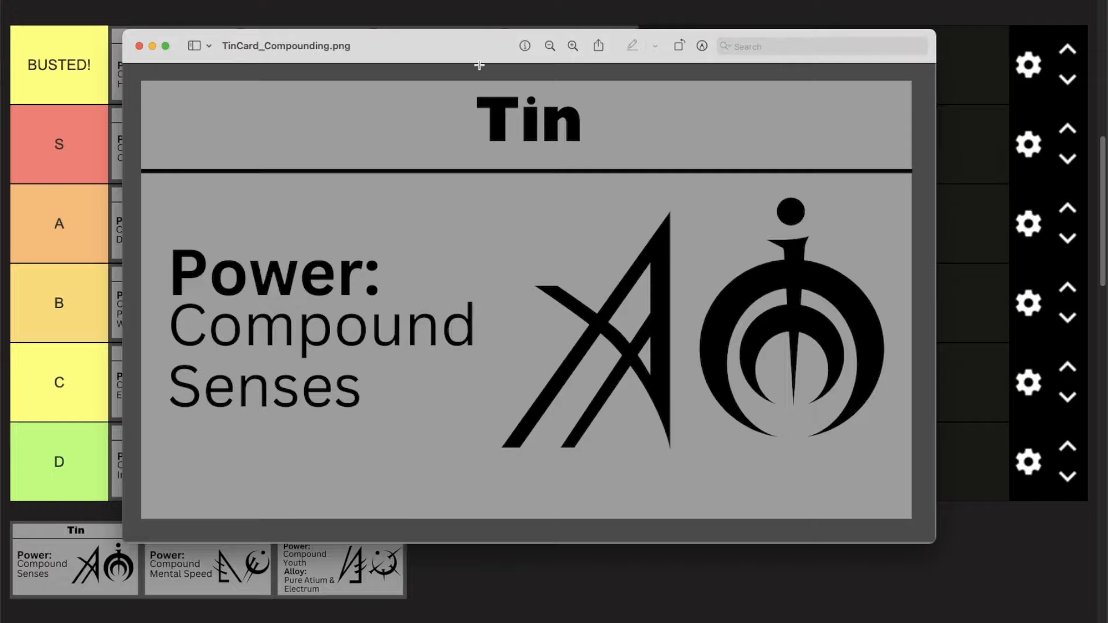
{"action": "mouse_move", "coordinate": [468, 53]}
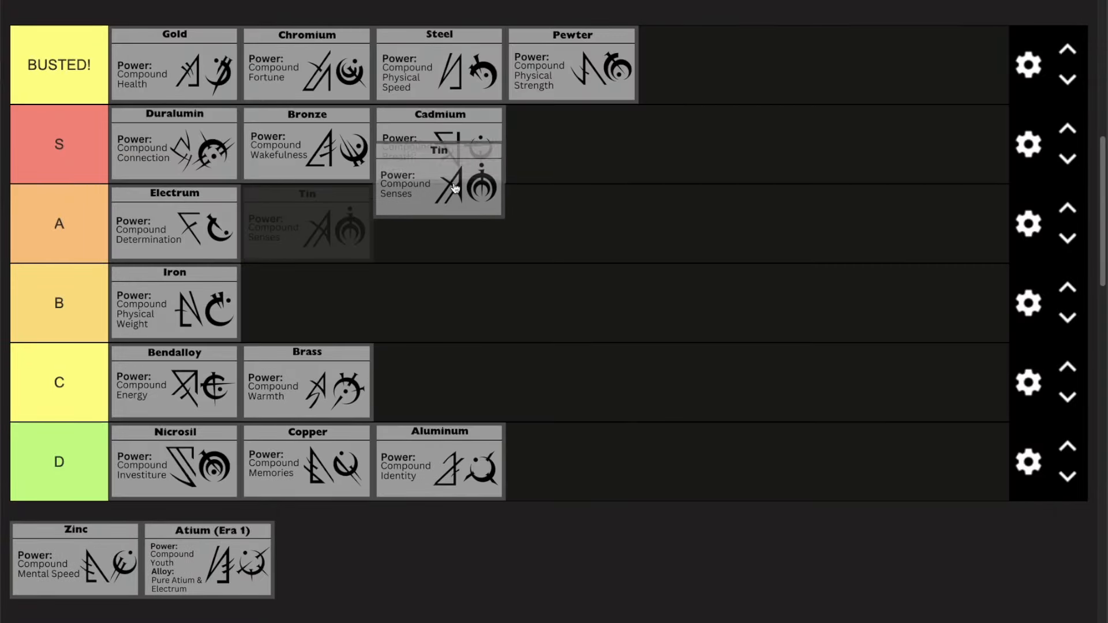
Move Tin from the unranked cards into tier A, settled beside Electrum
{"action": "left_click_drag", "start_coordinate": [439, 187], "coordinate": [503, 233]}
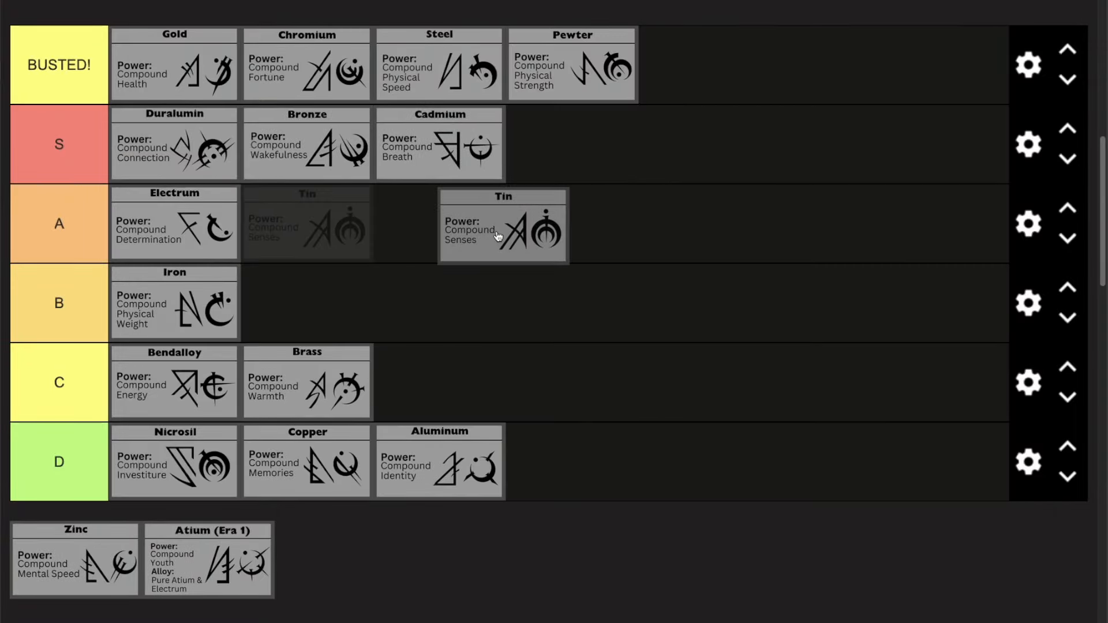
{"action": "left_click_drag", "start_coordinate": [502, 227], "coordinate": [317, 226]}
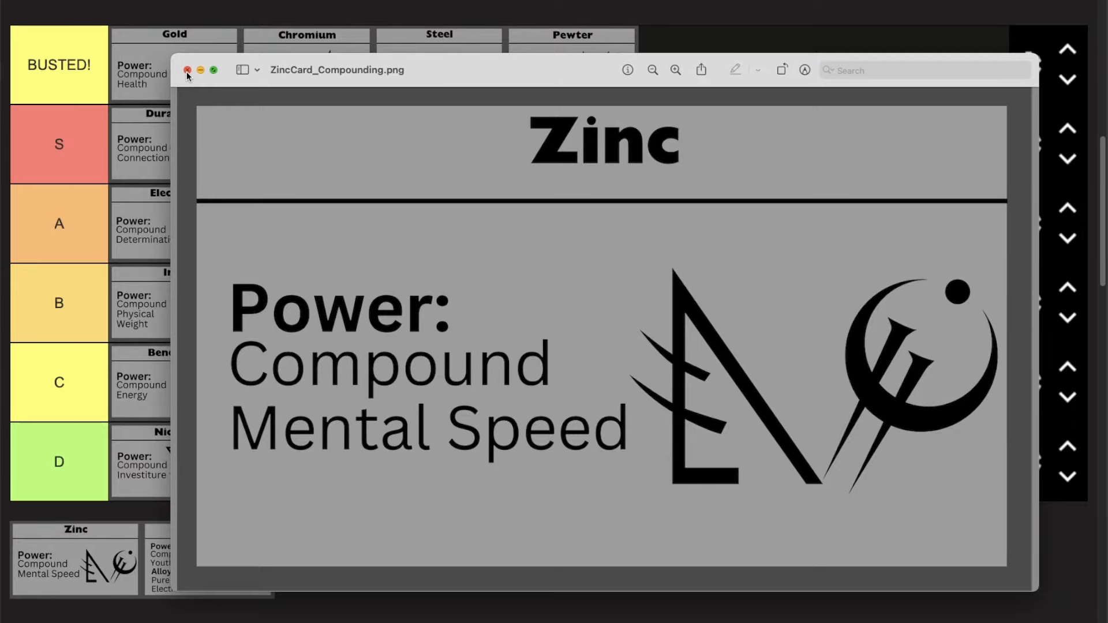
Dismiss the Zinc preview and place Zinc in BUSTED right after Gold
{"action": "left_click", "coordinate": [187, 70]}
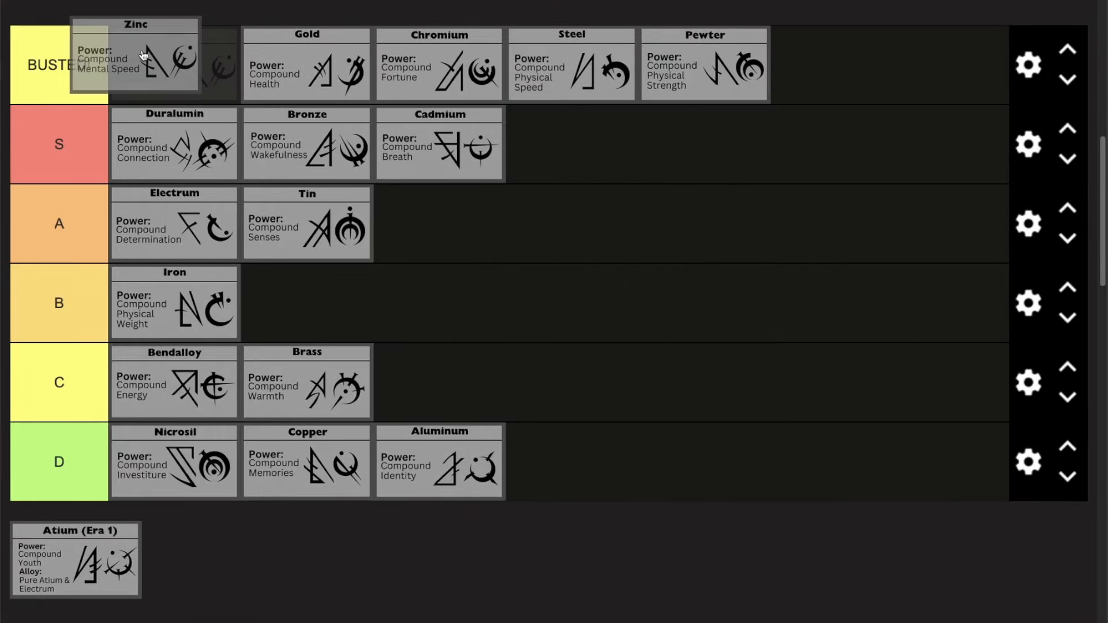
{"action": "left_click_drag", "start_coordinate": [141, 60], "coordinate": [389, 60]}
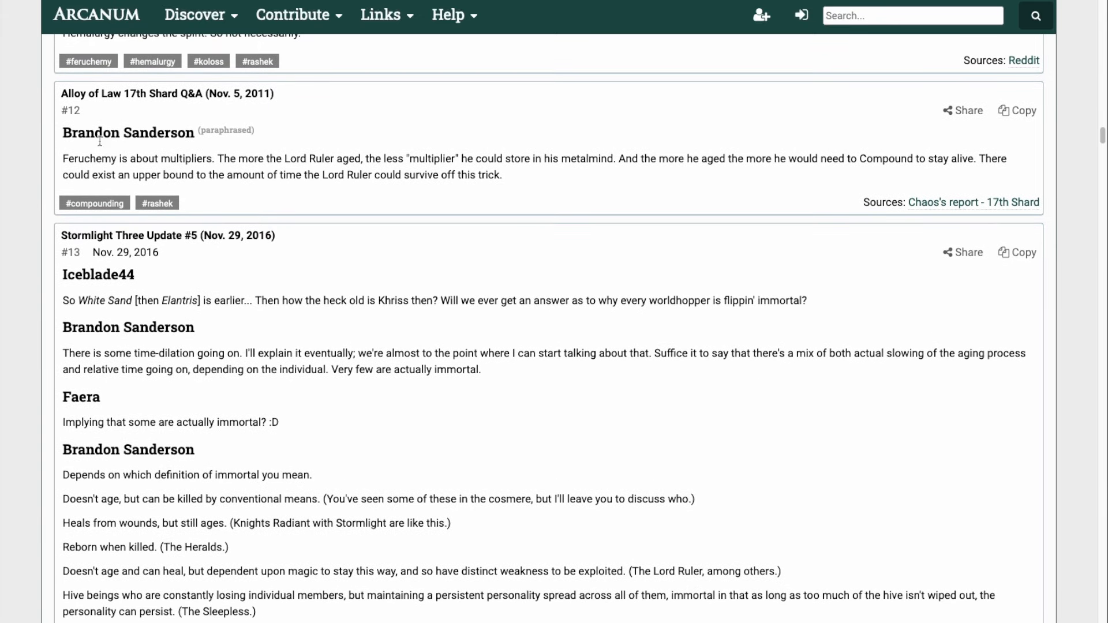
{"action": "mouse_move", "coordinate": [389, 168]}
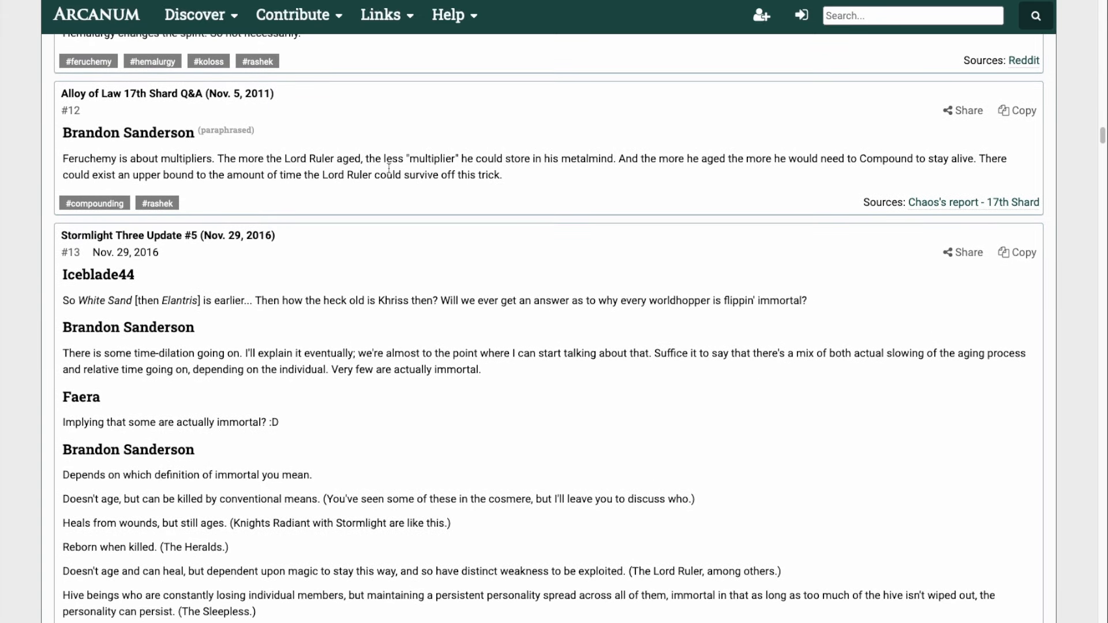
{"action": "left_click_drag", "start_coordinate": [62, 158], "coordinate": [138, 158]}
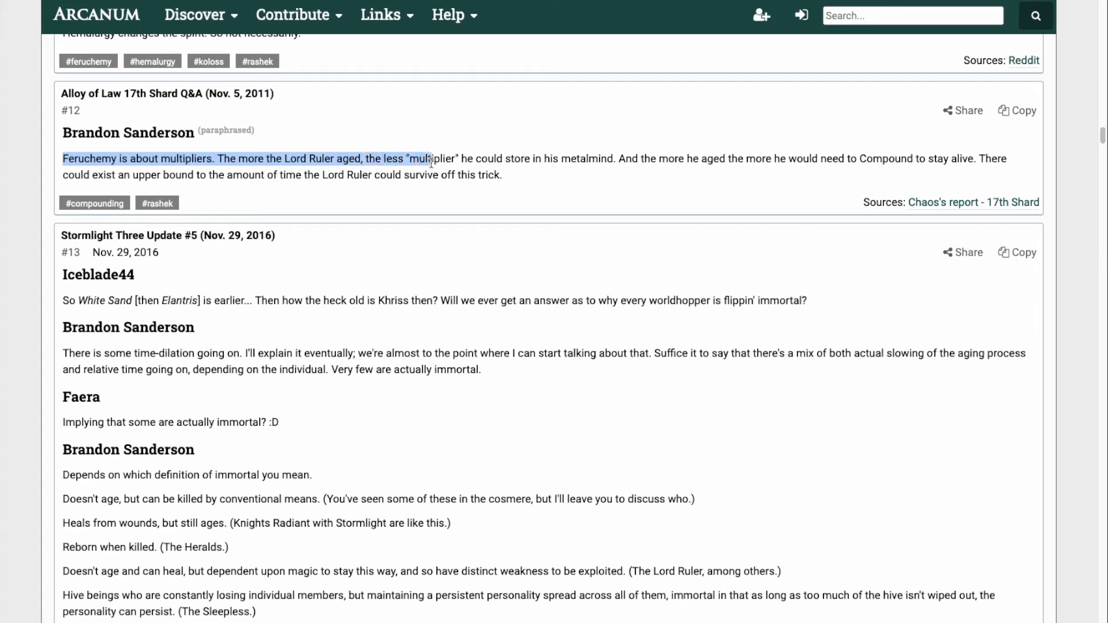
{"action": "left_click_drag", "start_coordinate": [431, 158], "coordinate": [580, 158]}
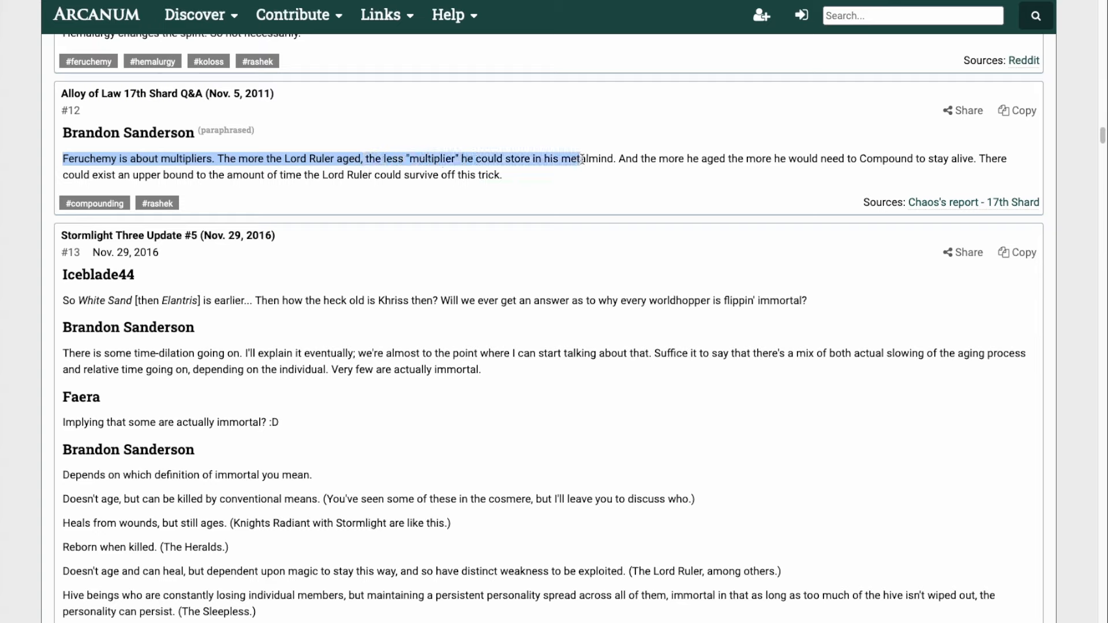
{"action": "left_click_drag", "start_coordinate": [580, 158], "coordinate": [766, 158]}
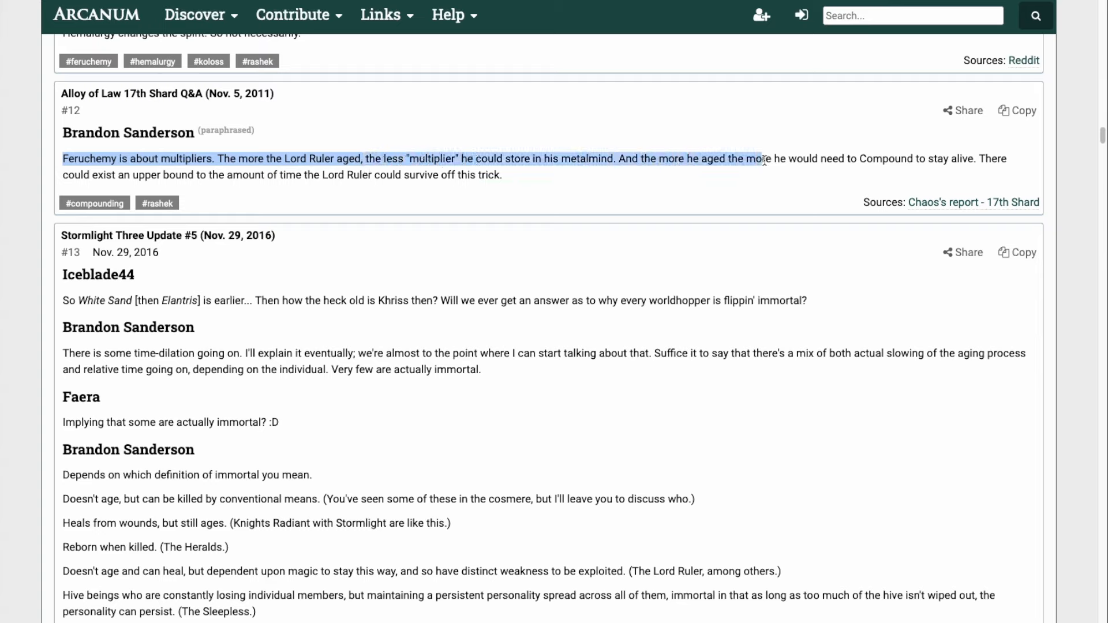
{"action": "left_click_drag", "start_coordinate": [760, 159], "coordinate": [955, 158]}
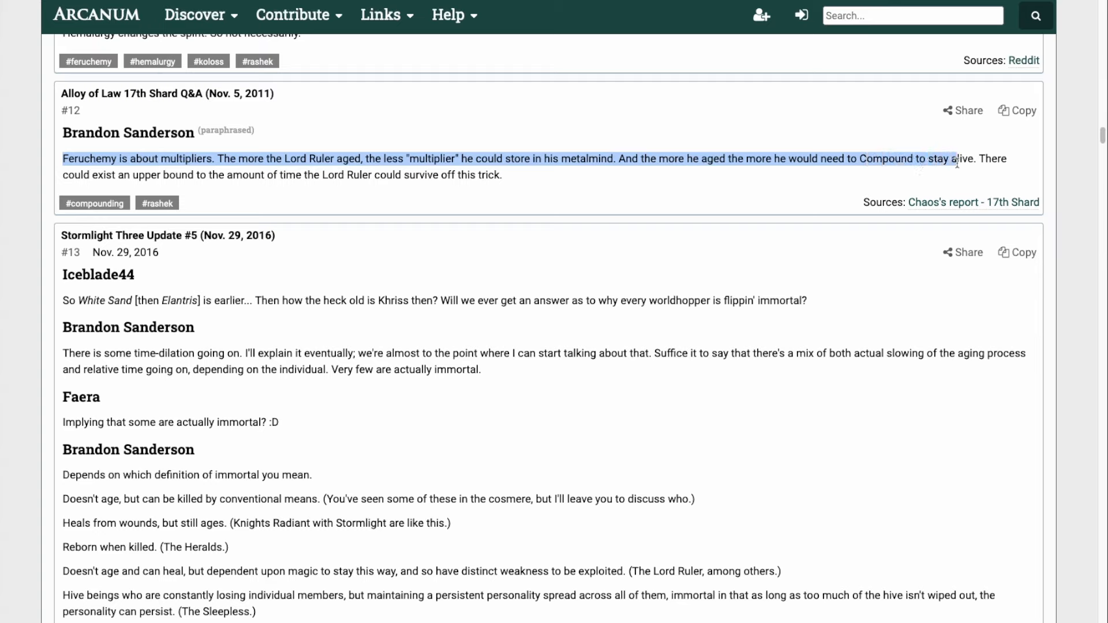
{"action": "left_click_drag", "start_coordinate": [955, 158], "coordinate": [169, 175]}
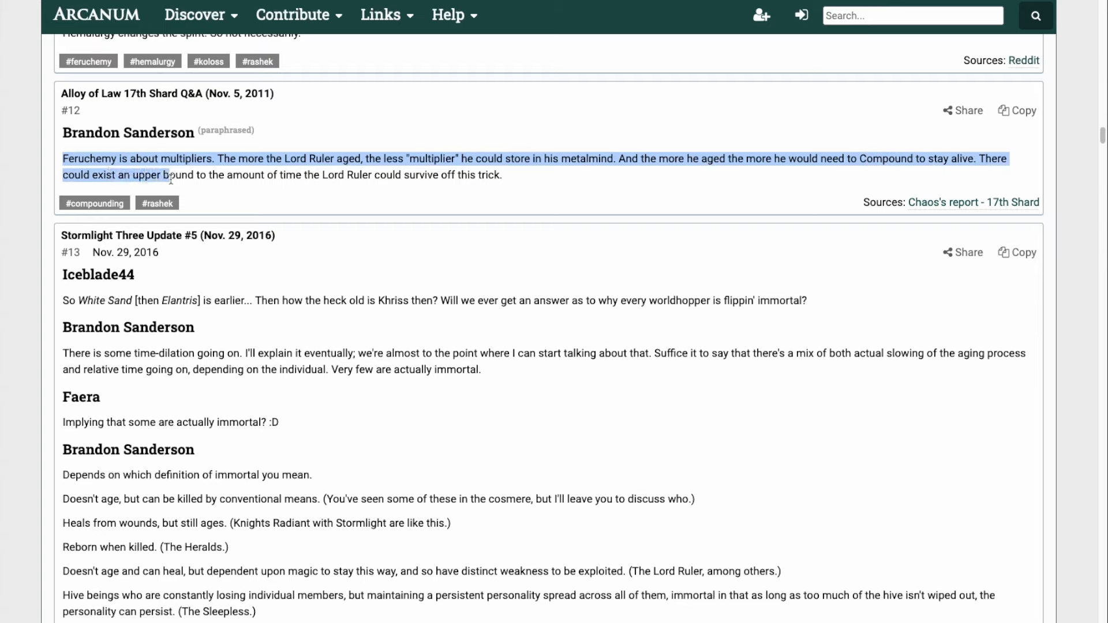
{"action": "left_click_drag", "start_coordinate": [170, 175], "coordinate": [316, 176]}
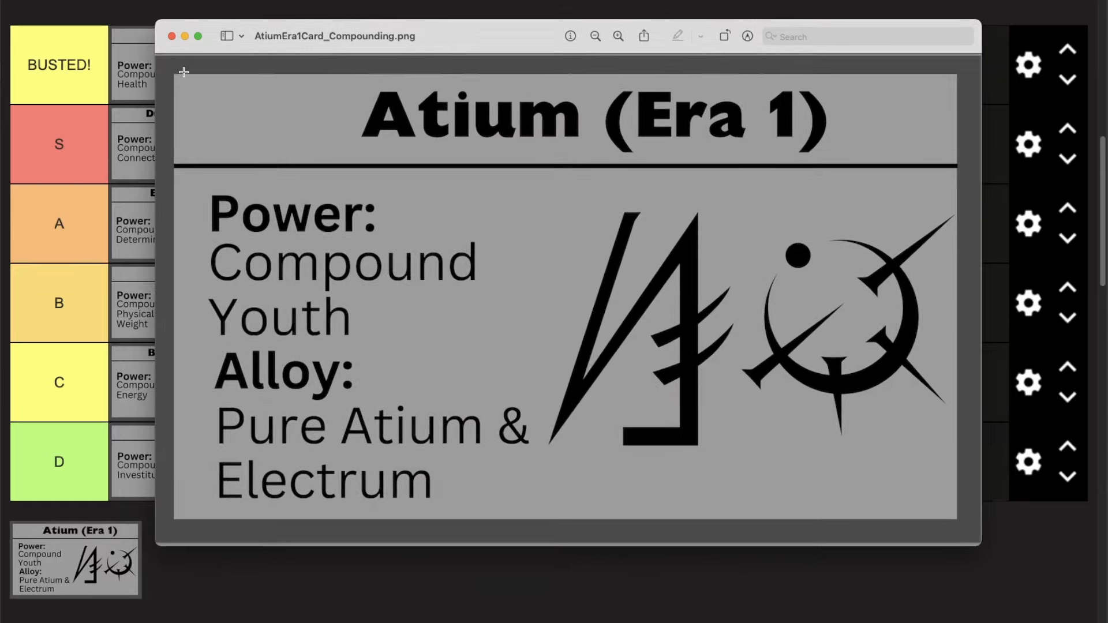
Dismiss the Atium (Era 1) preview and place it in BUSTED after Zinc
{"action": "left_click", "coordinate": [175, 35]}
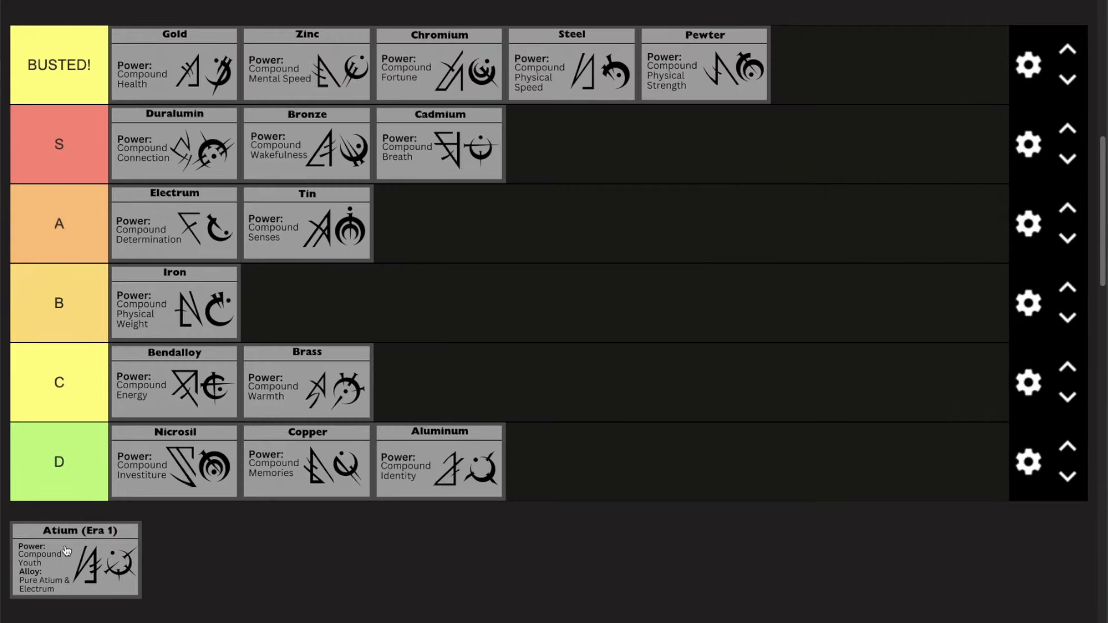
{"action": "left_click_drag", "start_coordinate": [74, 559], "coordinate": [269, 63]}
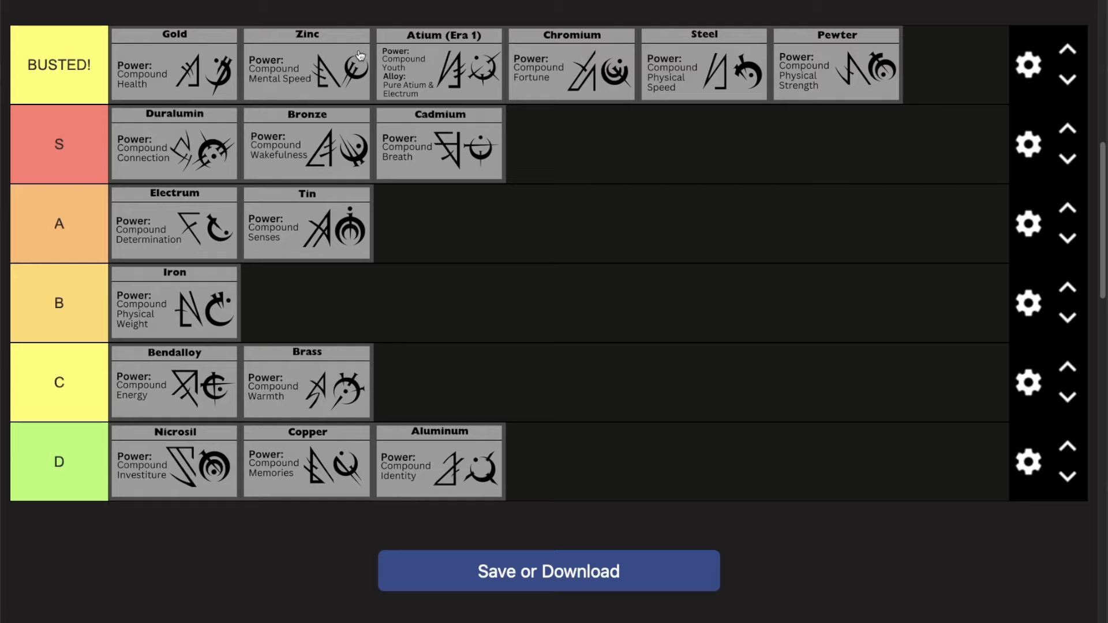
{"action": "mouse_move", "coordinate": [792, 361]}
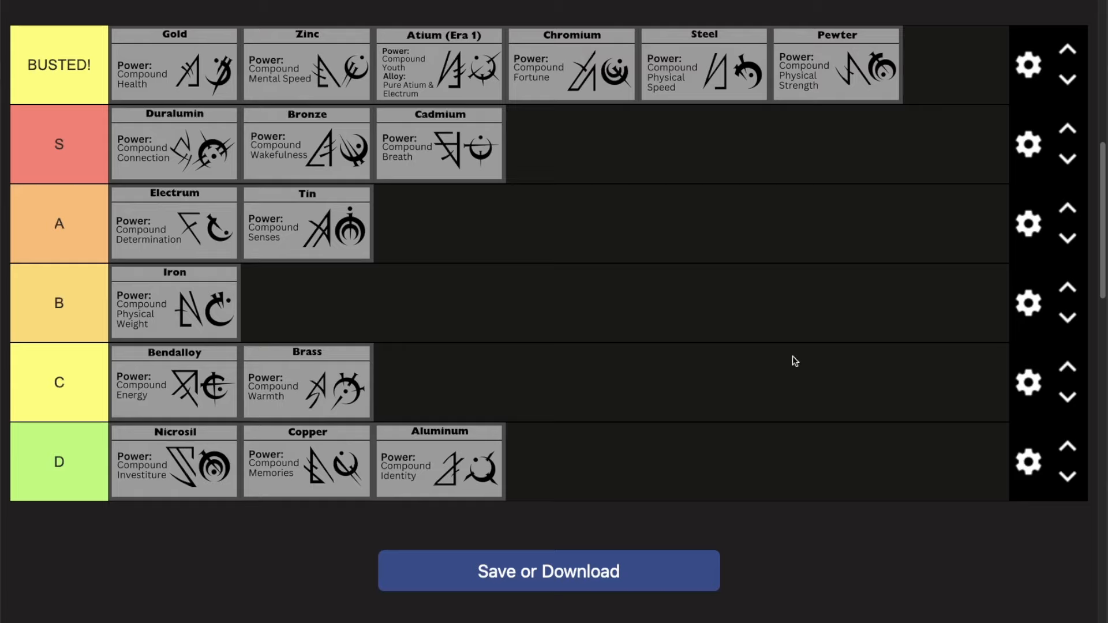